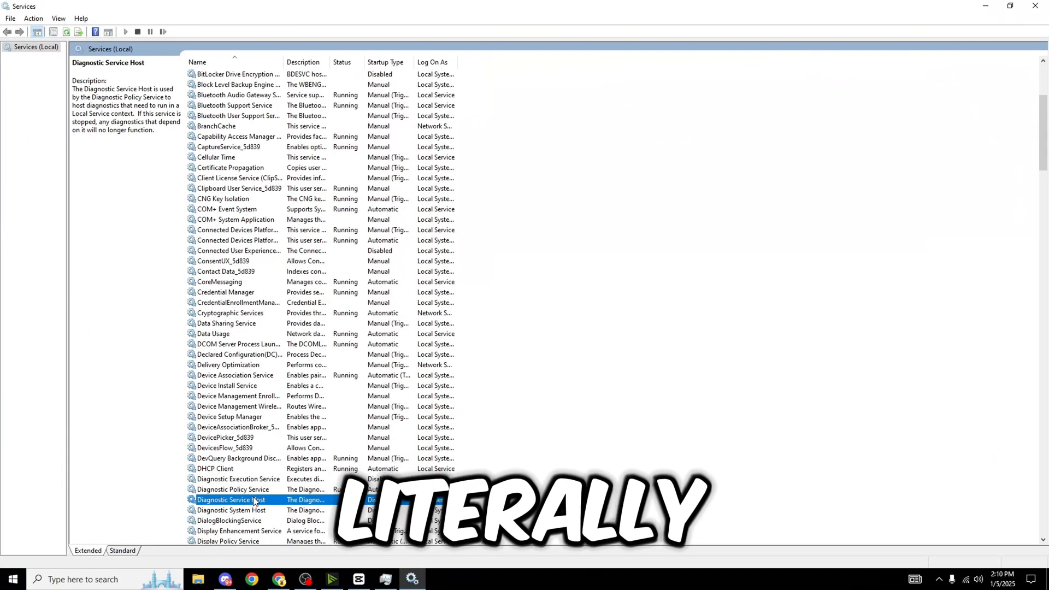
Close the Services console with Diagnostic Service Host highlighted, leaving the desktop
{"action": "left_click", "coordinate": [232, 510]}
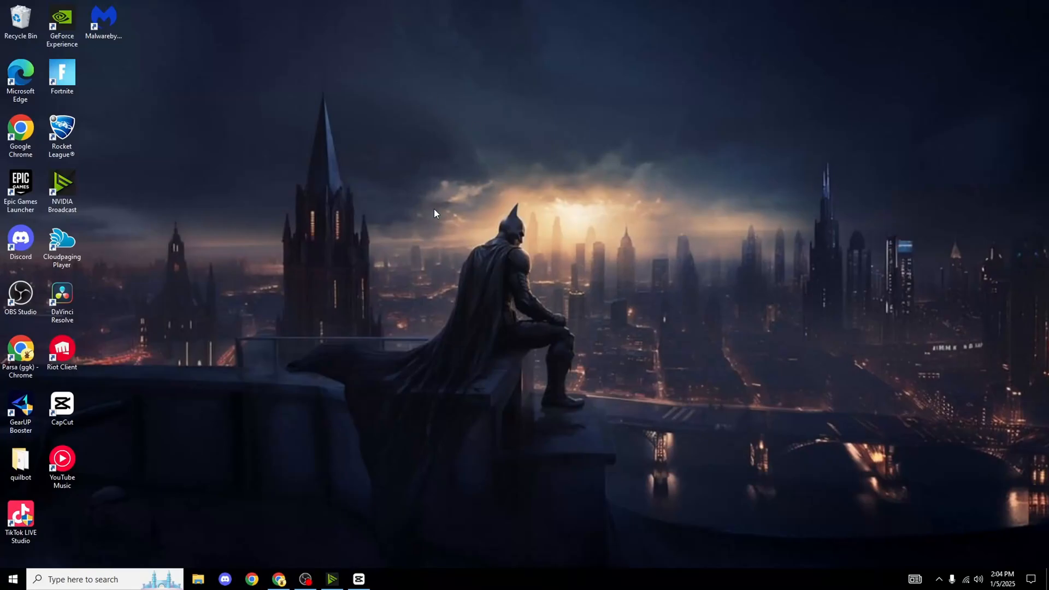
{"action": "mouse_move", "coordinate": [614, 584]}
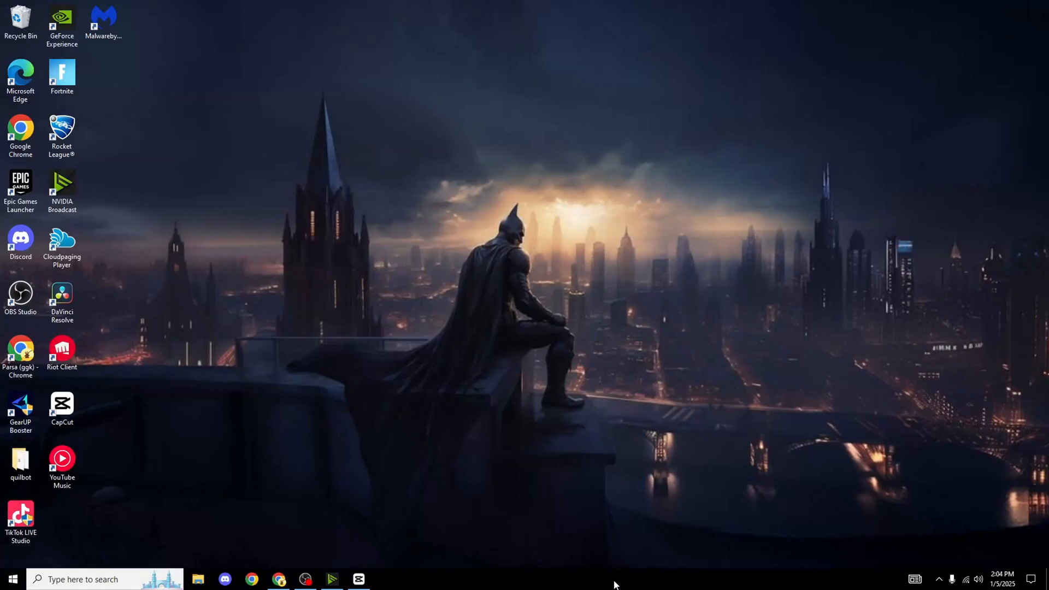
{"action": "mouse_move", "coordinate": [339, 194]}
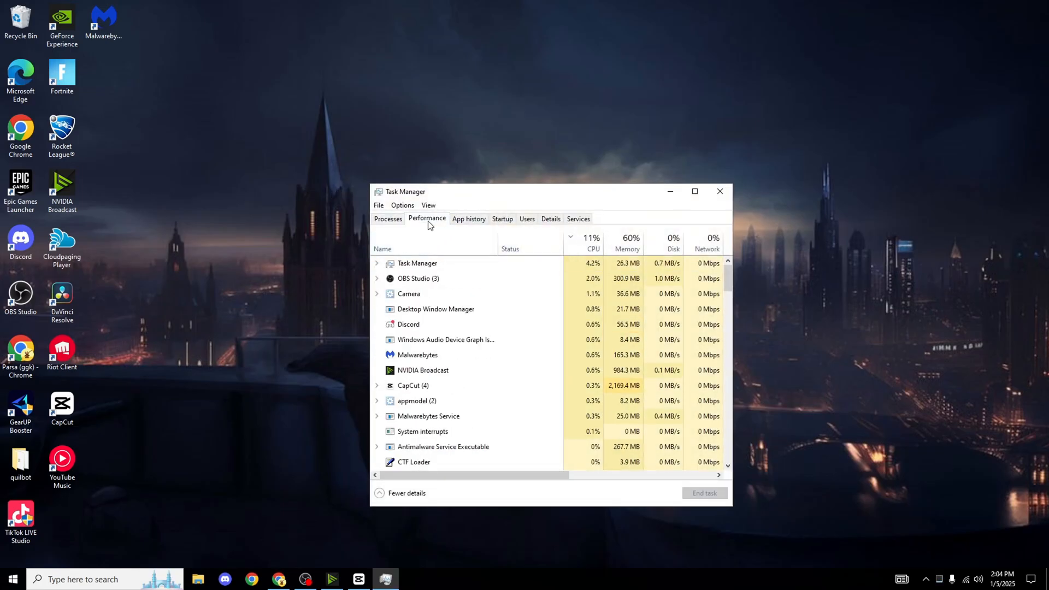
{"action": "left_click", "coordinate": [426, 218]}
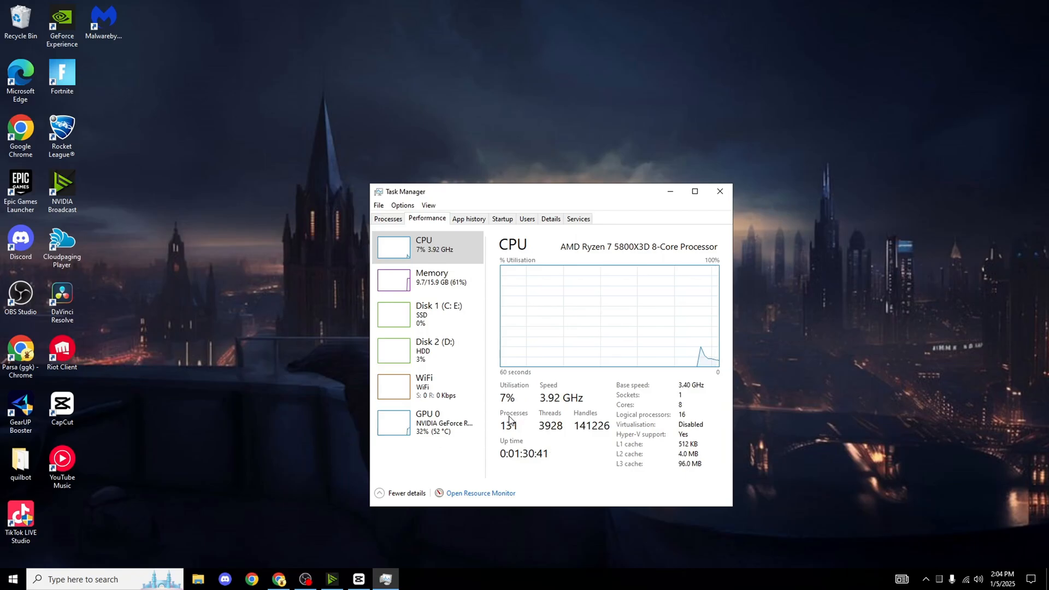
{"action": "left_click", "coordinate": [577, 218]}
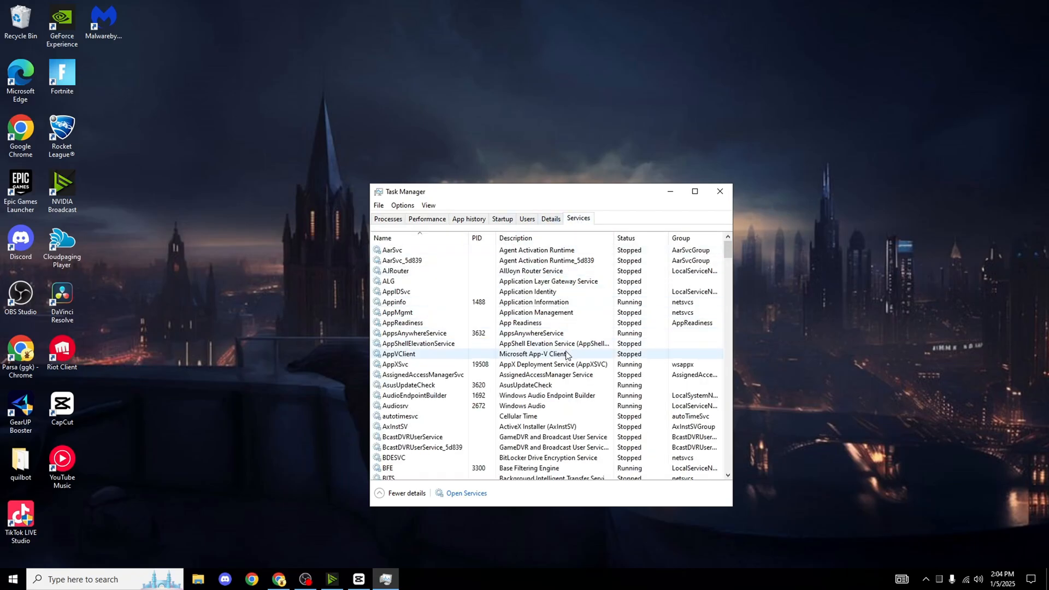
{"action": "left_click", "coordinate": [427, 219]}
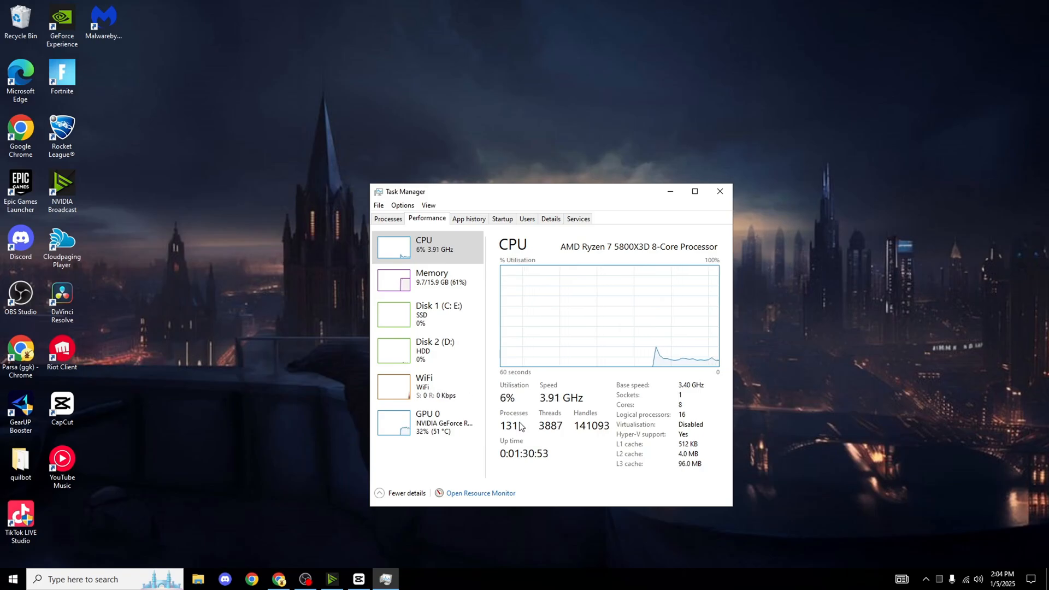
{"action": "left_click", "coordinate": [577, 219]}
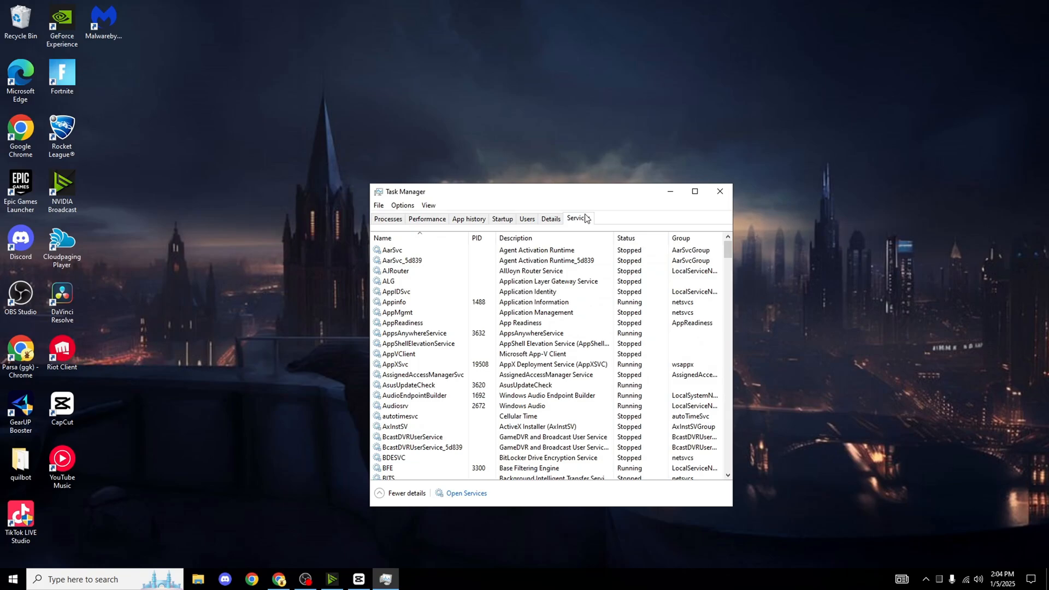
{"action": "left_click", "coordinate": [427, 219]}
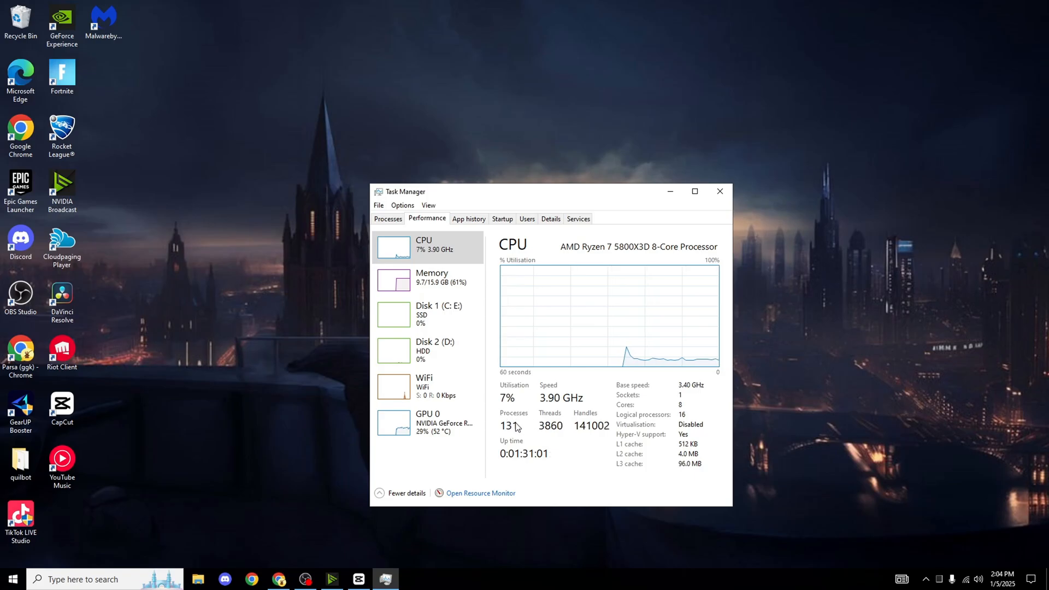
{"action": "mouse_move", "coordinate": [521, 414]}
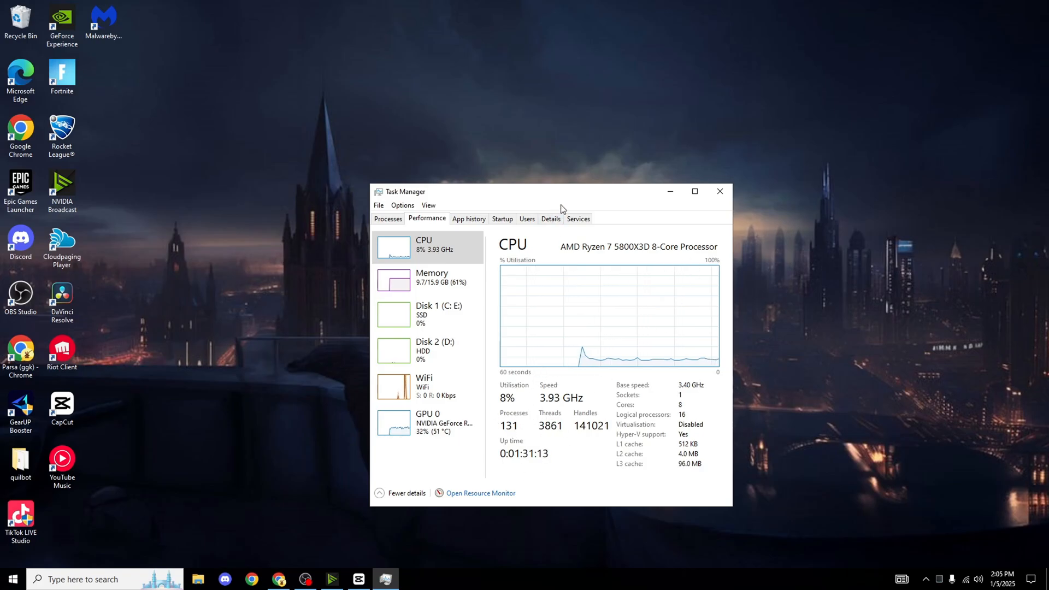
{"action": "left_click", "coordinate": [718, 191]}
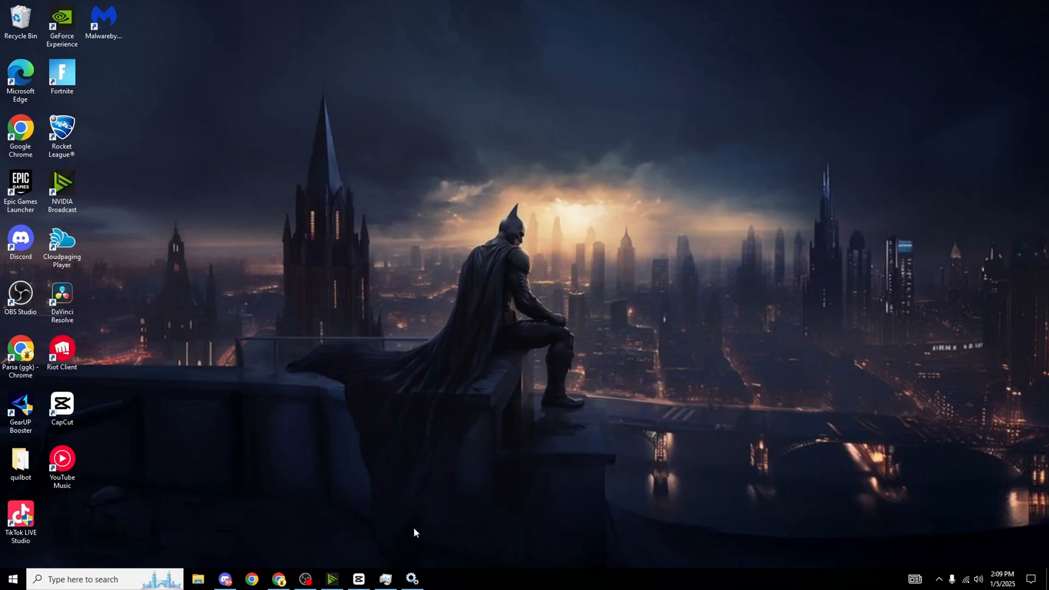
Bring up Discord and scroll the announcement to the list of 24 services to disable
{"action": "left_click", "coordinate": [225, 579]}
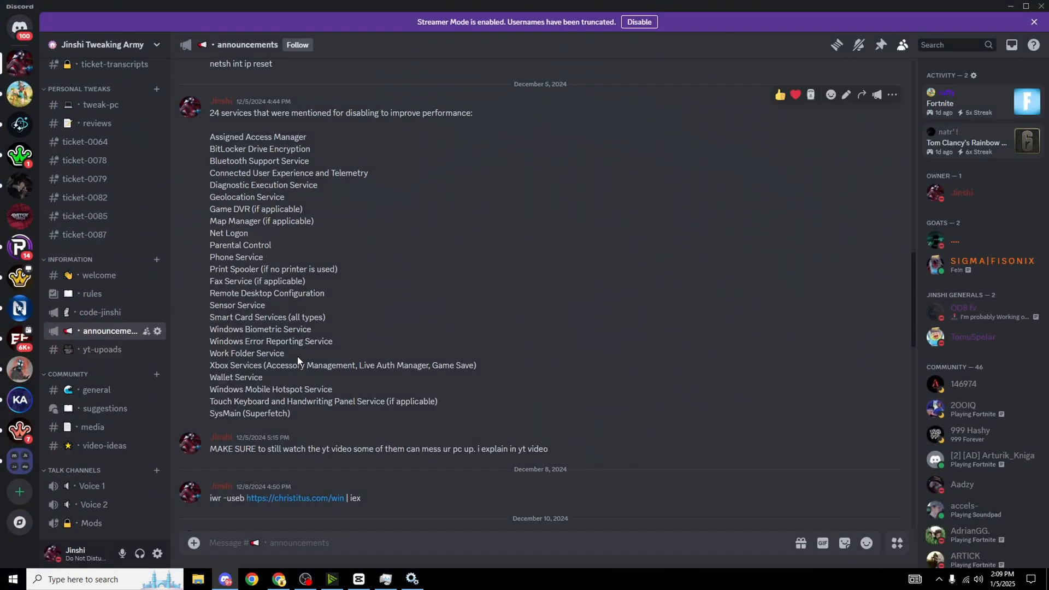
{"action": "scroll", "scroll_direction": "down", "scroll_amount": 3}
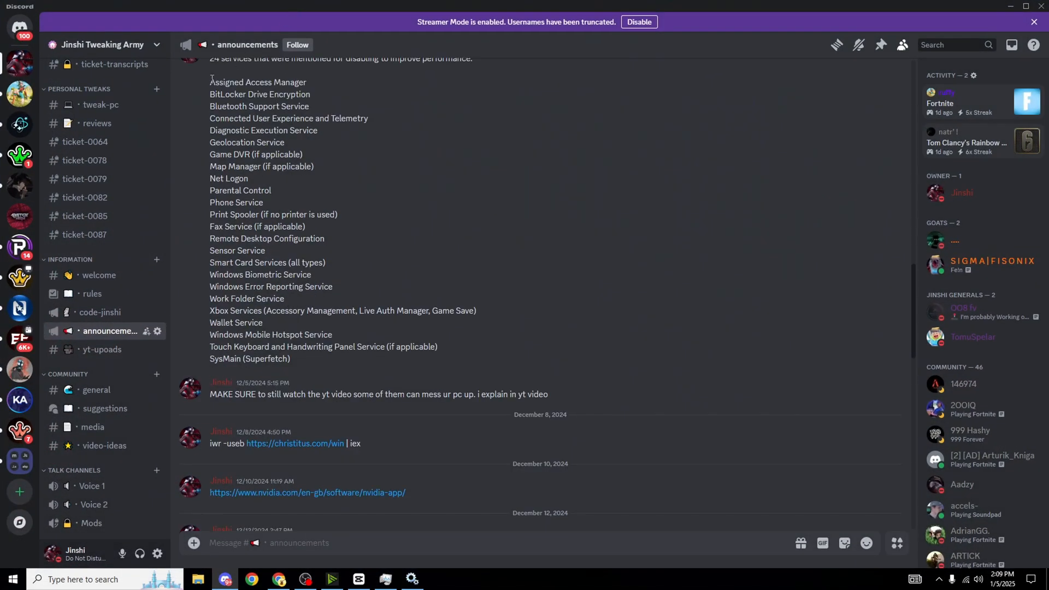
{"action": "left_click_drag", "start_coordinate": [209, 78], "coordinate": [243, 94]}
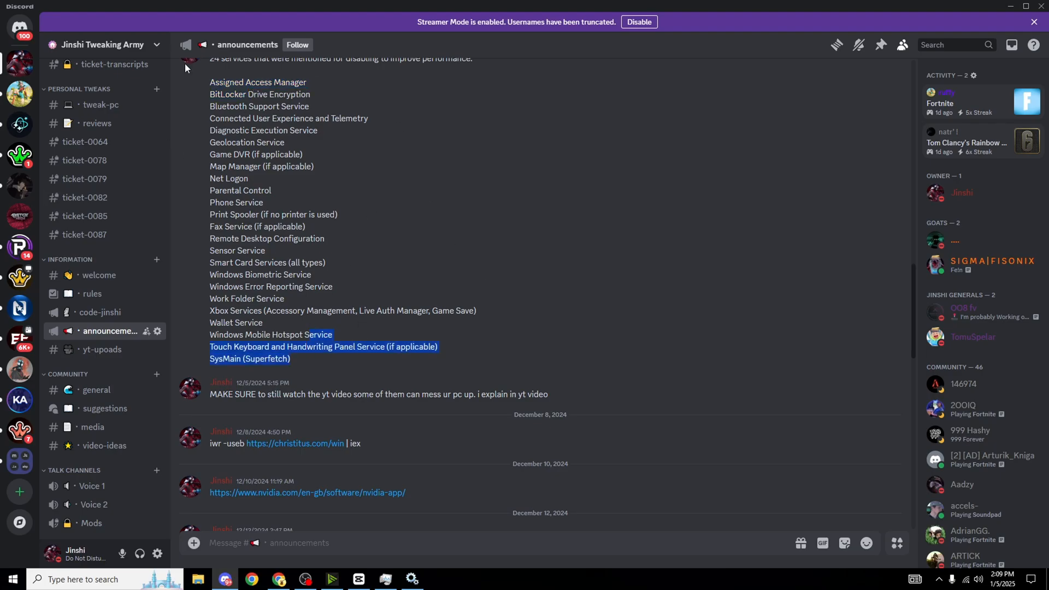
{"action": "mouse_move", "coordinate": [77, 44]}
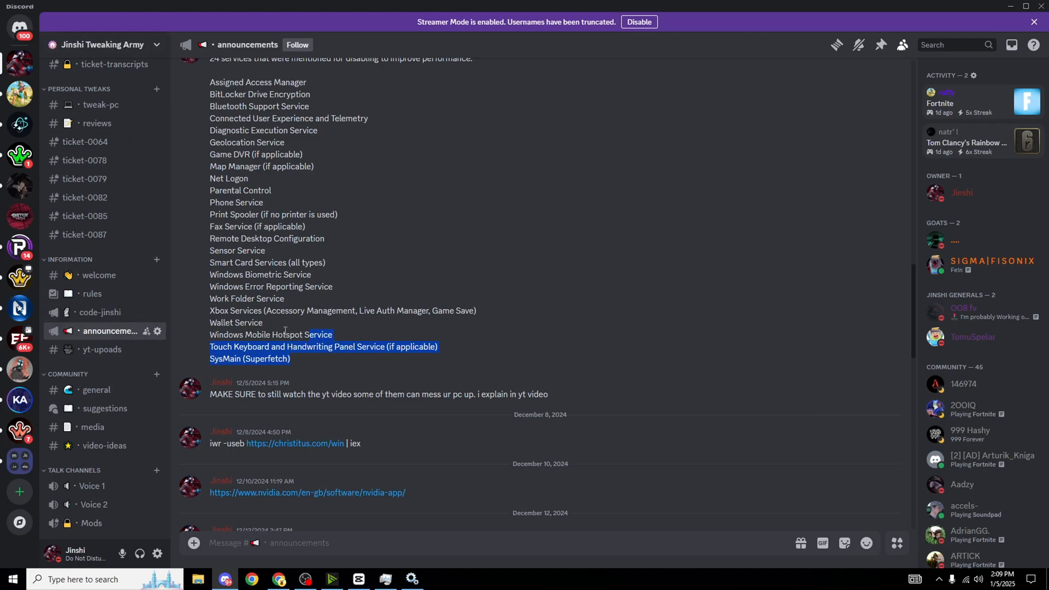
{"action": "left_click", "coordinate": [268, 328]}
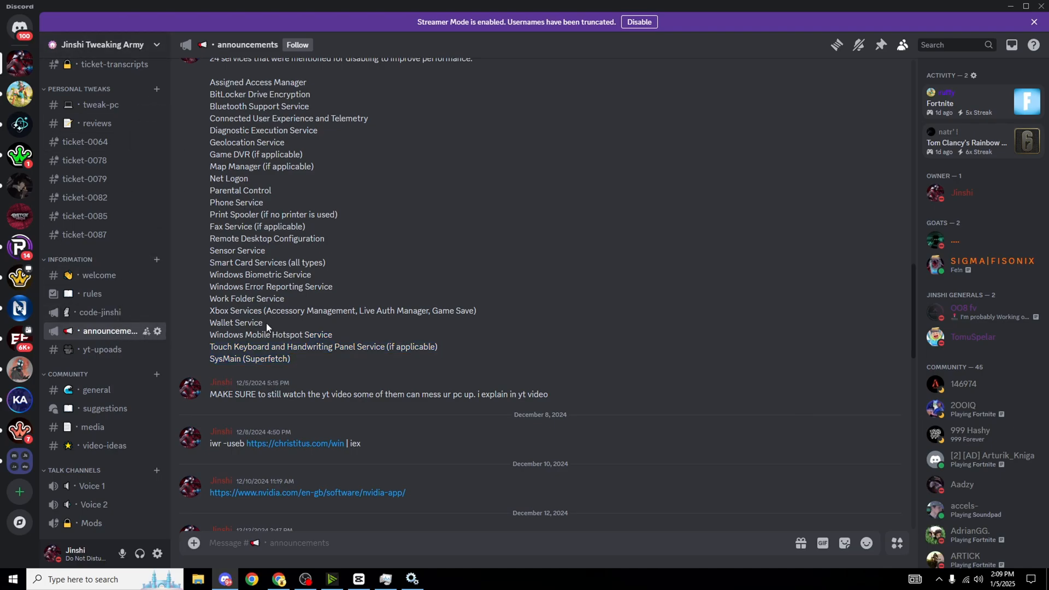
{"action": "mouse_move", "coordinate": [105, 408]}
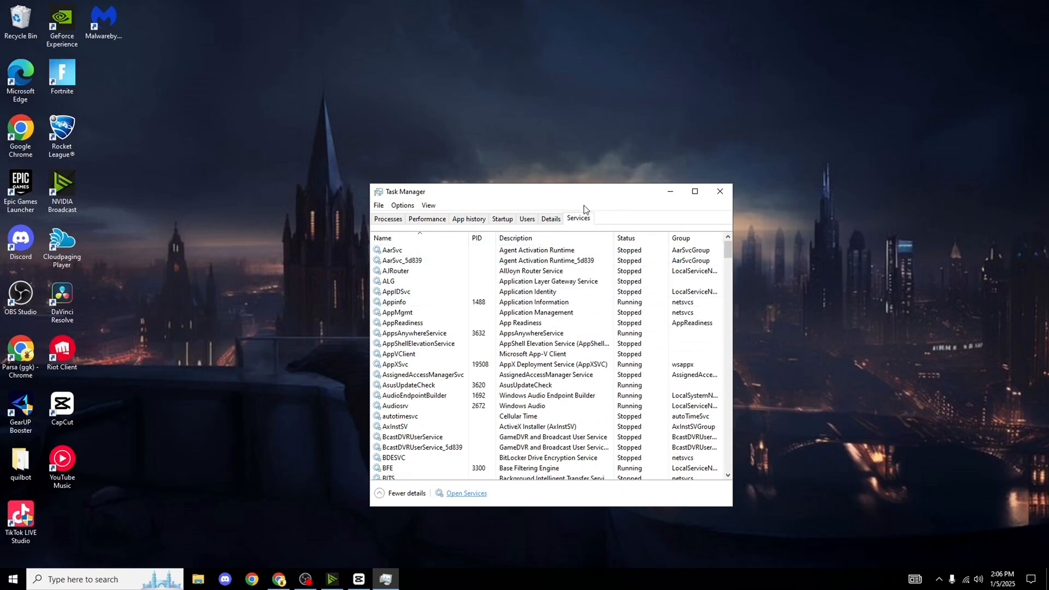
{"action": "mouse_move", "coordinate": [543, 491]}
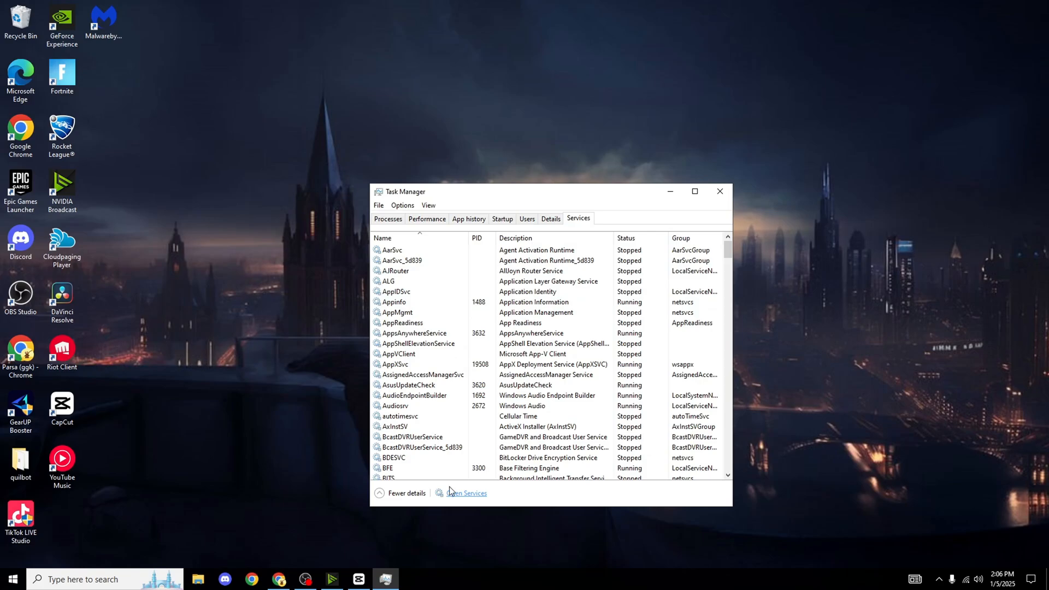
{"action": "mouse_move", "coordinate": [466, 493]}
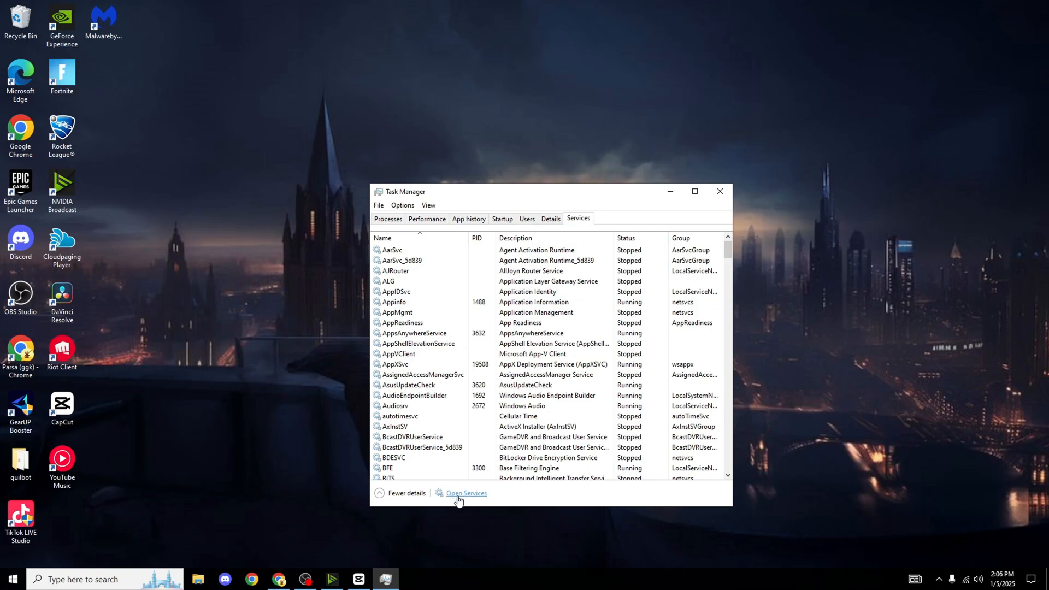
Open the full Services console and show AllJoyn Router Service's context menu
{"action": "left_click", "coordinate": [465, 492]}
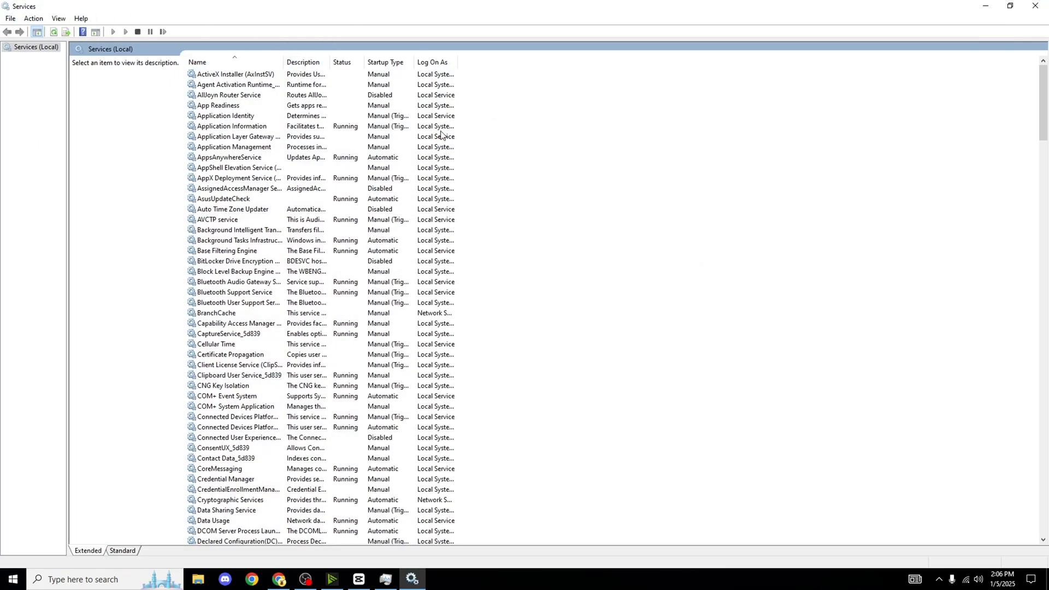
{"action": "mouse_move", "coordinate": [261, 98]}
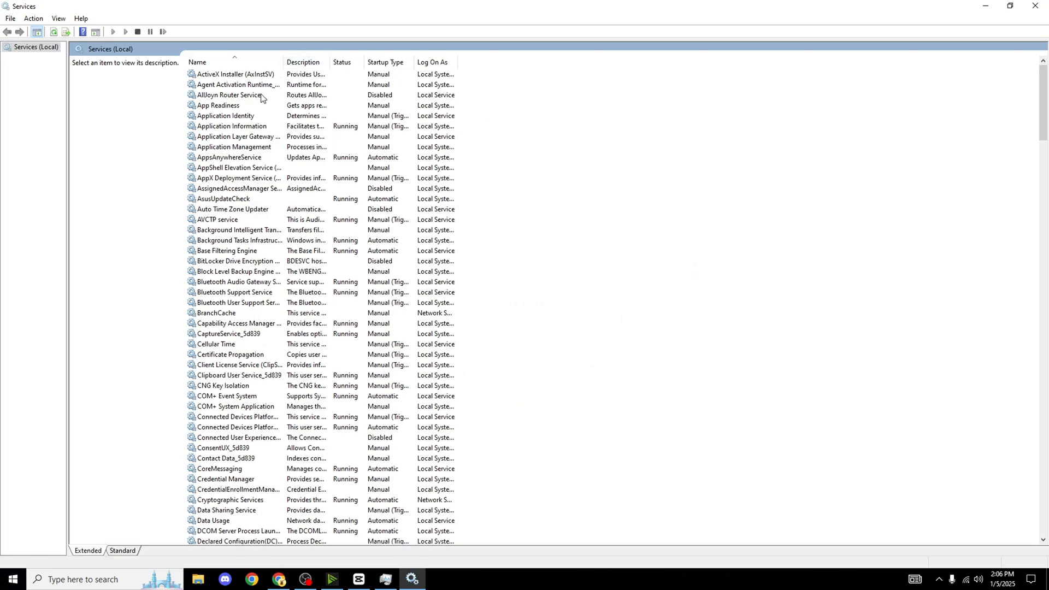
{"action": "left_click", "coordinate": [231, 95]}
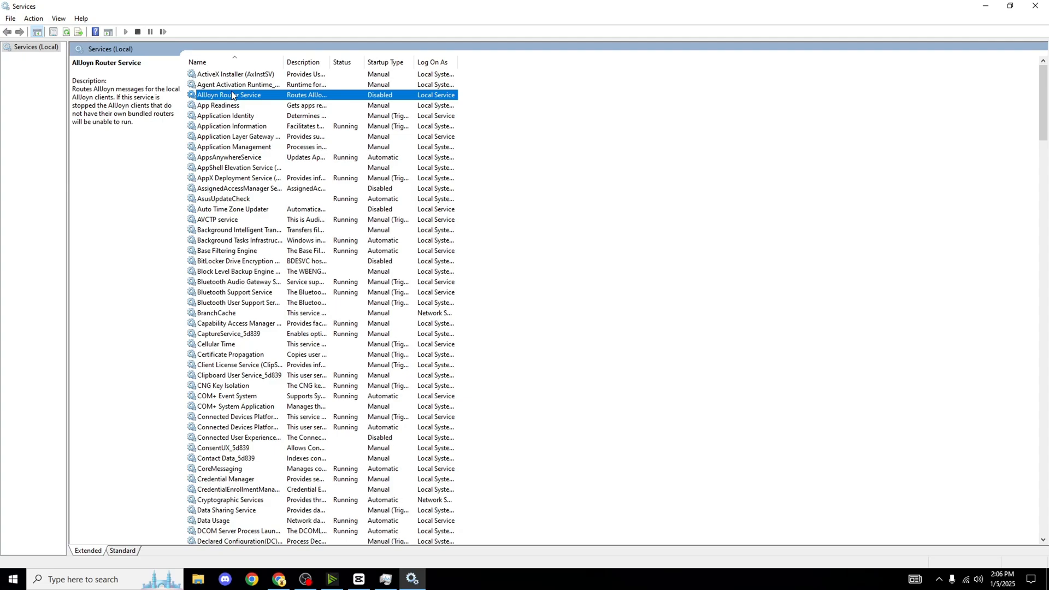
{"action": "mouse_move", "coordinate": [236, 102]}
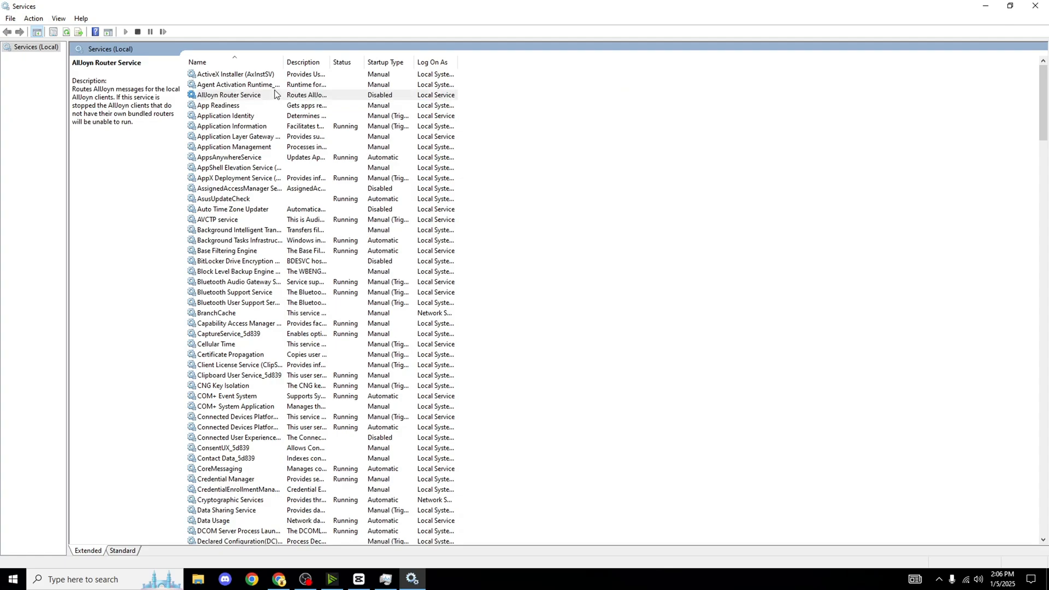
{"action": "left_click", "coordinate": [229, 95]}
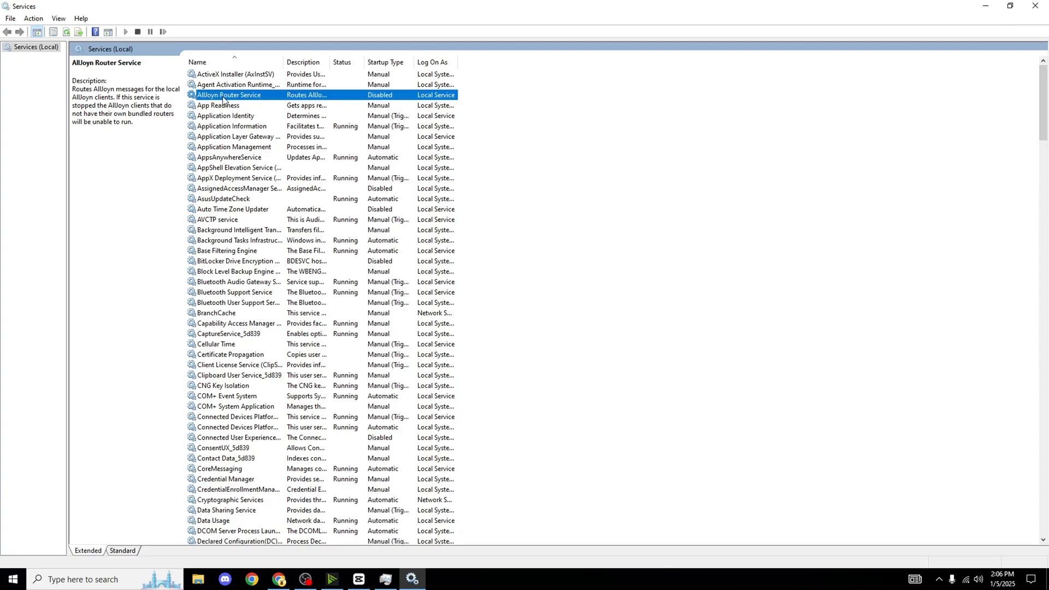
{"action": "right_click", "coordinate": [227, 94]}
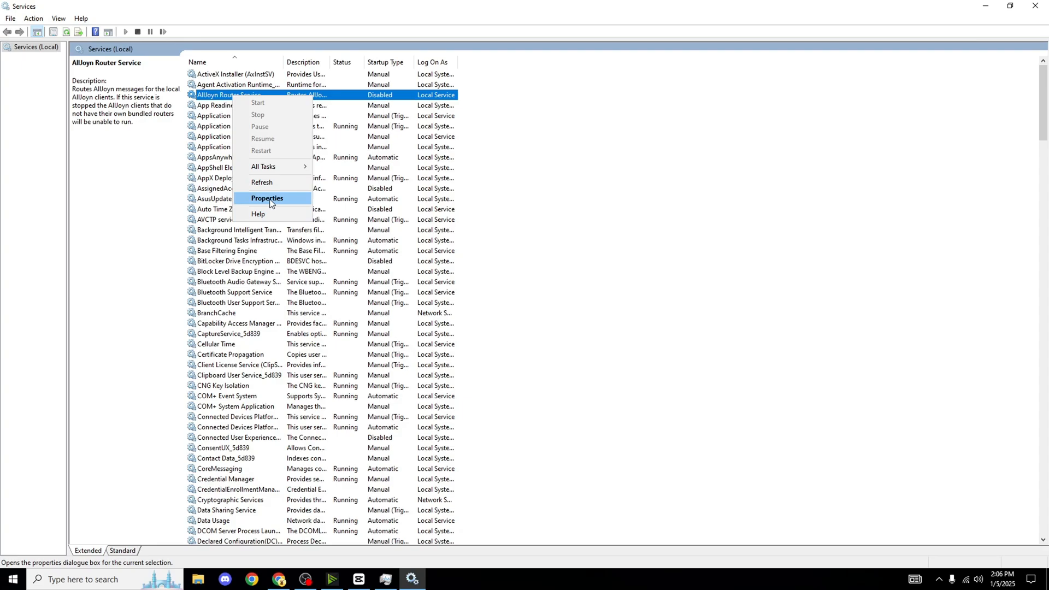
{"action": "left_click", "coordinate": [266, 197]}
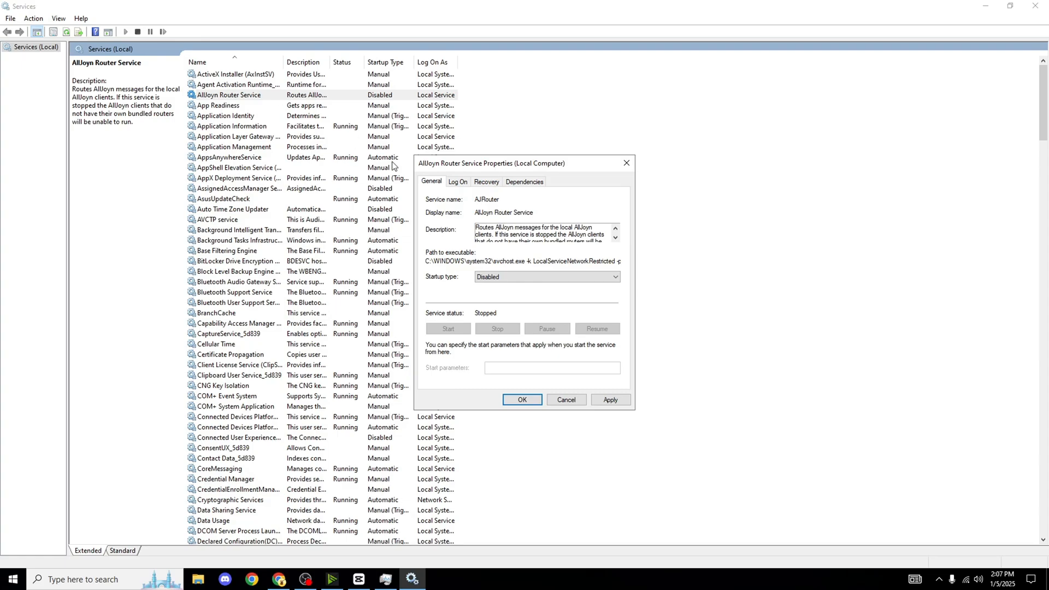
{"action": "mouse_move", "coordinate": [497, 270]}
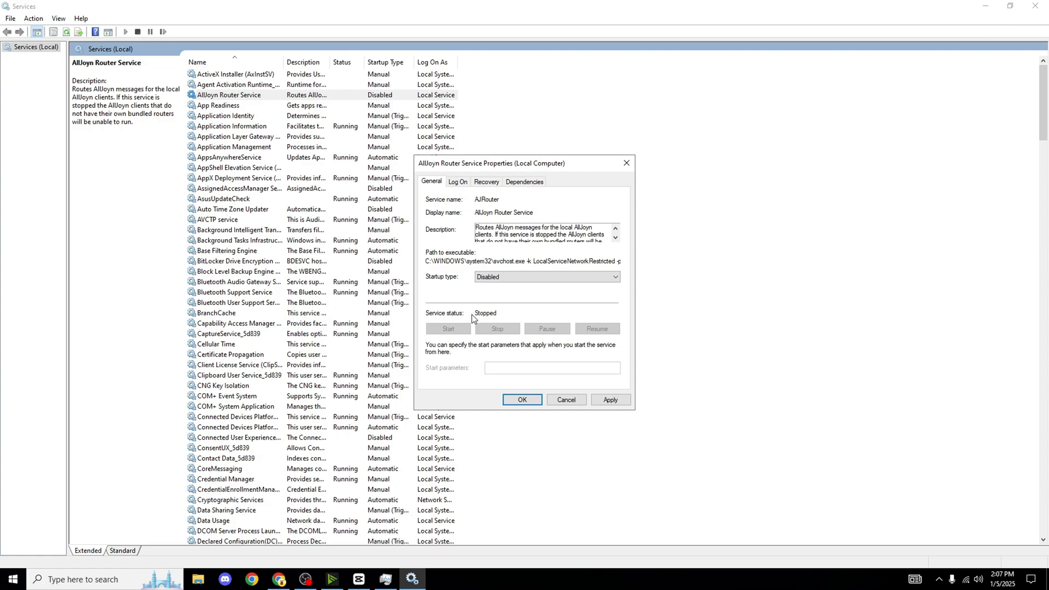
{"action": "mouse_move", "coordinate": [492, 333]}
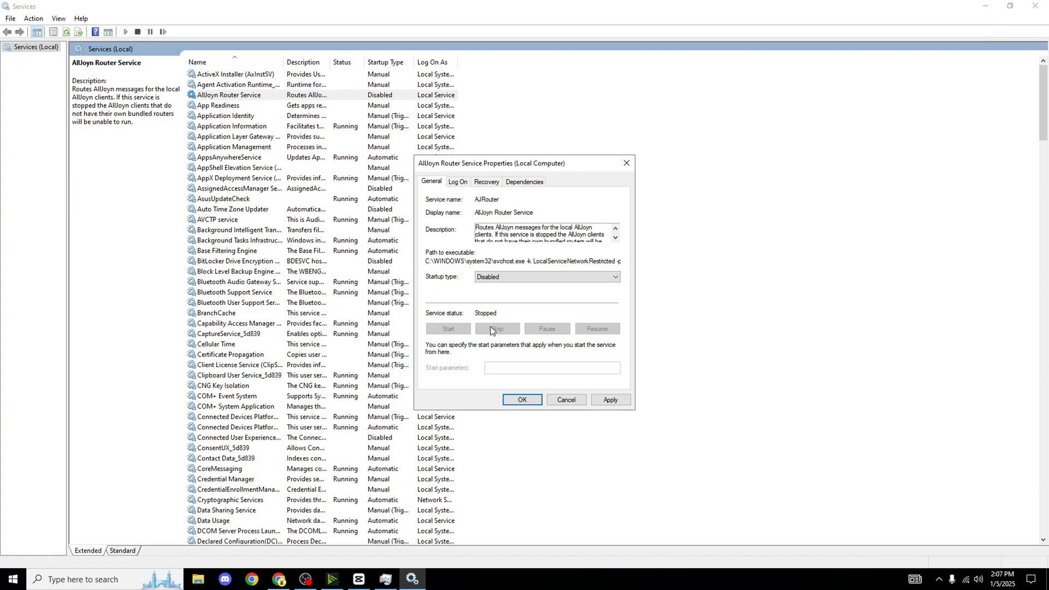
{"action": "mouse_move", "coordinate": [508, 338]}
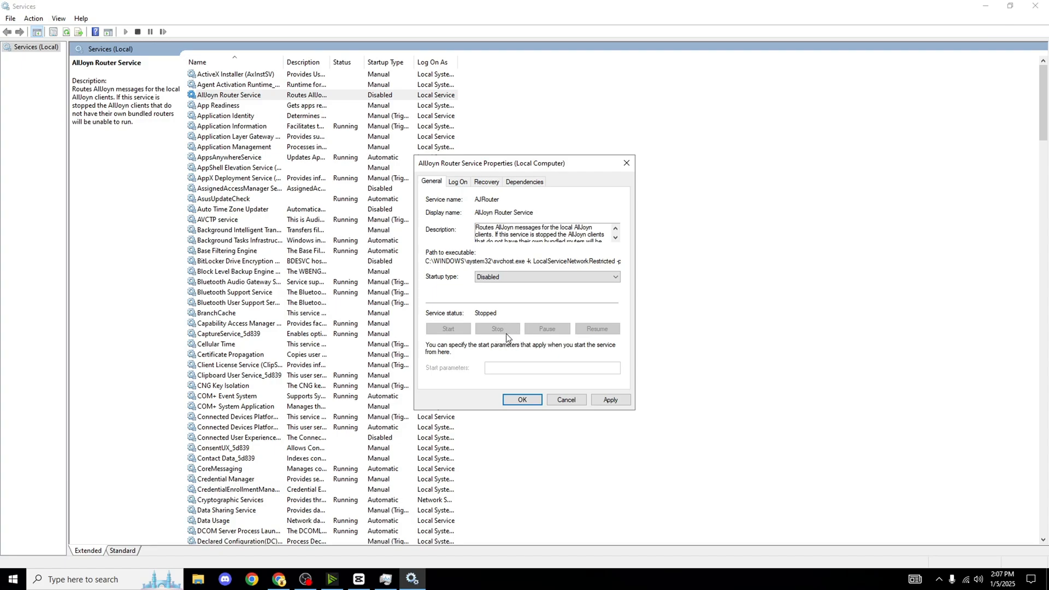
{"action": "mouse_move", "coordinate": [426, 287]}
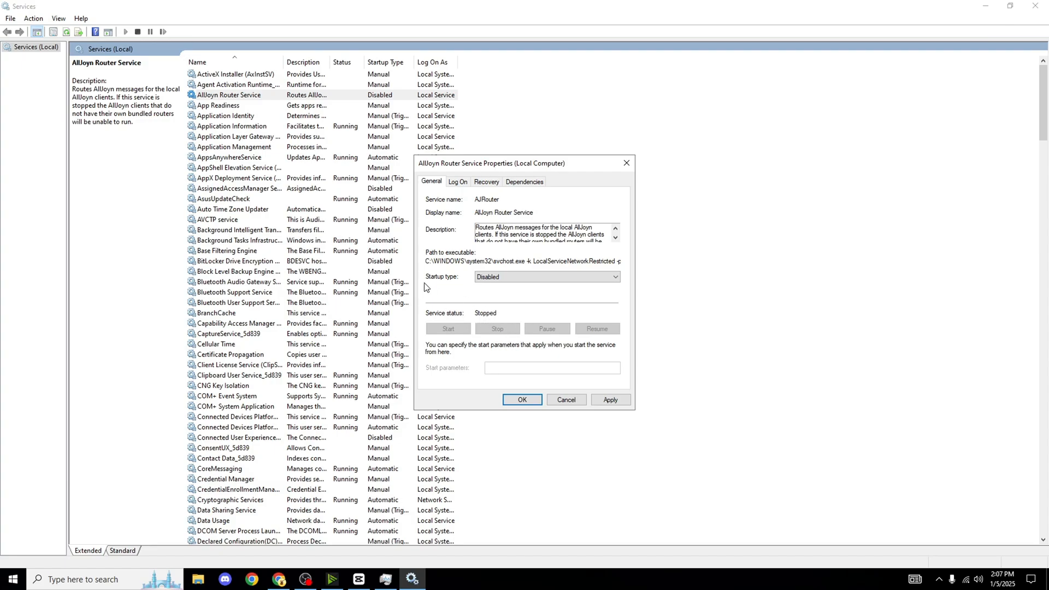
{"action": "mouse_move", "coordinate": [628, 390]}
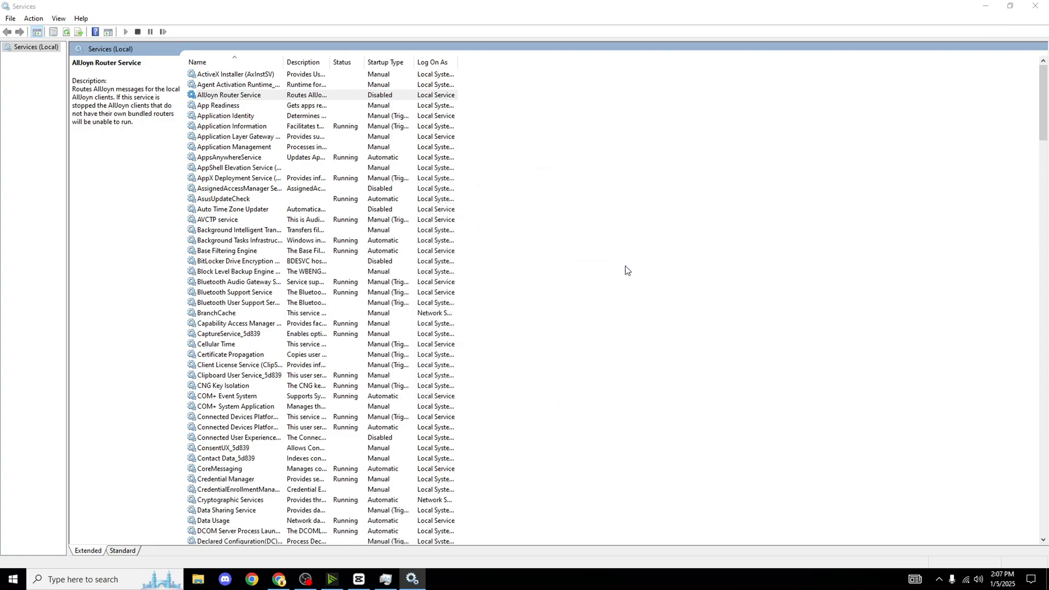
{"action": "left_click", "coordinate": [229, 95]}
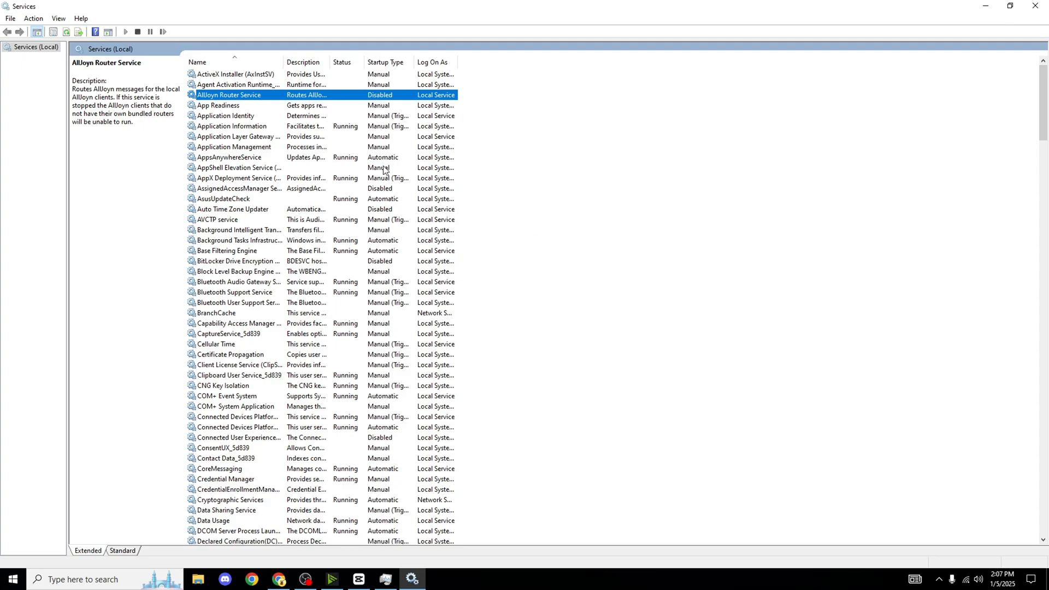
{"action": "mouse_move", "coordinate": [393, 95]}
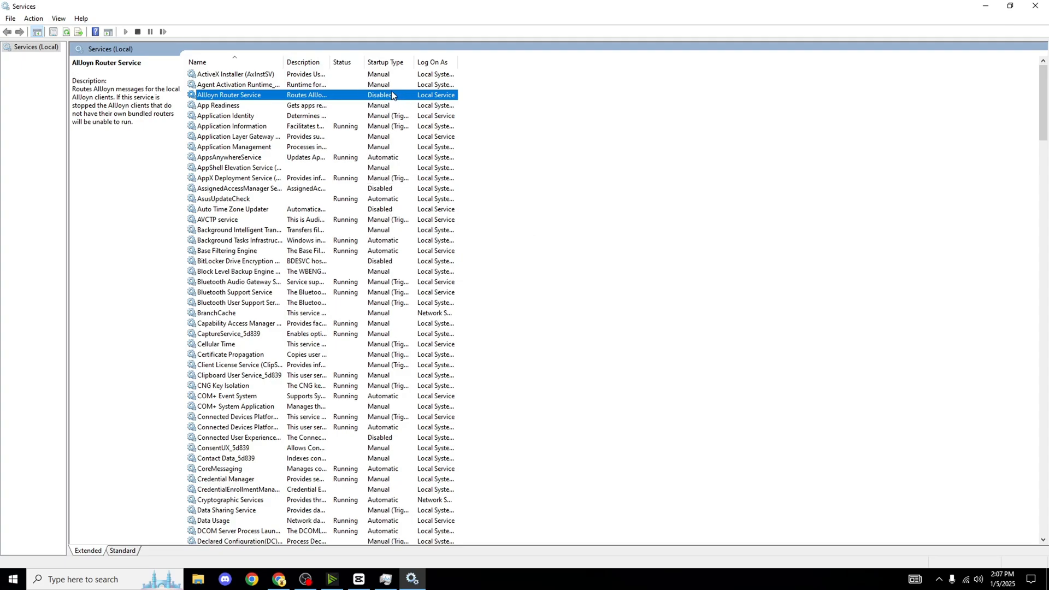
{"action": "mouse_move", "coordinate": [367, 194]}
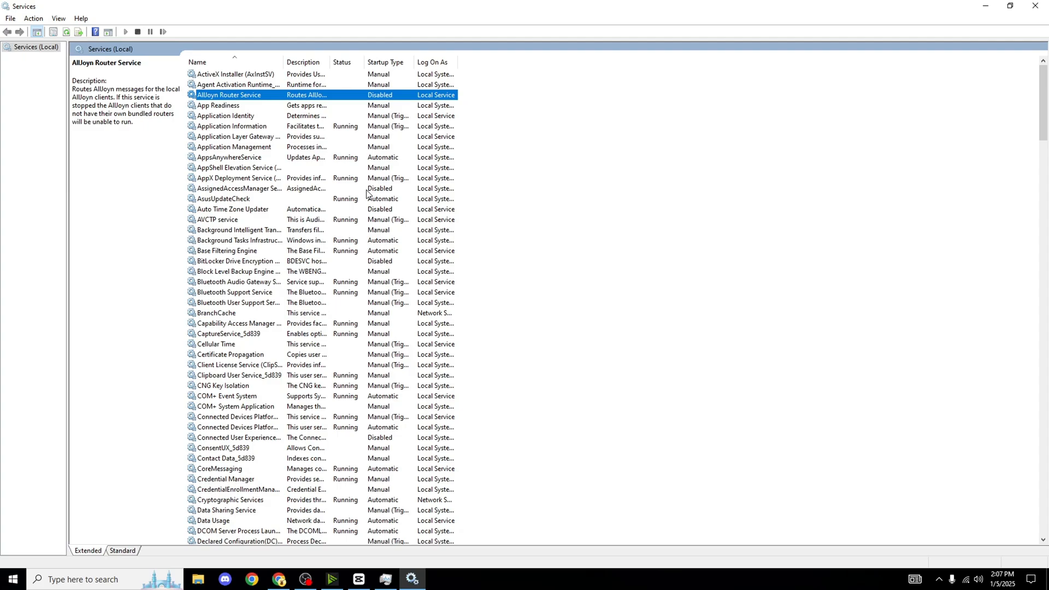
{"action": "left_click", "coordinate": [238, 188]}
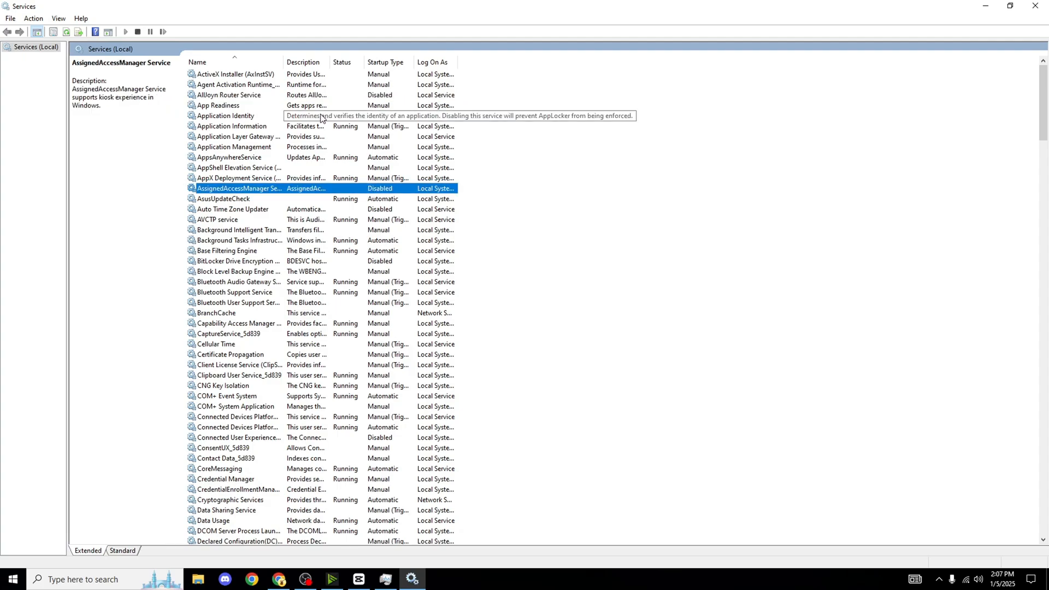
{"action": "mouse_move", "coordinate": [215, 203]}
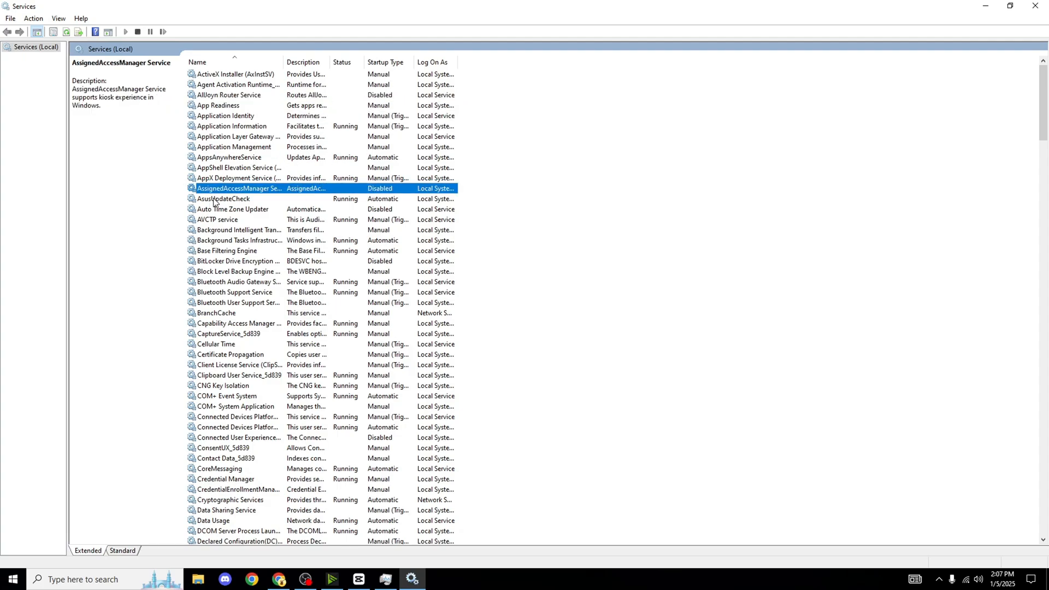
{"action": "right_click", "coordinate": [238, 188]}
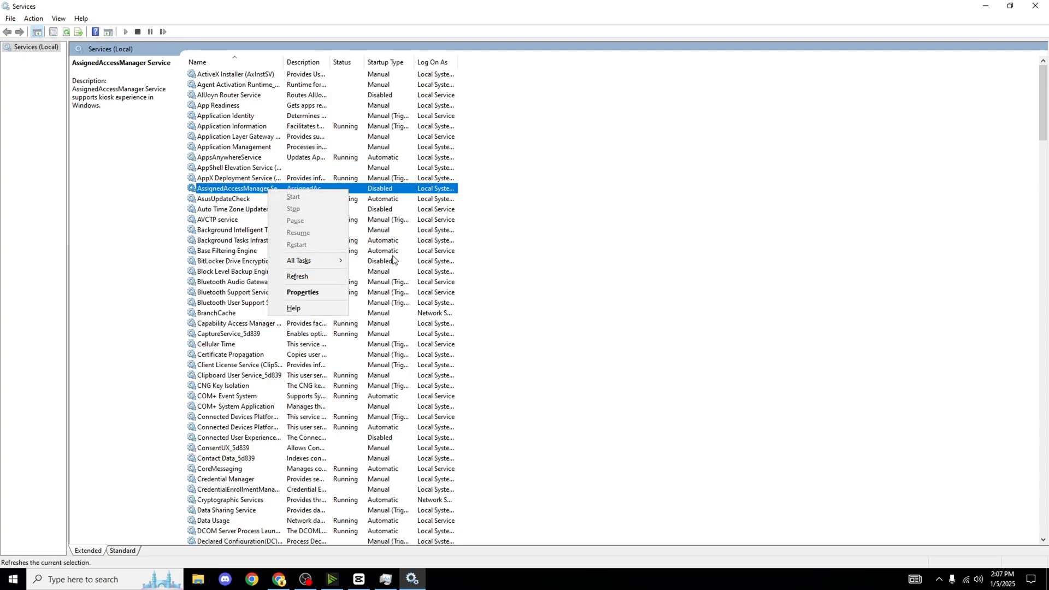
{"action": "left_click", "coordinate": [231, 260]}
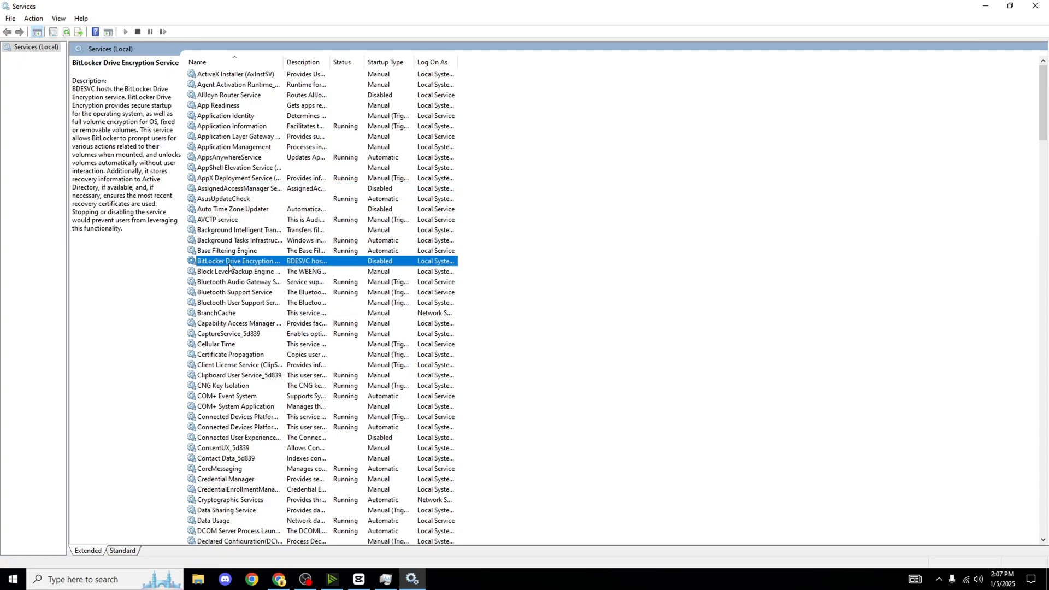
{"action": "mouse_move", "coordinate": [404, 261]}
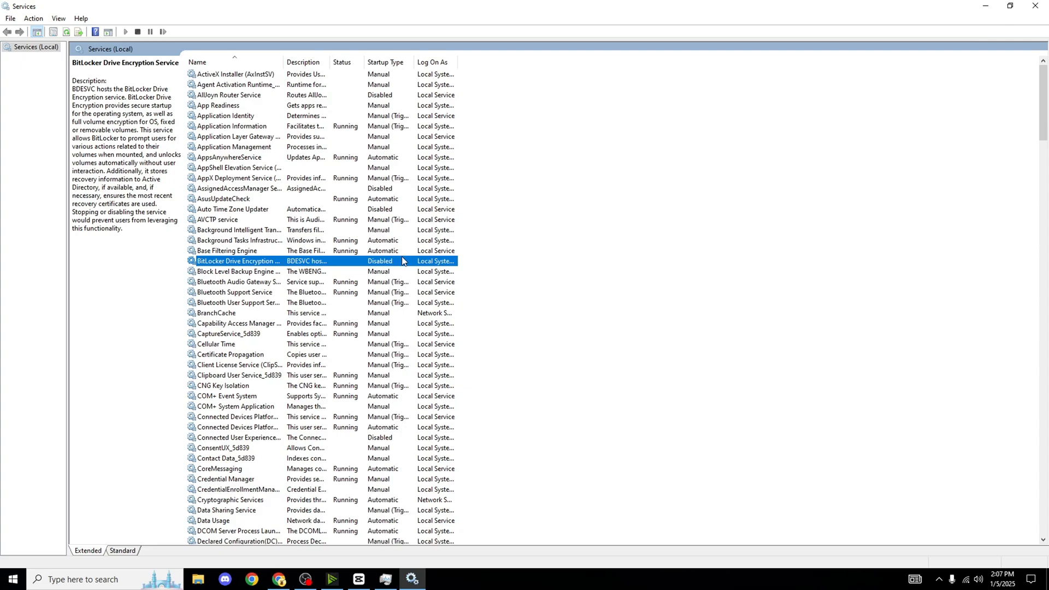
{"action": "left_click", "coordinate": [237, 438]}
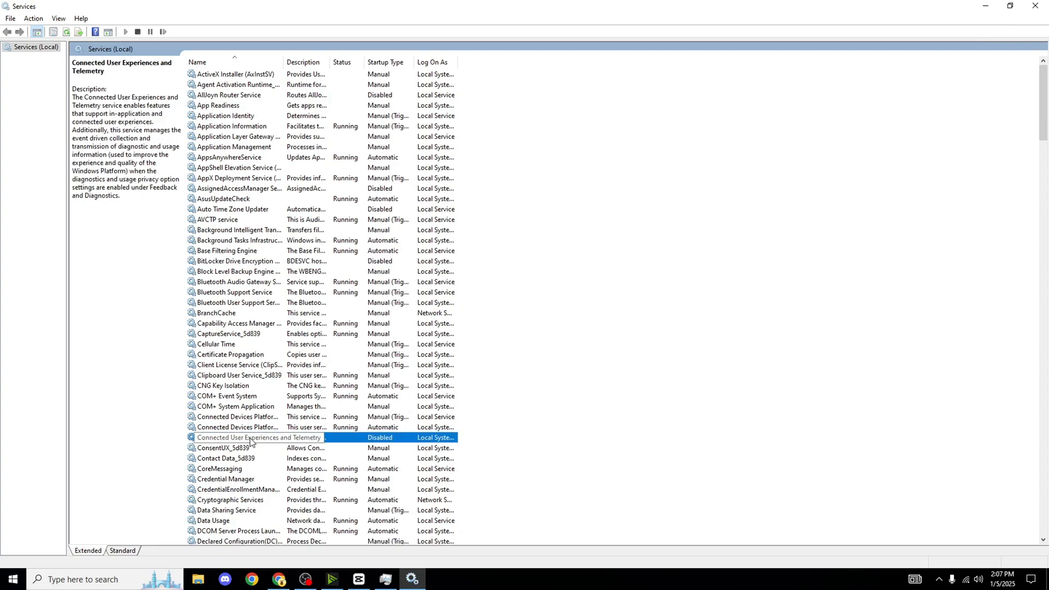
{"action": "scroll", "scroll_direction": "down", "scroll_amount": 3}
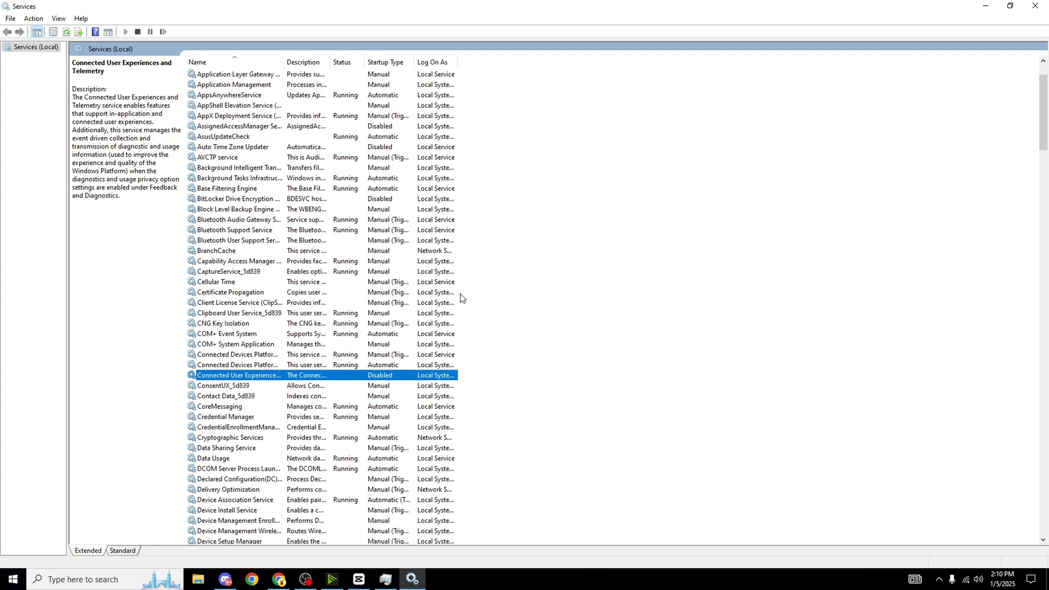
{"action": "scroll", "scroll_direction": "down", "scroll_amount": 3}
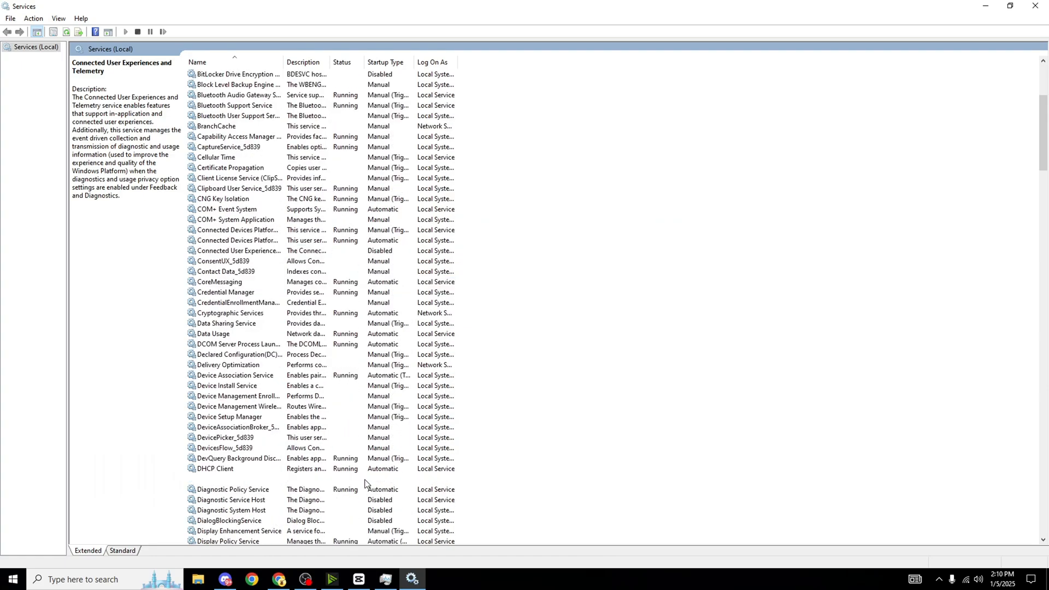
{"action": "left_click", "coordinate": [232, 478]}
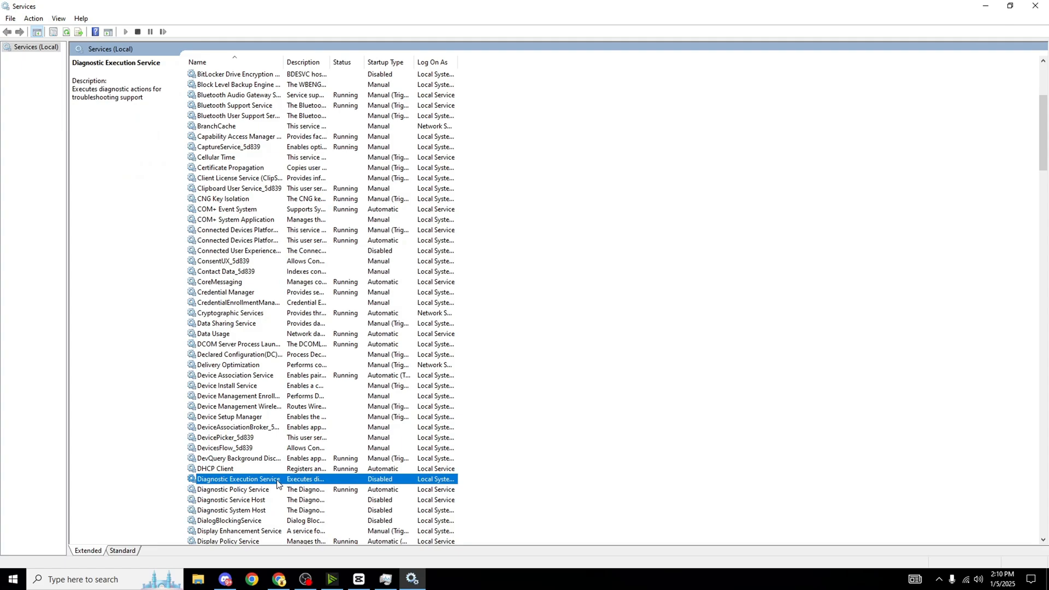
{"action": "mouse_move", "coordinate": [344, 457]}
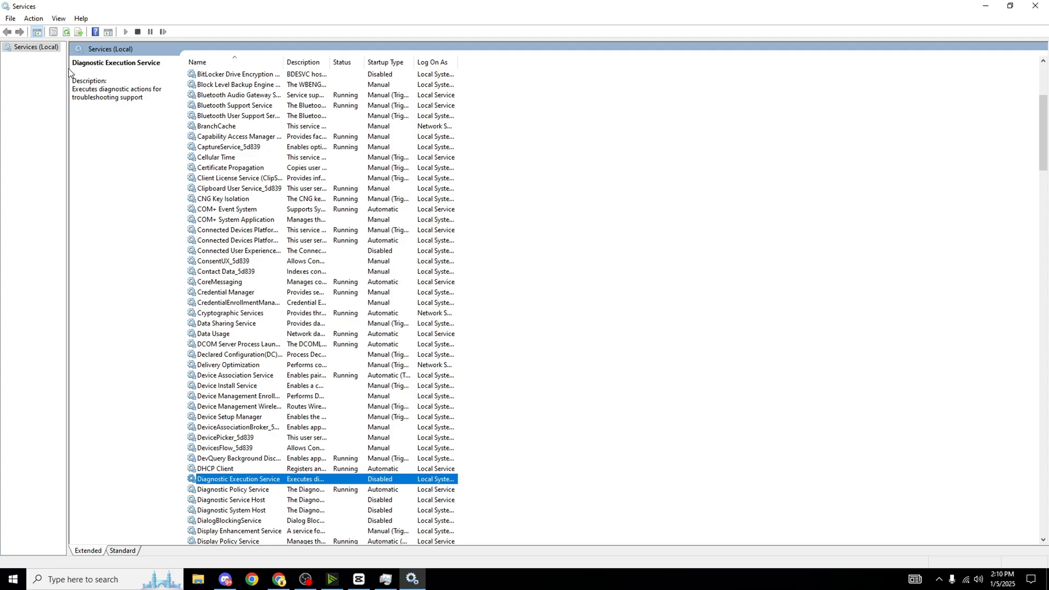
{"action": "mouse_move", "coordinate": [106, 101]}
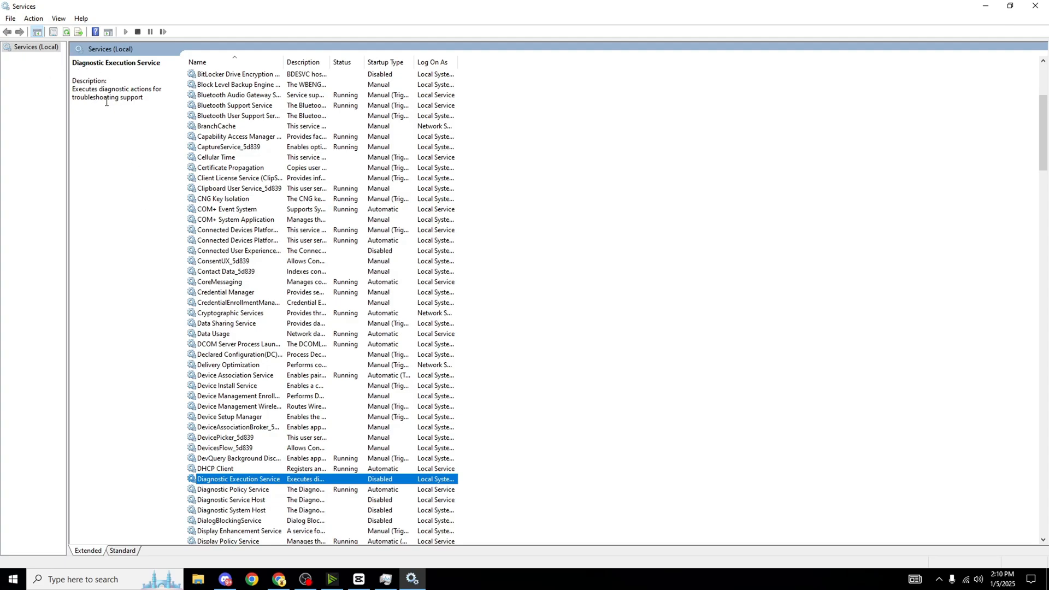
{"action": "mouse_move", "coordinate": [502, 436]}
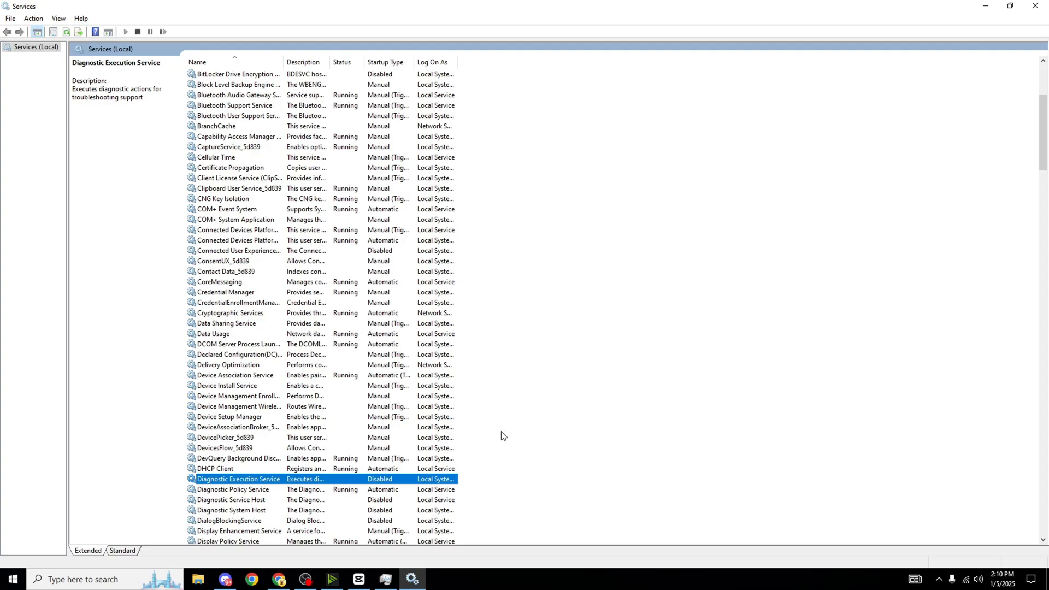
{"action": "mouse_move", "coordinate": [404, 495]}
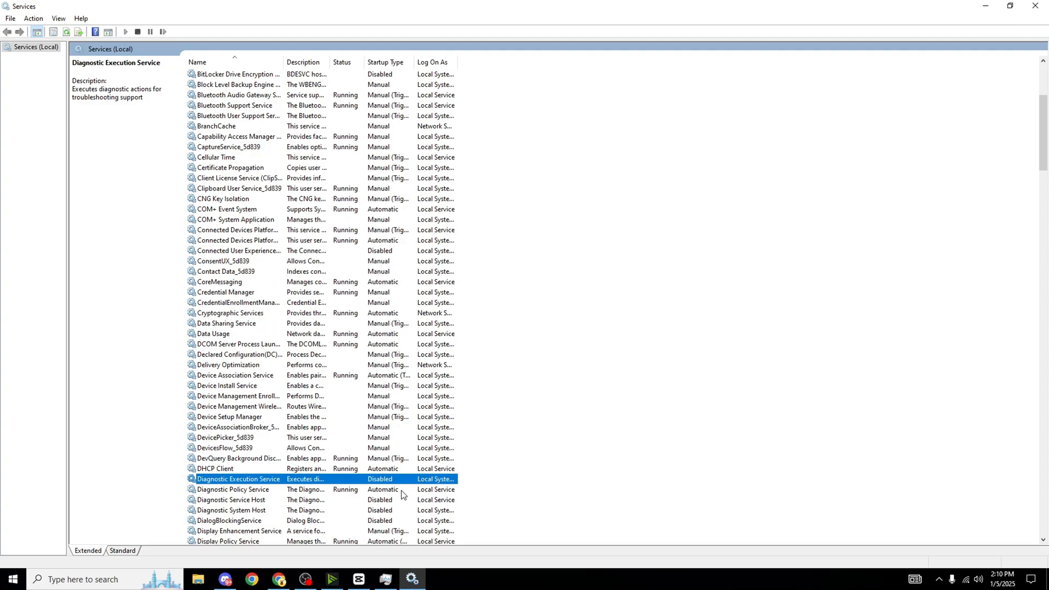
{"action": "left_click", "coordinate": [230, 500]}
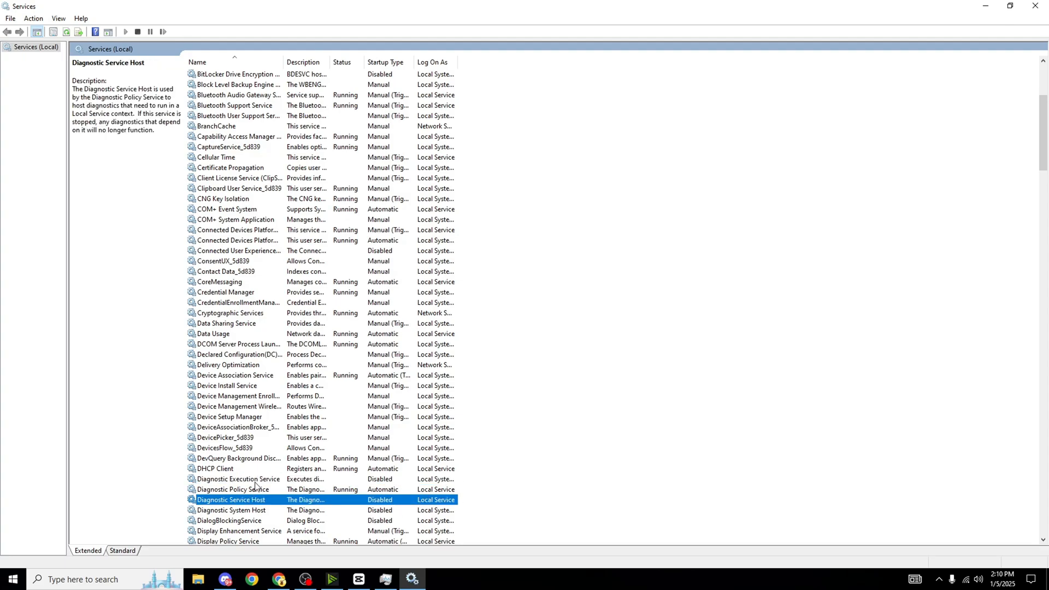
{"action": "mouse_move", "coordinate": [341, 511]}
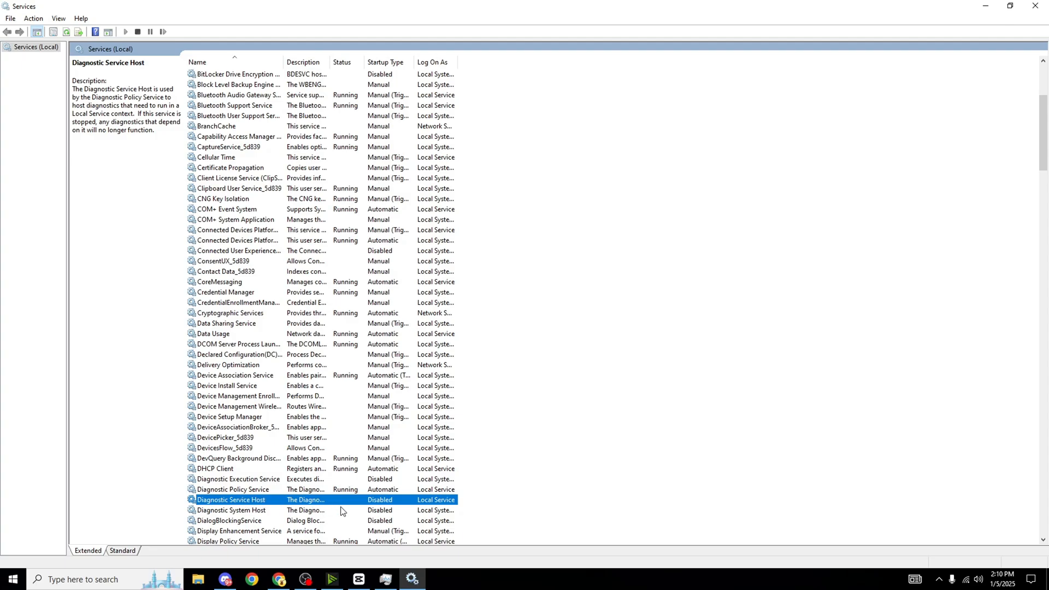
{"action": "left_click", "coordinate": [231, 510]}
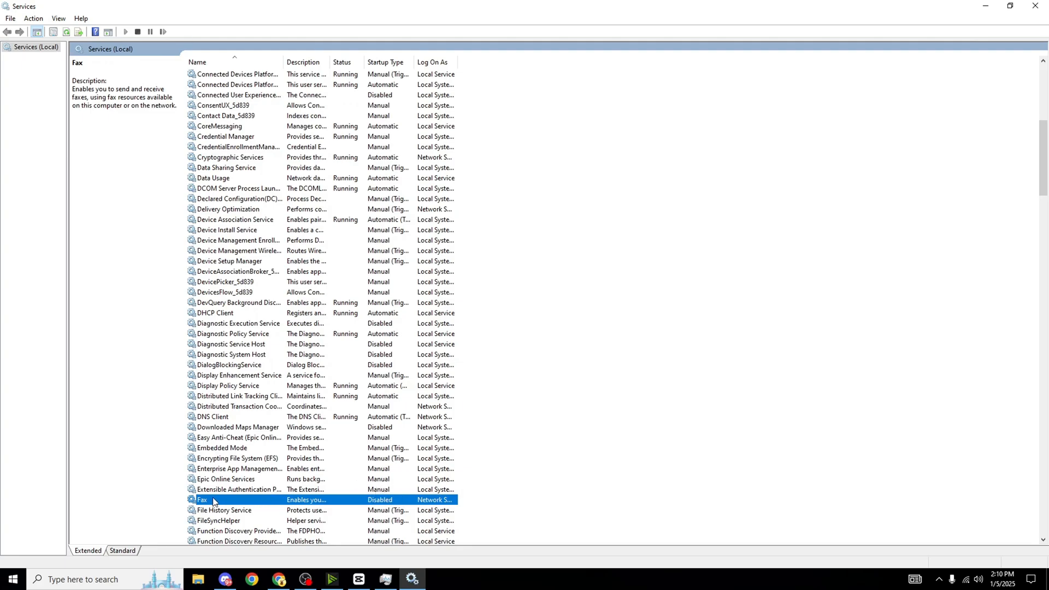
{"action": "mouse_move", "coordinate": [239, 482]}
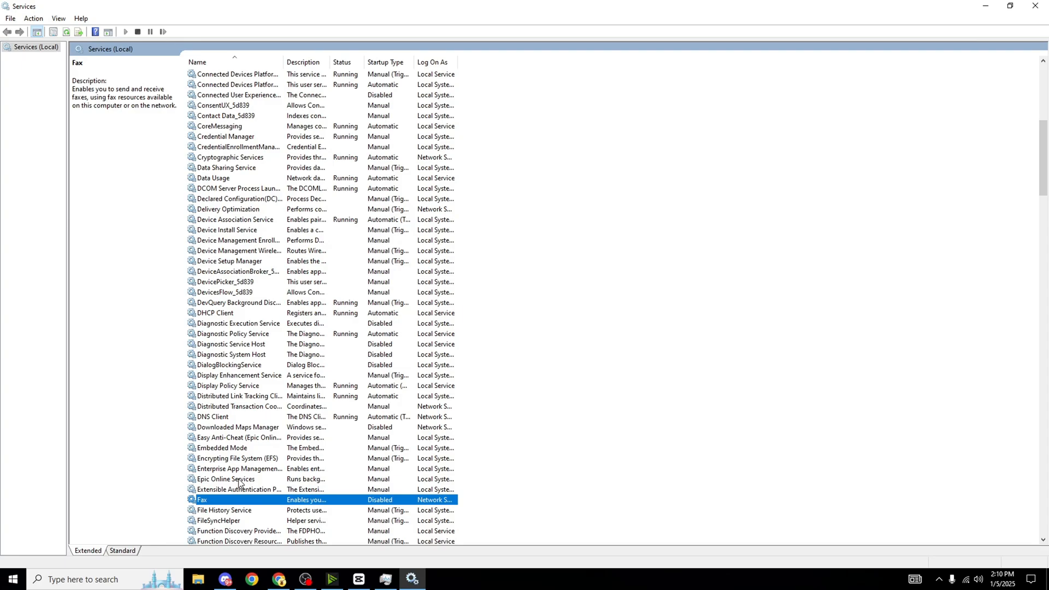
{"action": "mouse_move", "coordinate": [216, 503]}
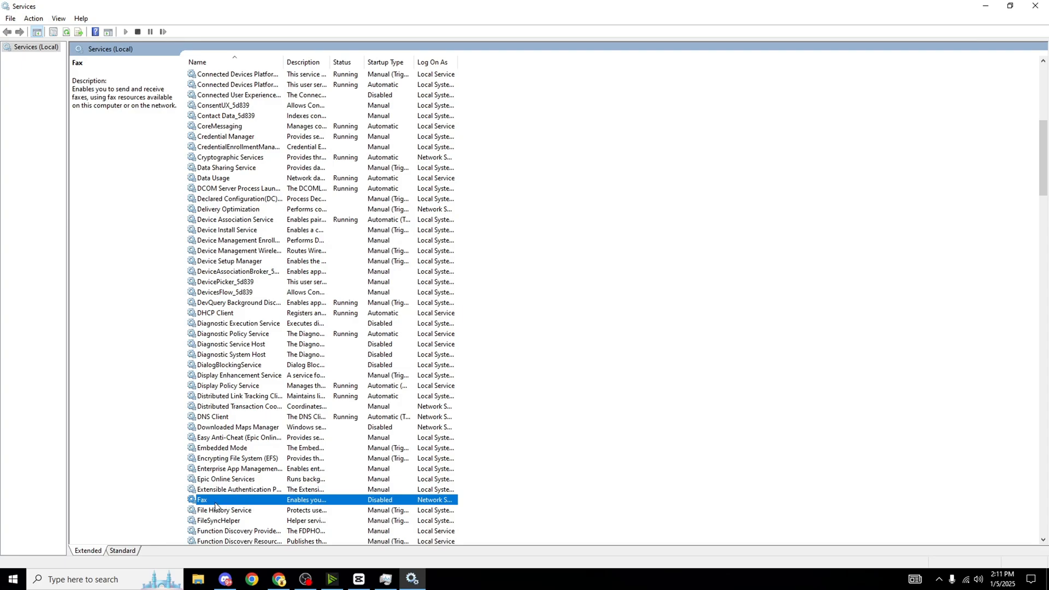
{"action": "double_click", "coordinate": [200, 500]}
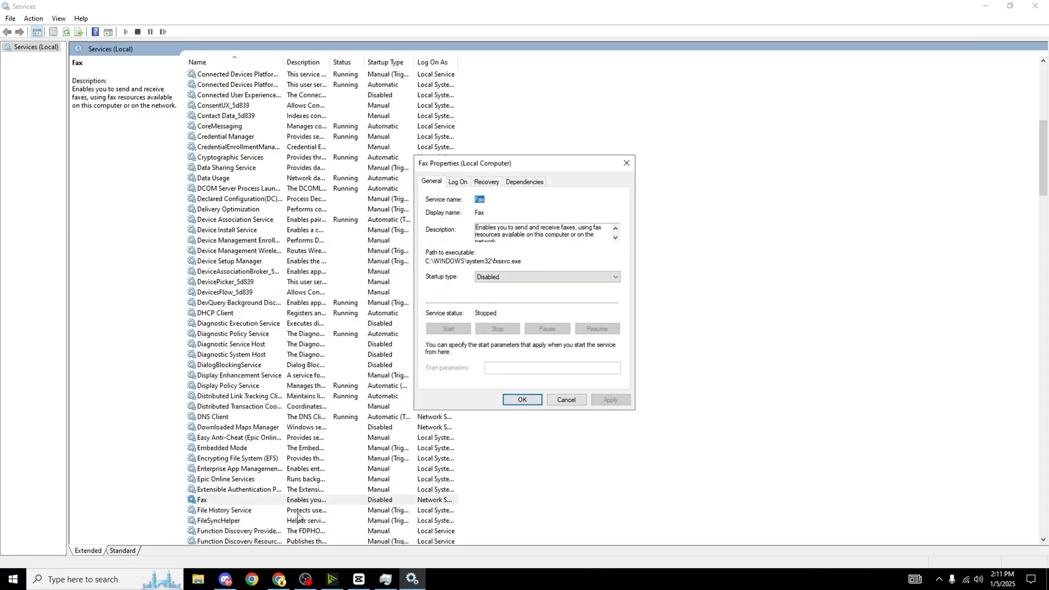
{"action": "mouse_move", "coordinate": [292, 479]}
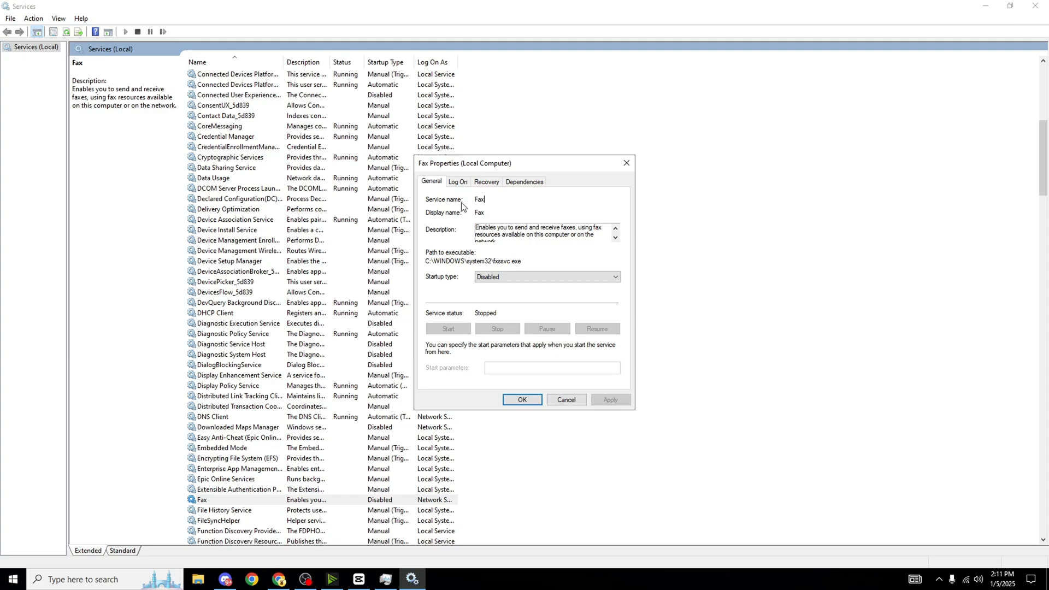
{"action": "double_click", "coordinate": [479, 199]}
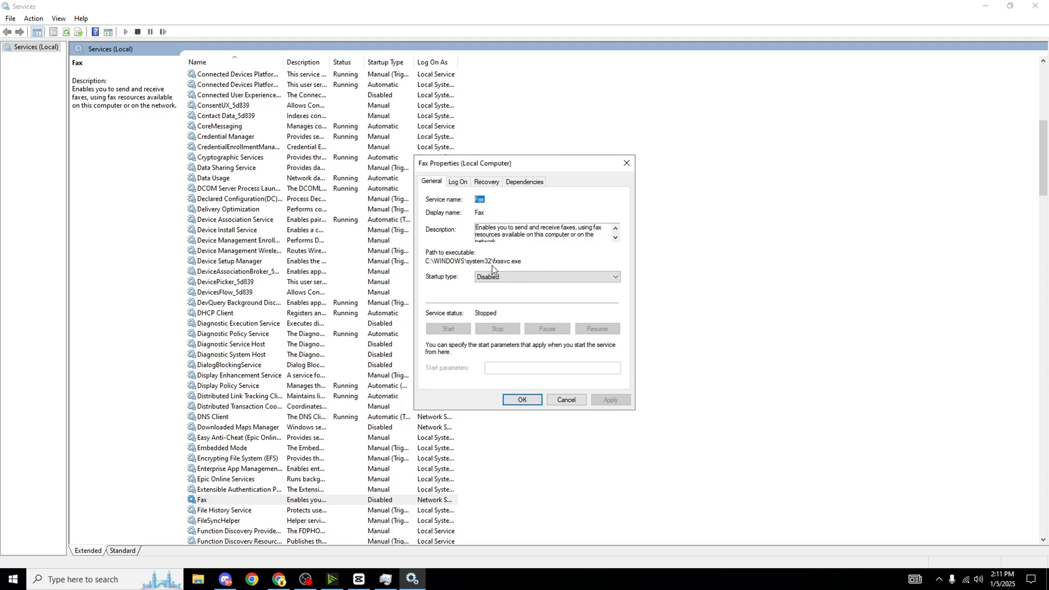
{"action": "left_click", "coordinate": [521, 399]}
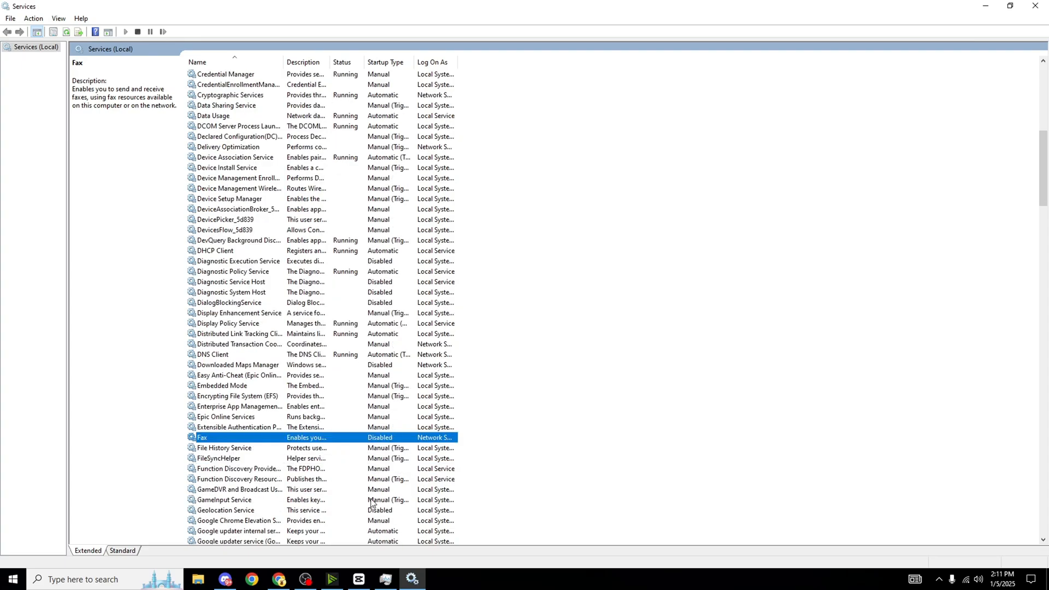
Check that Geolocation Service, Microsoft App-V Client, Microsoft Update Health Service and Netlogon show Disabled
{"action": "left_click", "coordinate": [224, 510]}
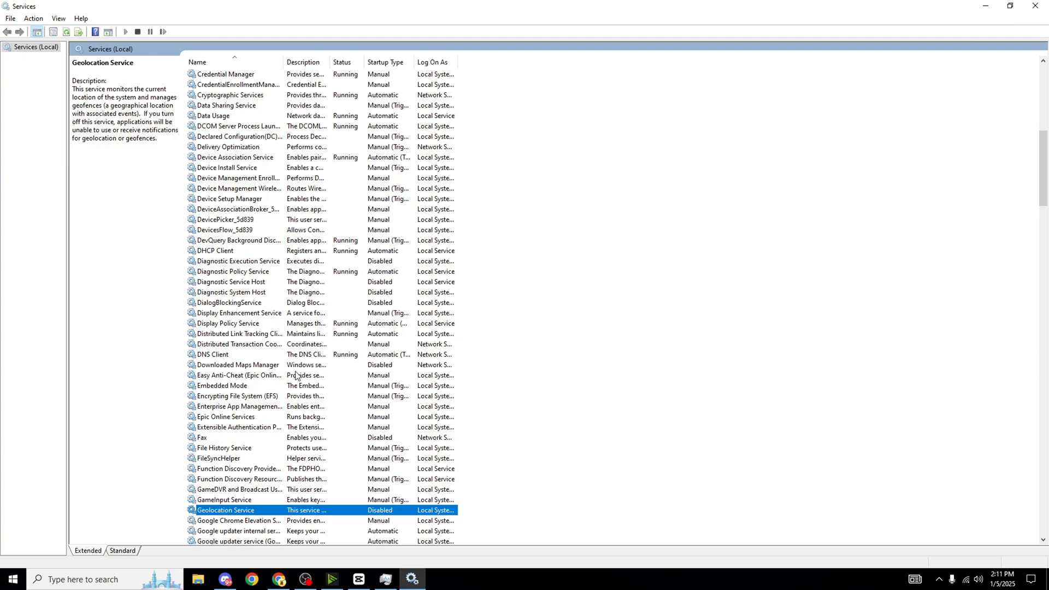
{"action": "scroll", "scroll_direction": "down", "scroll_amount": 3}
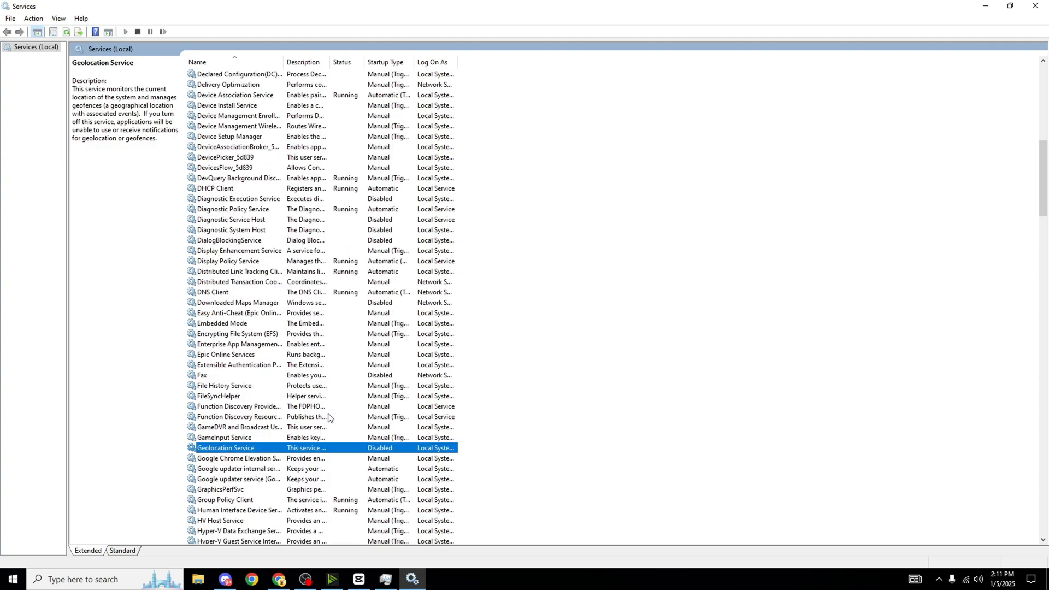
{"action": "scroll", "scroll_direction": "down", "scroll_amount": 3}
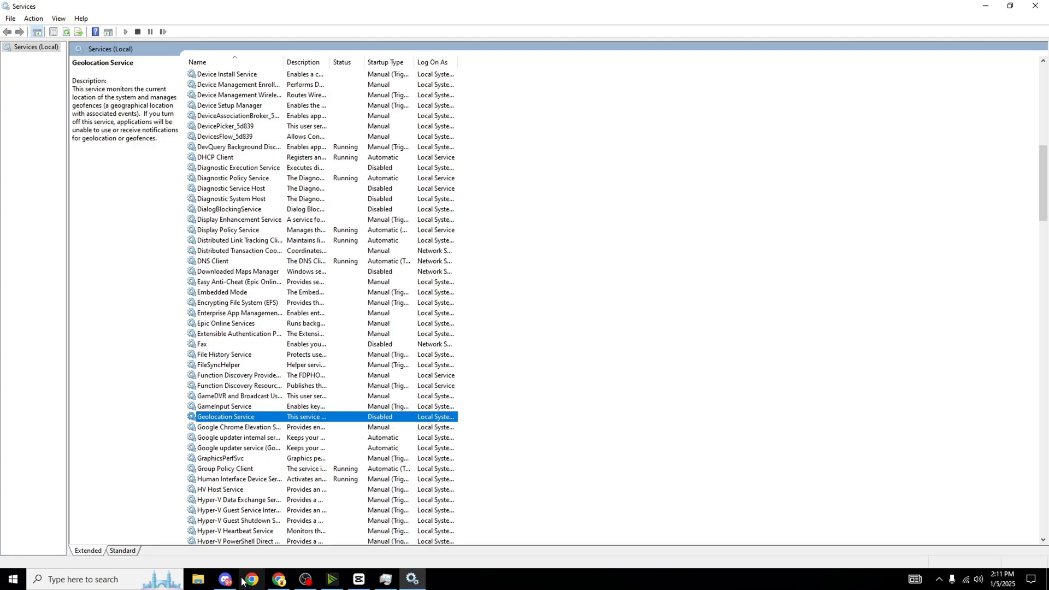
{"action": "scroll", "scroll_direction": "down", "scroll_amount": 3}
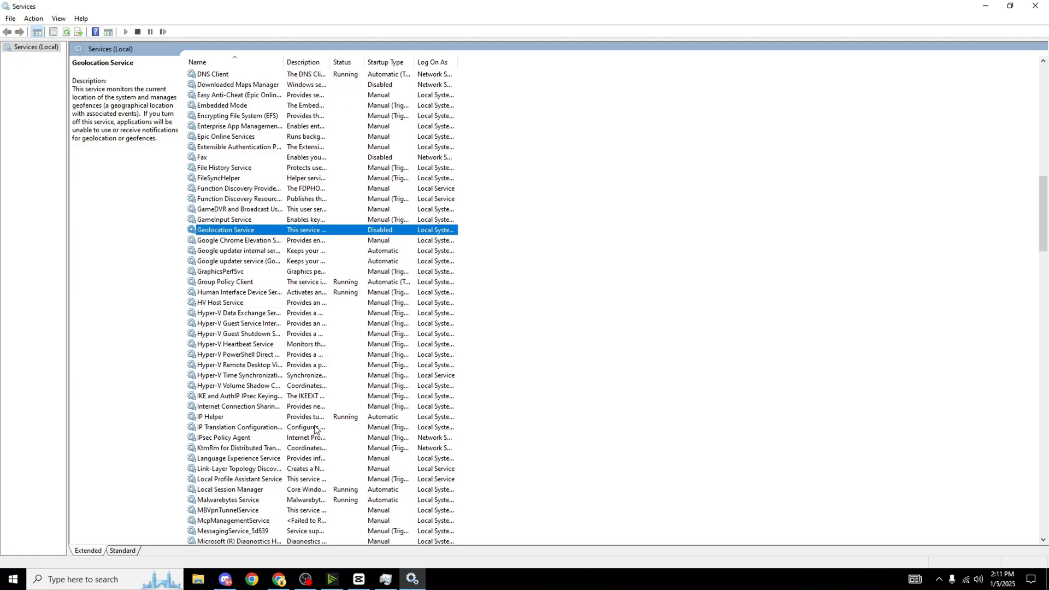
{"action": "scroll", "scroll_direction": "down", "scroll_amount": 3}
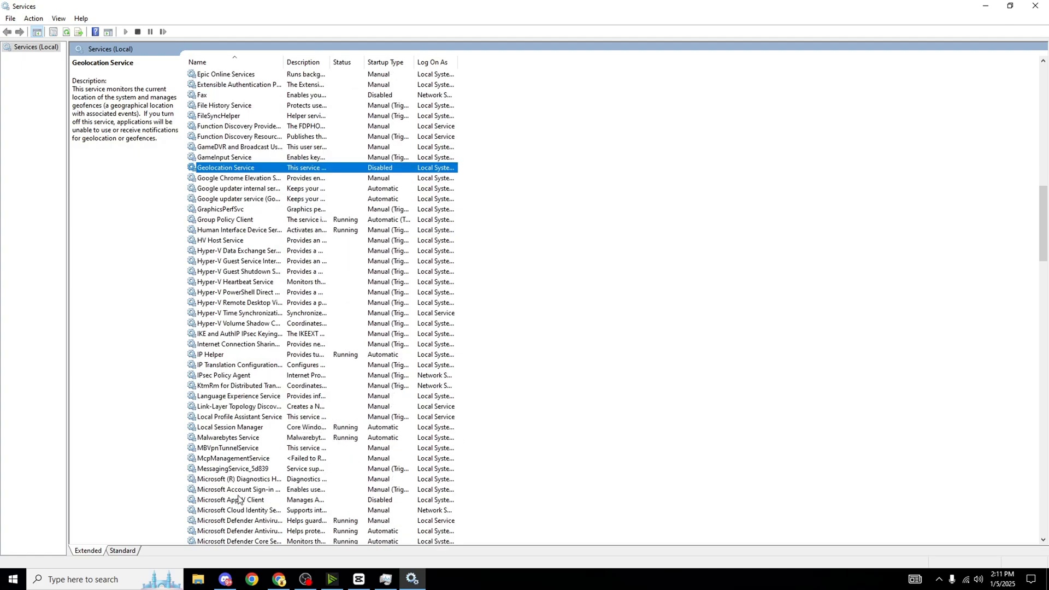
{"action": "left_click", "coordinate": [231, 500]}
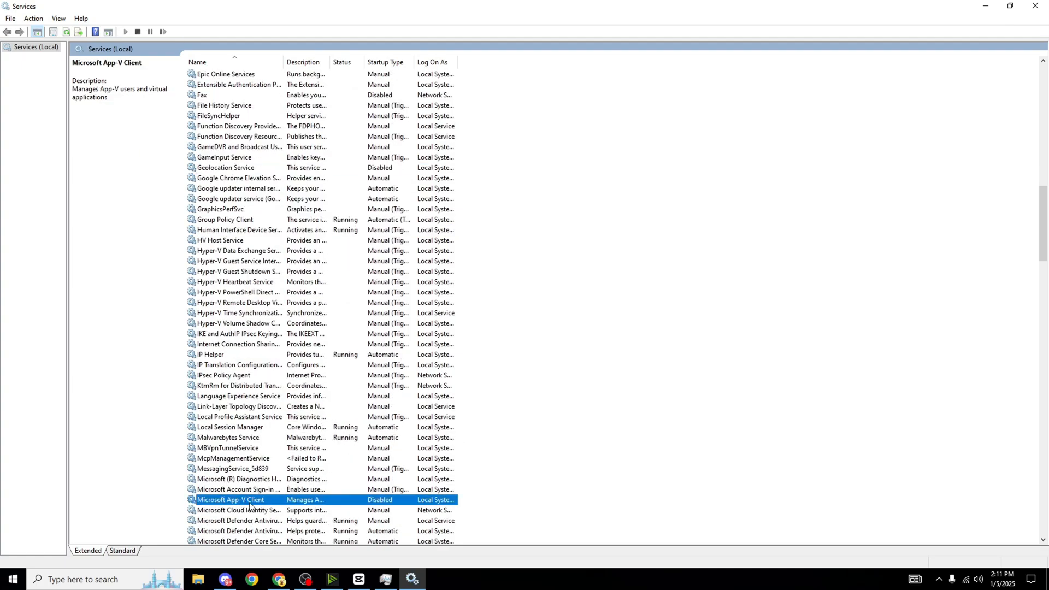
{"action": "scroll", "scroll_direction": "down", "scroll_amount": 3}
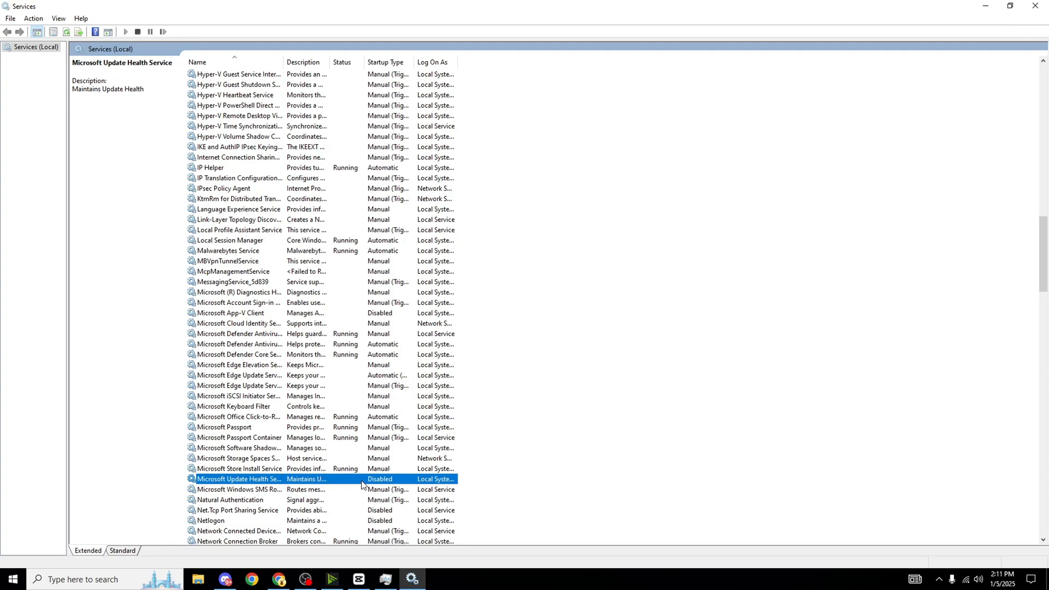
{"action": "left_click", "coordinate": [237, 510]}
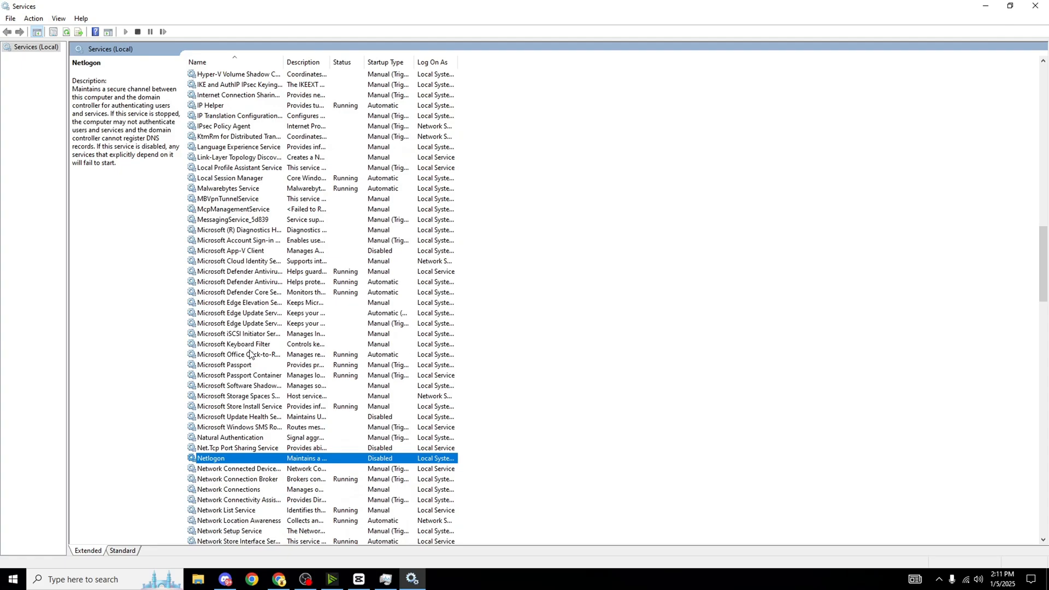
{"action": "scroll", "scroll_direction": "down", "scroll_amount": 3}
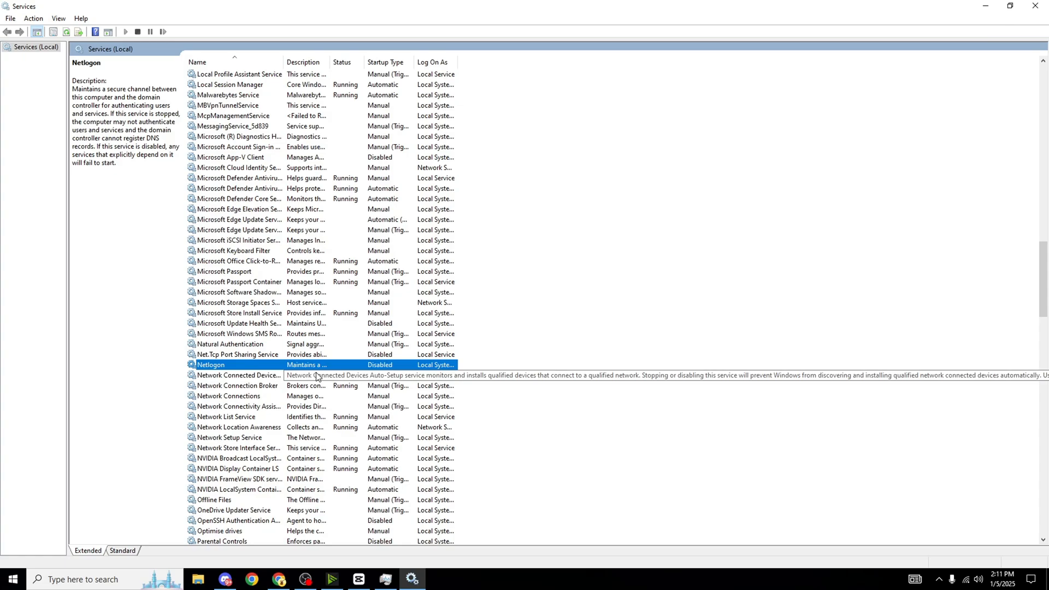
{"action": "mouse_move", "coordinate": [391, 480]}
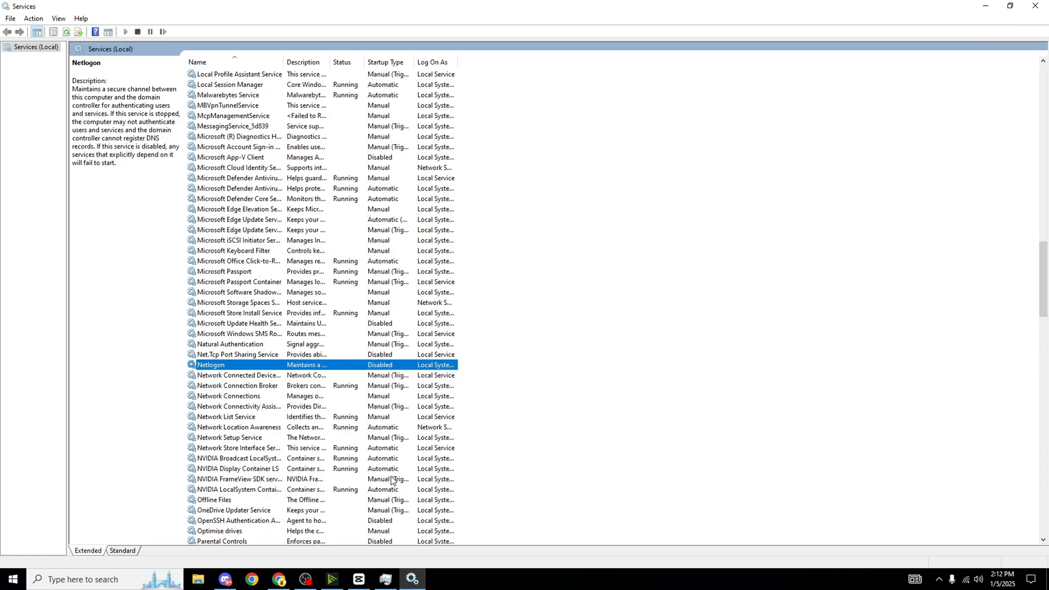
Scroll down and confirm Parental Controls and Phone Service are Disabled
{"action": "scroll", "scroll_direction": "down", "scroll_amount": 3}
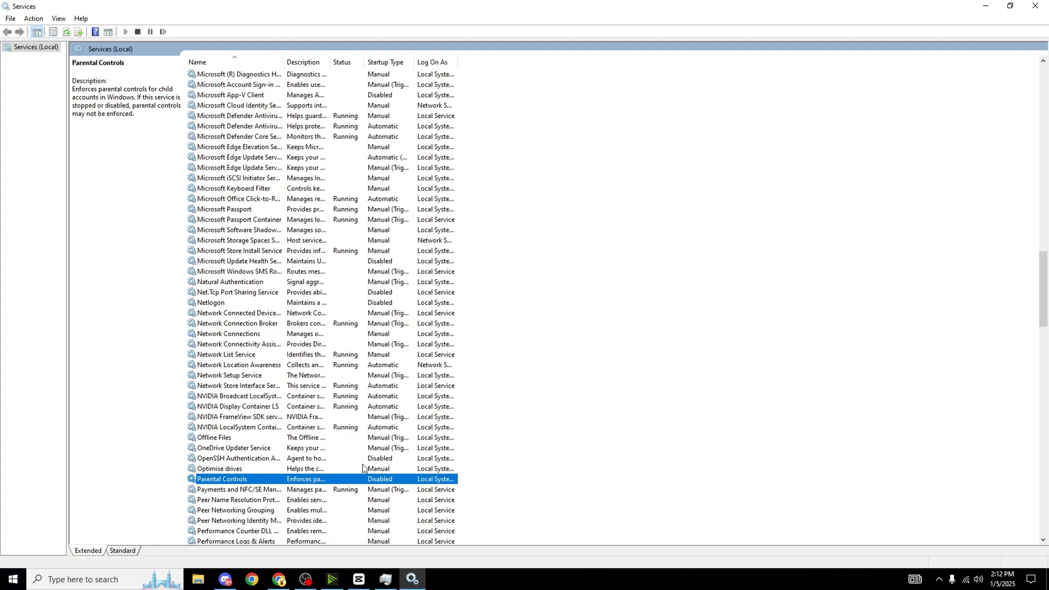
{"action": "mouse_move", "coordinate": [402, 448]}
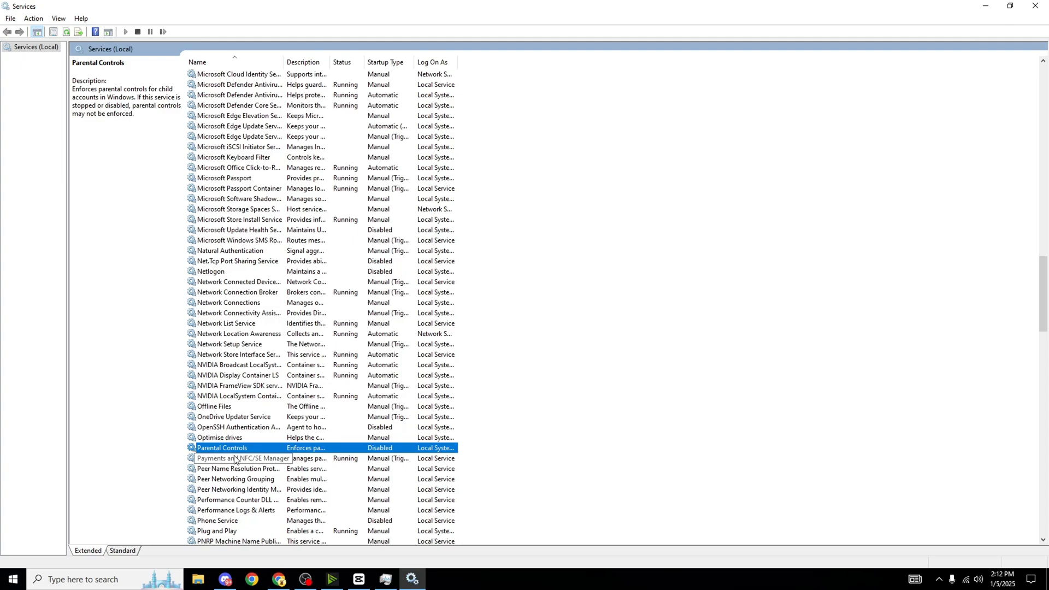
{"action": "mouse_move", "coordinate": [334, 426]}
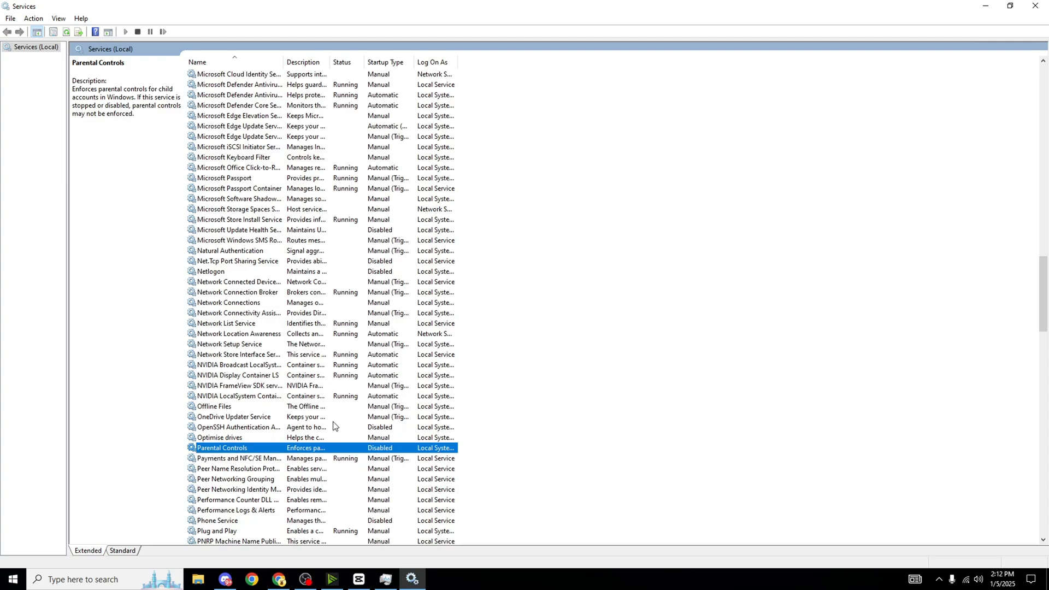
{"action": "mouse_move", "coordinate": [328, 455]}
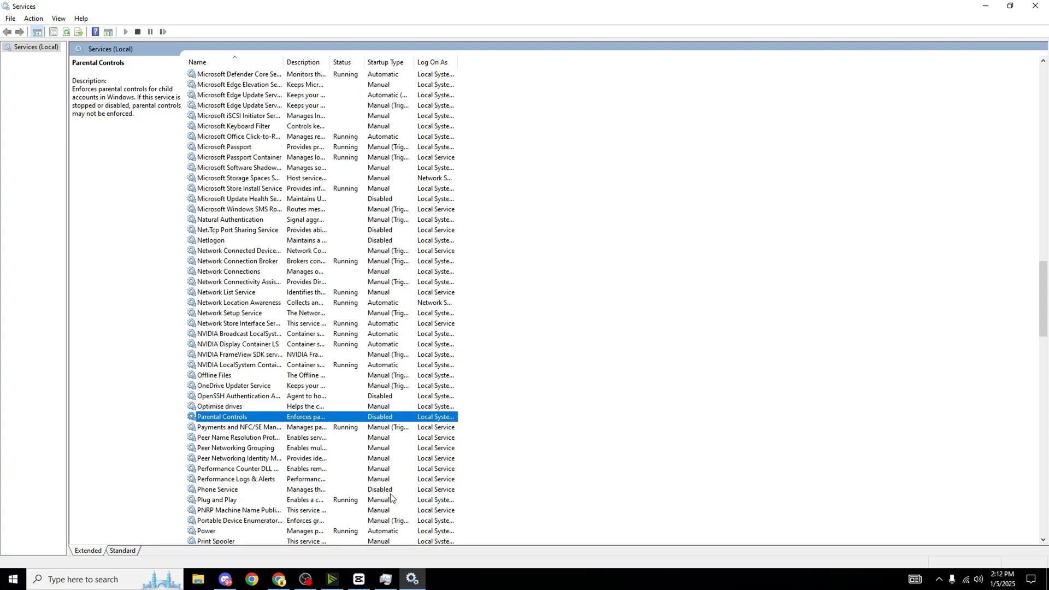
{"action": "left_click", "coordinate": [217, 489]}
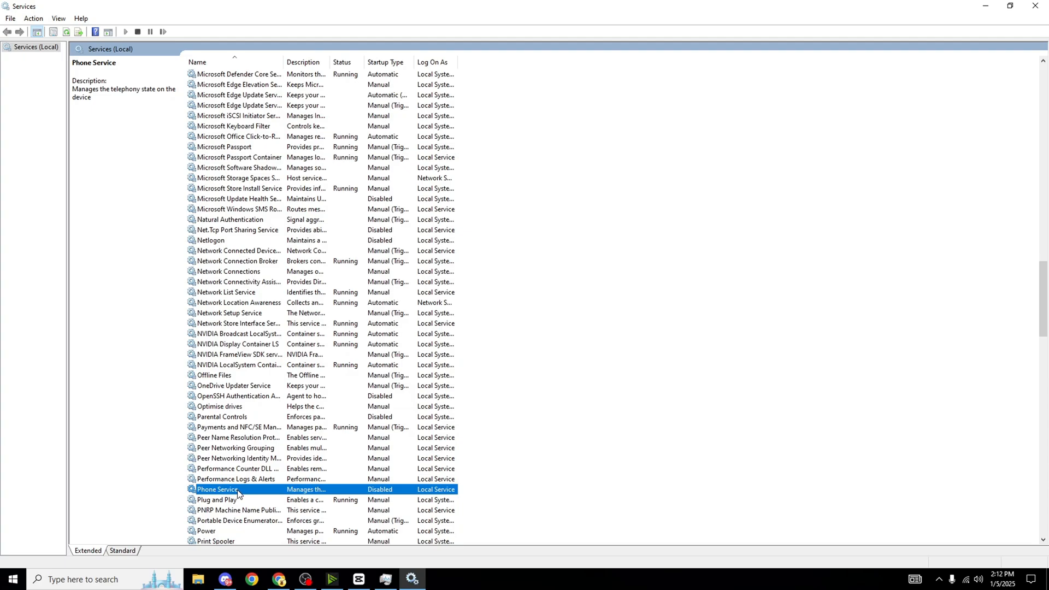
{"action": "mouse_move", "coordinate": [293, 363]}
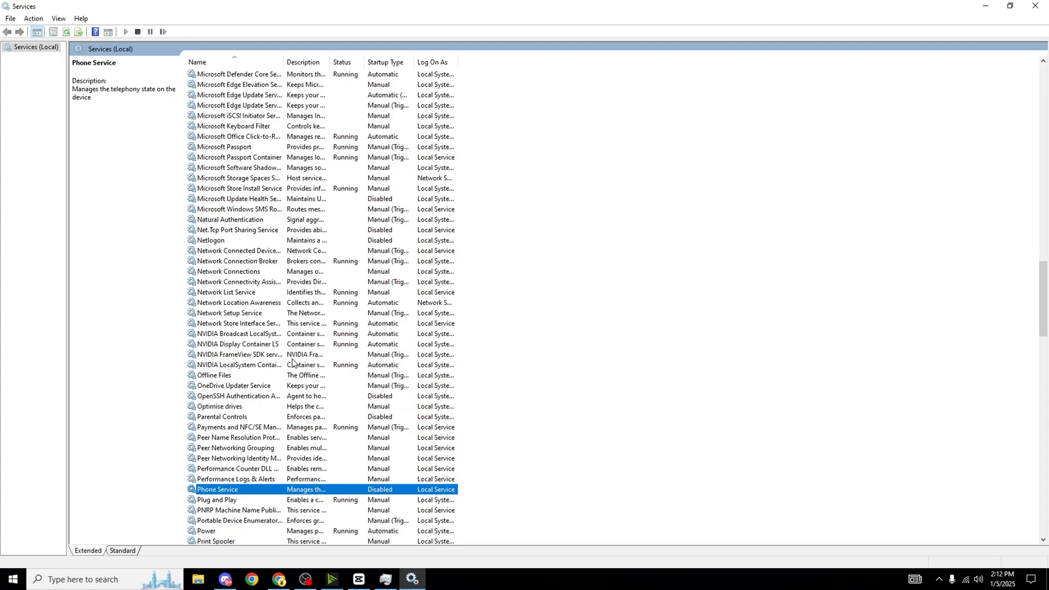
{"action": "mouse_move", "coordinate": [498, 411]}
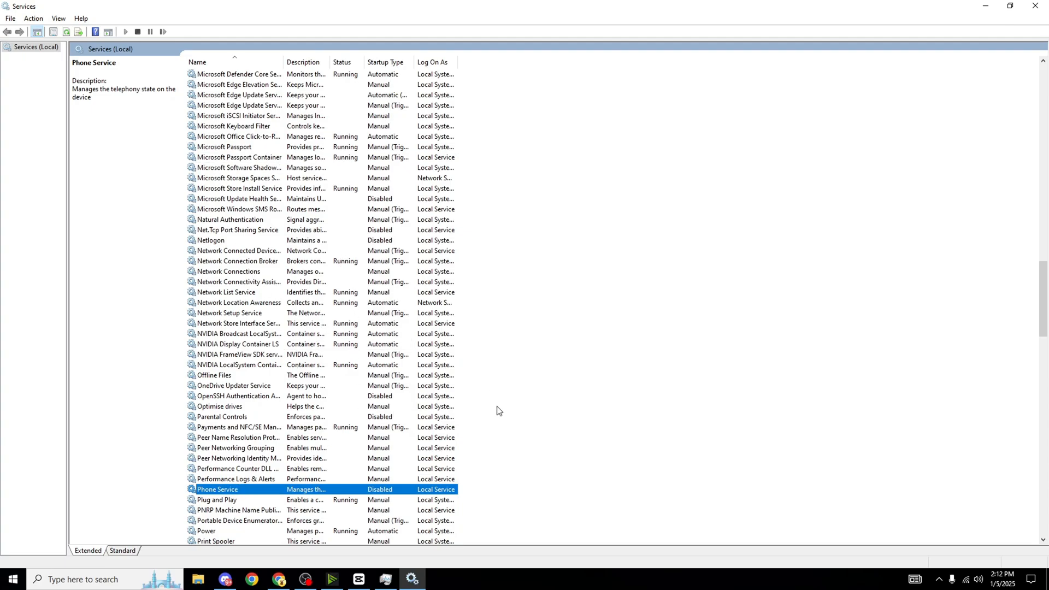
{"action": "scroll", "scroll_direction": "down", "scroll_amount": 3}
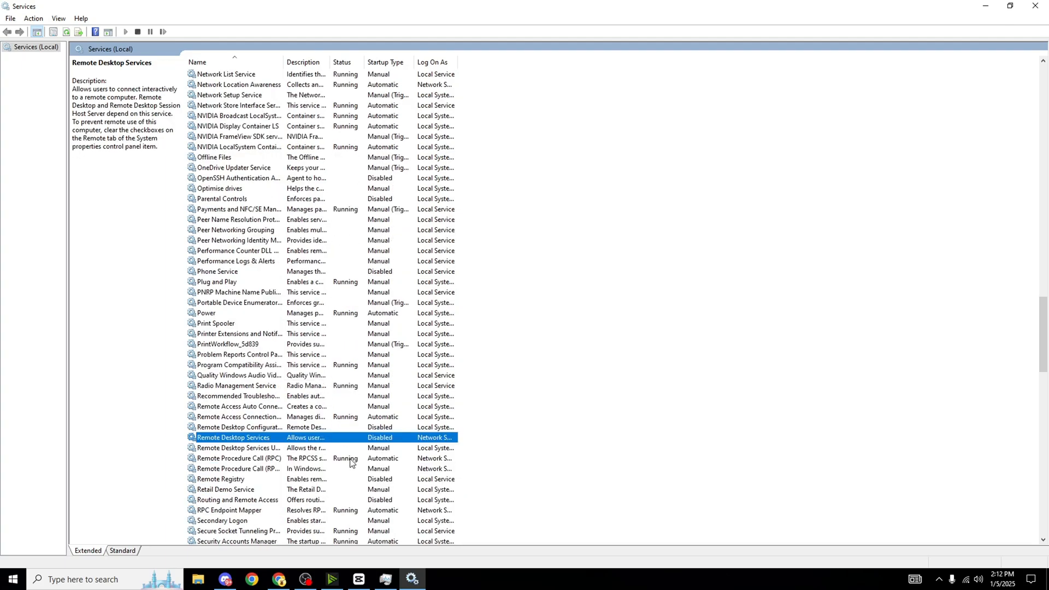
Check Routing and Remote Access, Shared PC Account Manager, SysMain through Windows Search as Disabled
{"action": "left_click", "coordinate": [236, 499]}
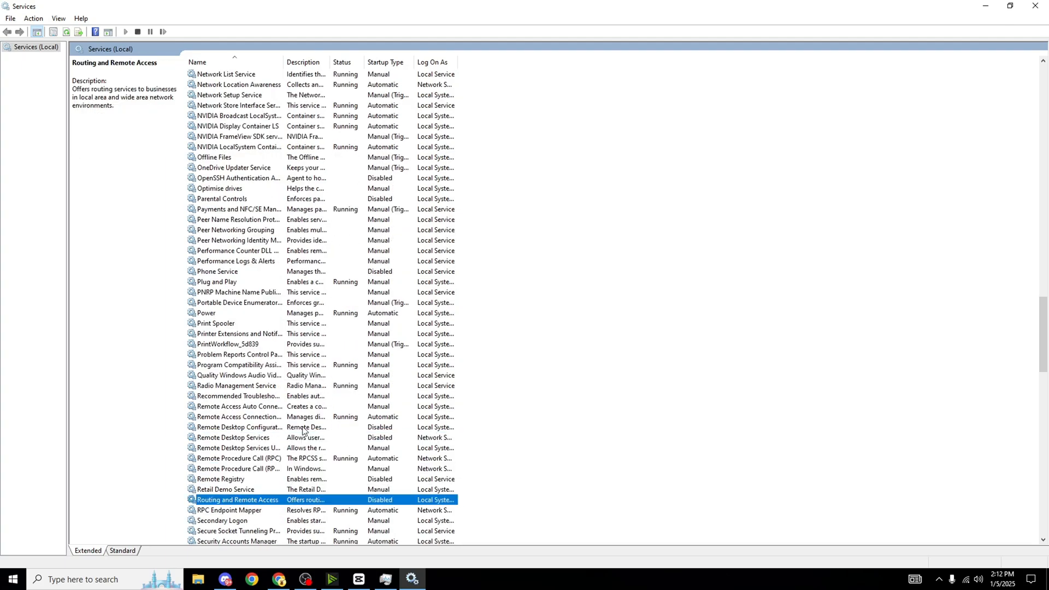
{"action": "scroll", "scroll_direction": "down", "scroll_amount": 3}
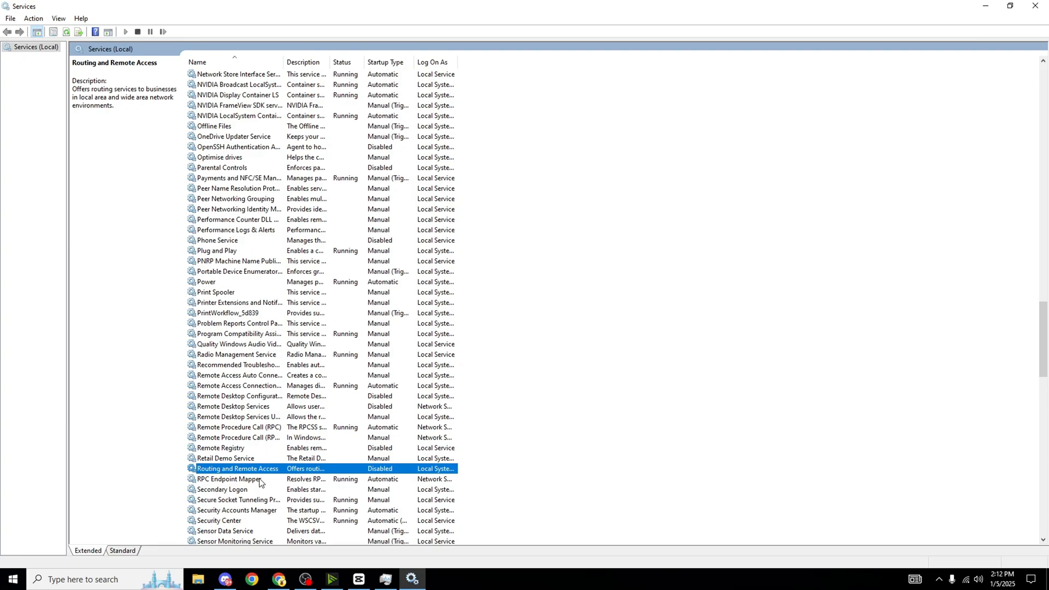
{"action": "scroll", "scroll_direction": "down", "scroll_amount": 3}
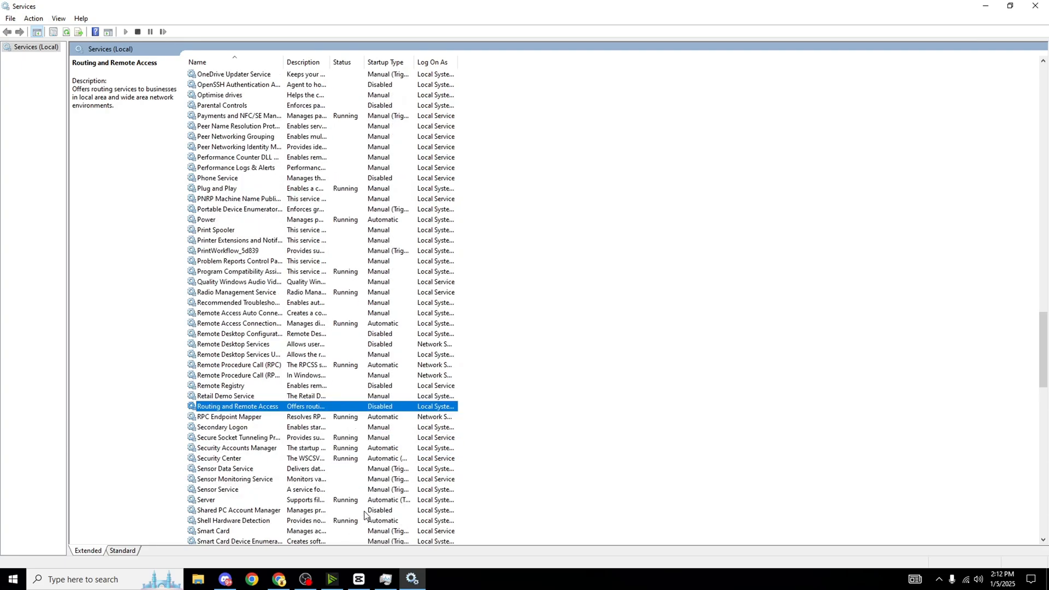
{"action": "left_click", "coordinate": [238, 510]}
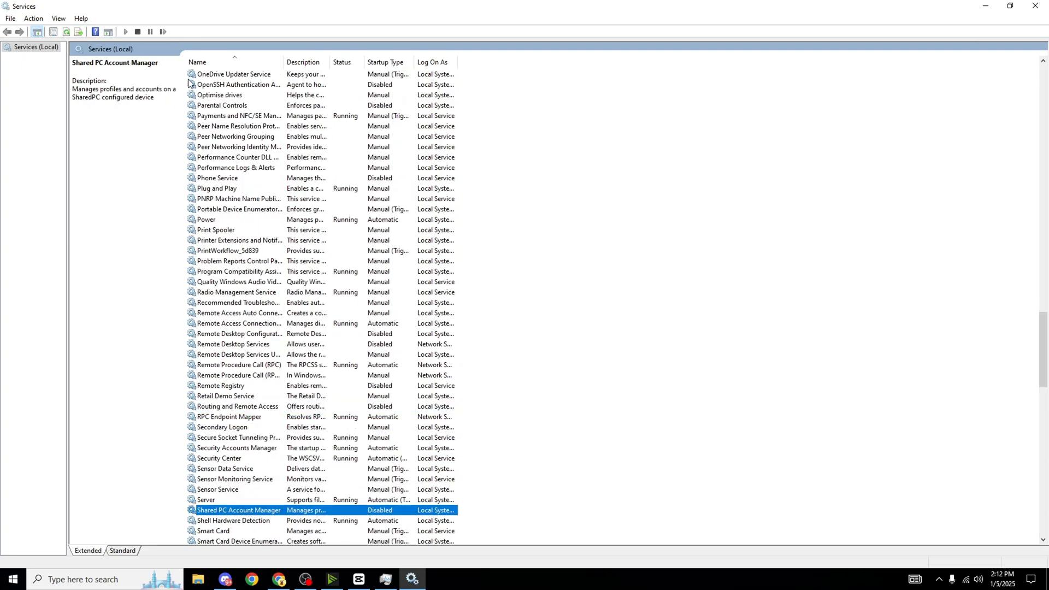
{"action": "mouse_move", "coordinate": [281, 312]}
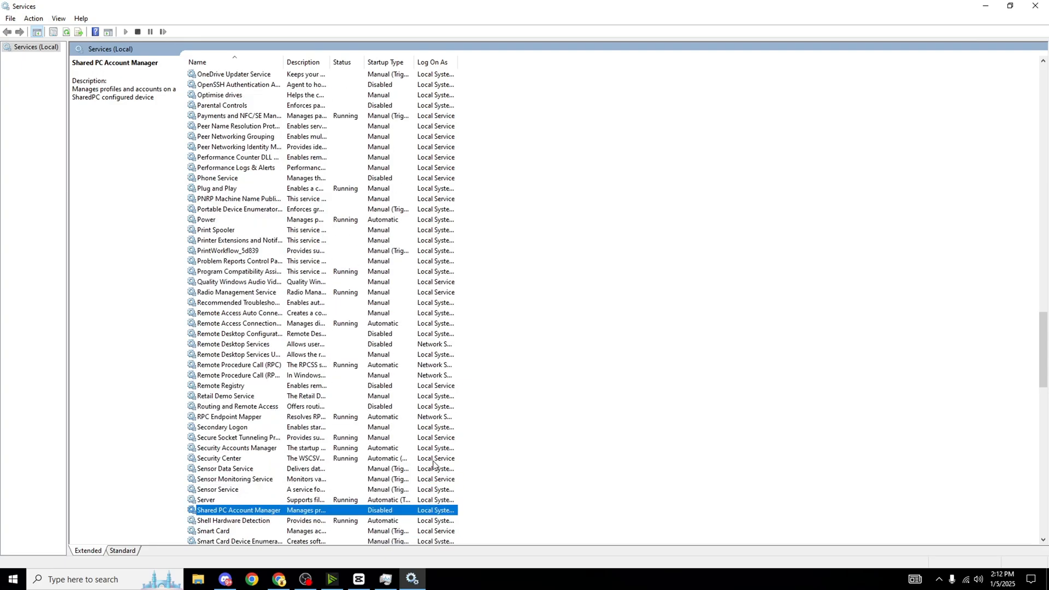
{"action": "scroll", "scroll_direction": "down", "scroll_amount": 3}
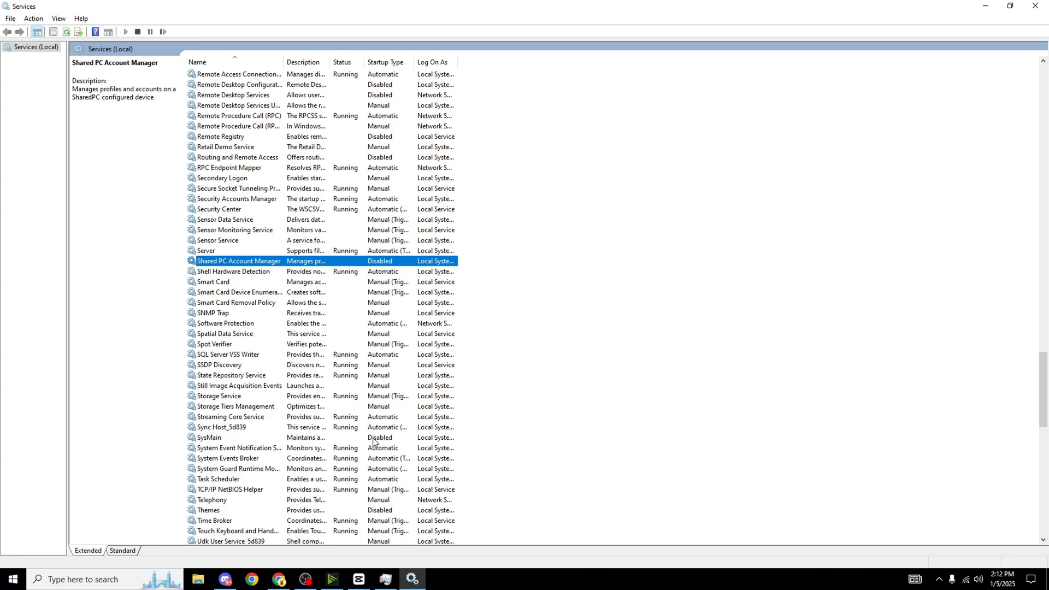
{"action": "left_click", "coordinate": [209, 437]}
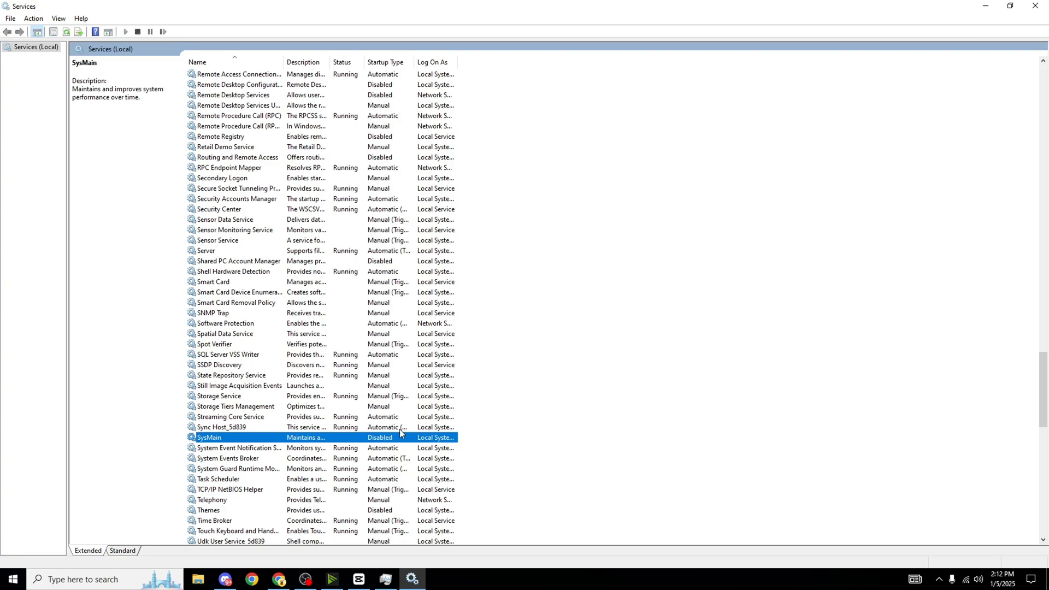
{"action": "mouse_move", "coordinate": [394, 440]}
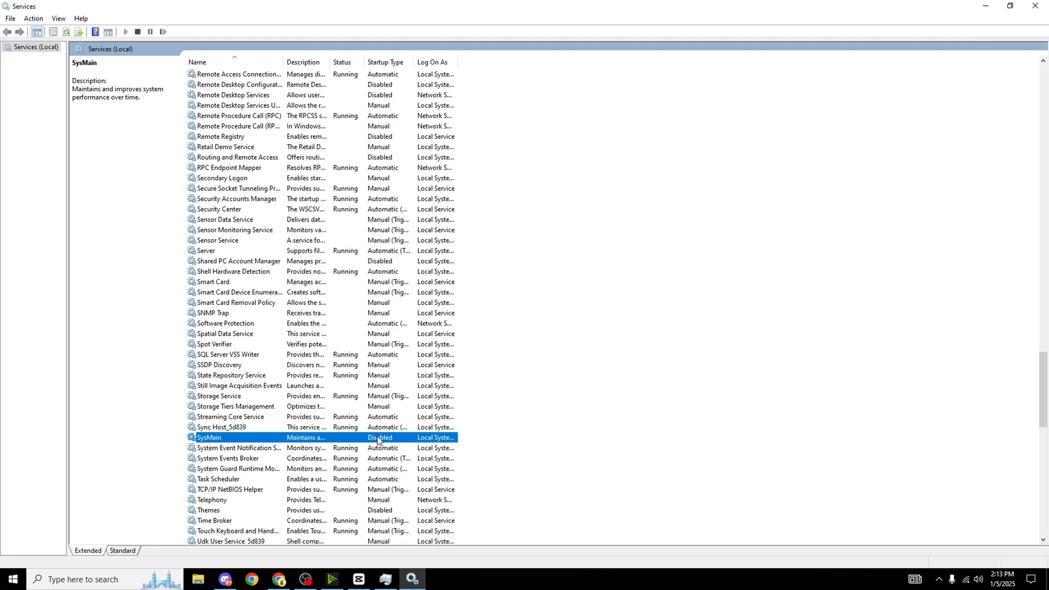
{"action": "mouse_move", "coordinate": [385, 431]}
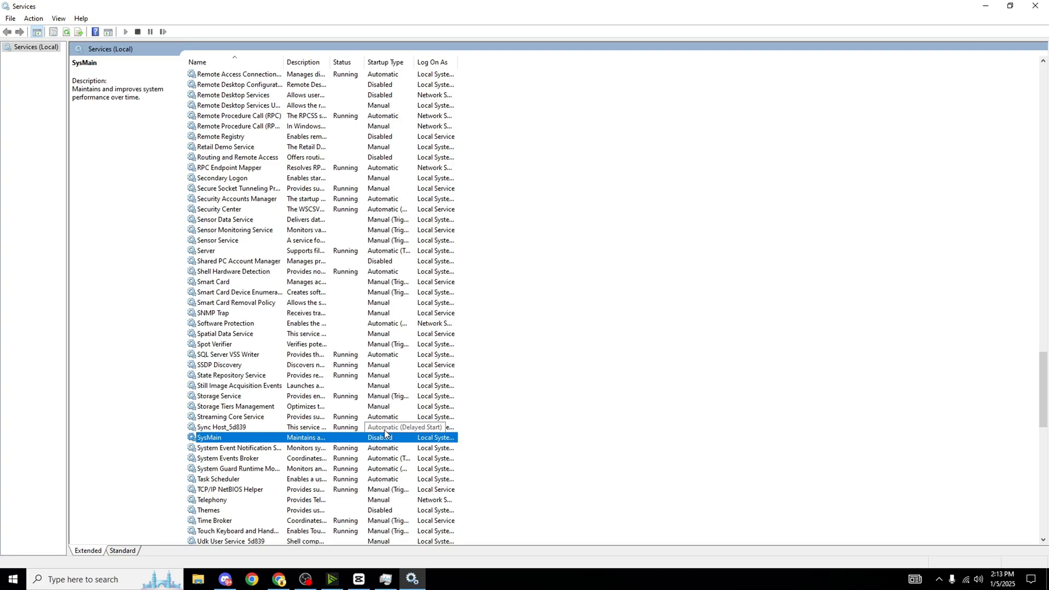
{"action": "mouse_move", "coordinate": [370, 457]}
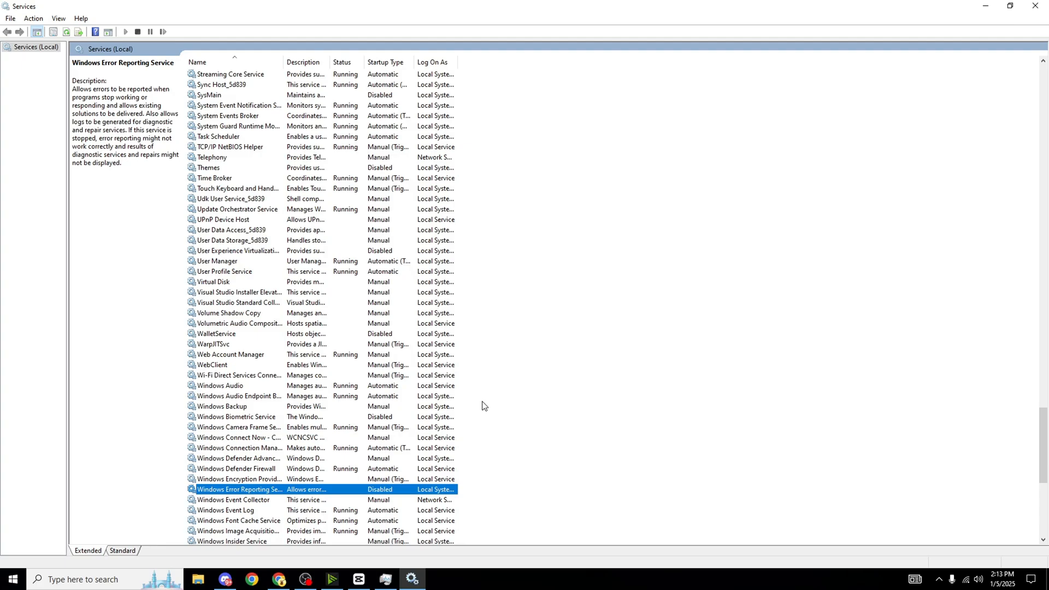
{"action": "mouse_move", "coordinate": [414, 458]}
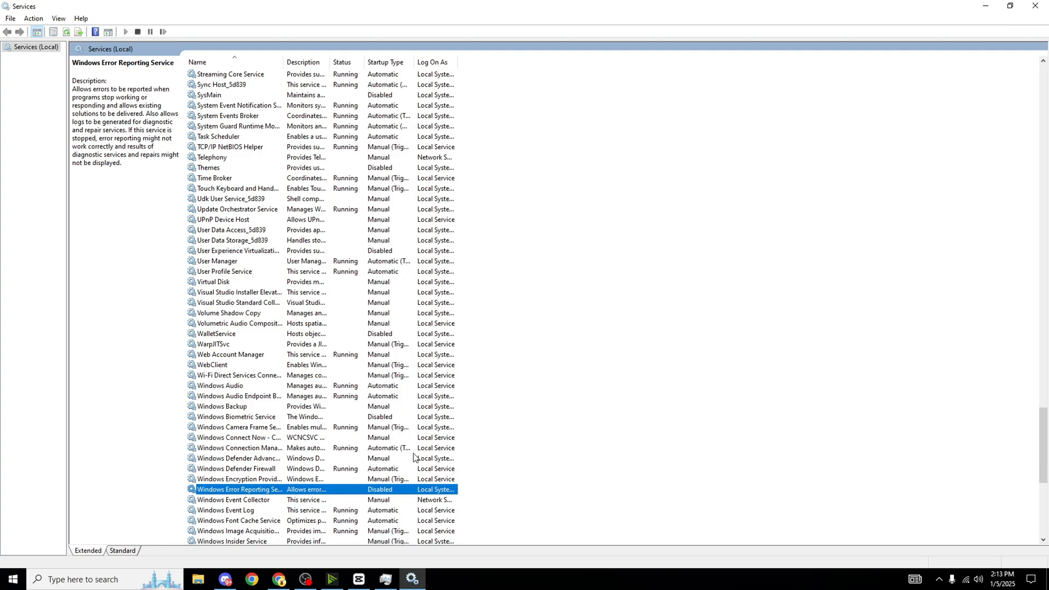
{"action": "left_click", "coordinate": [235, 417]}
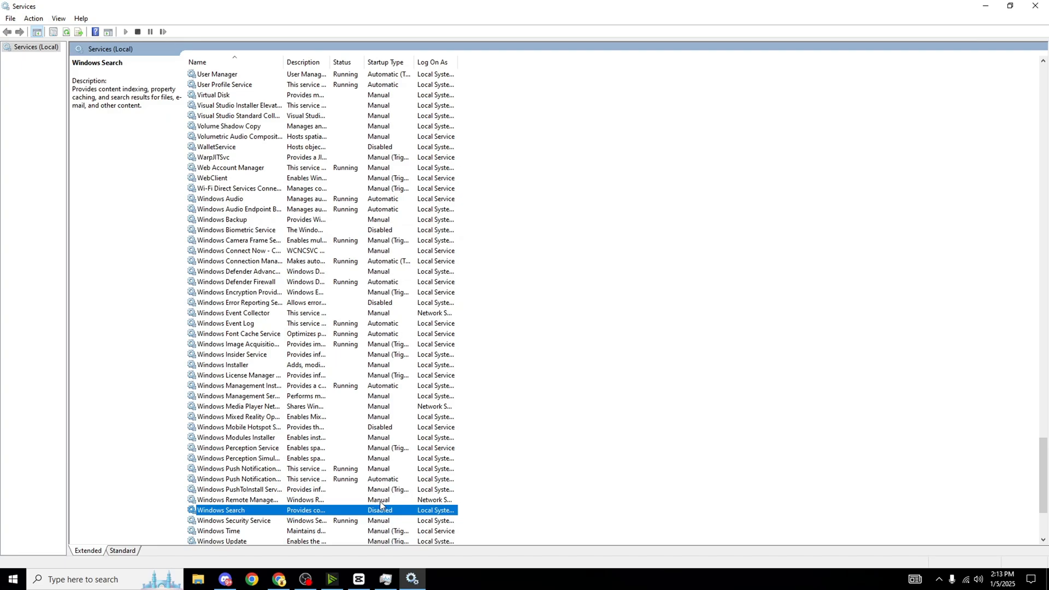
{"action": "mouse_move", "coordinate": [439, 491]}
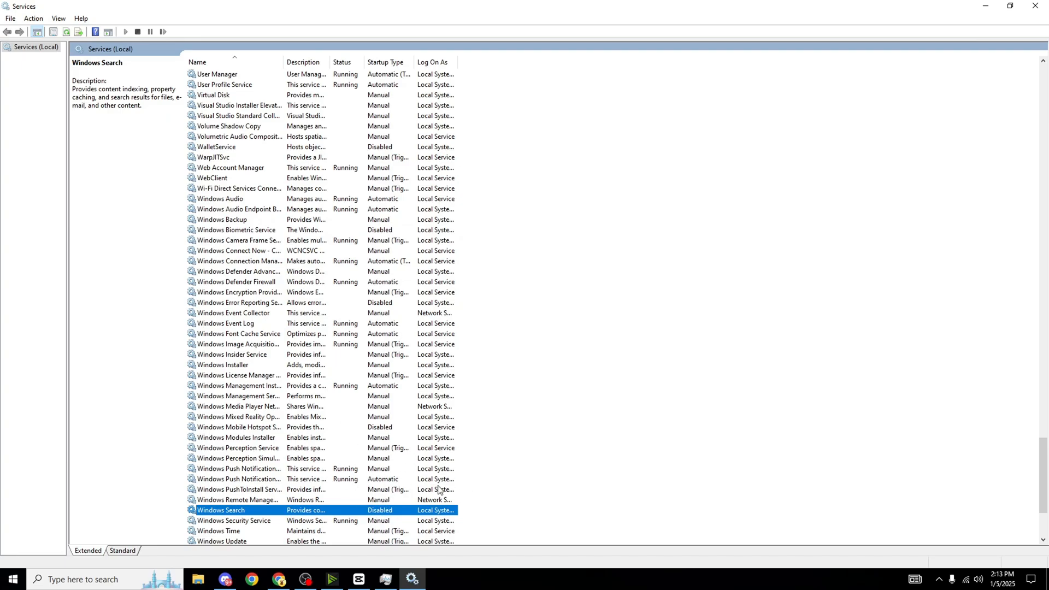
{"action": "mouse_move", "coordinate": [409, 517]}
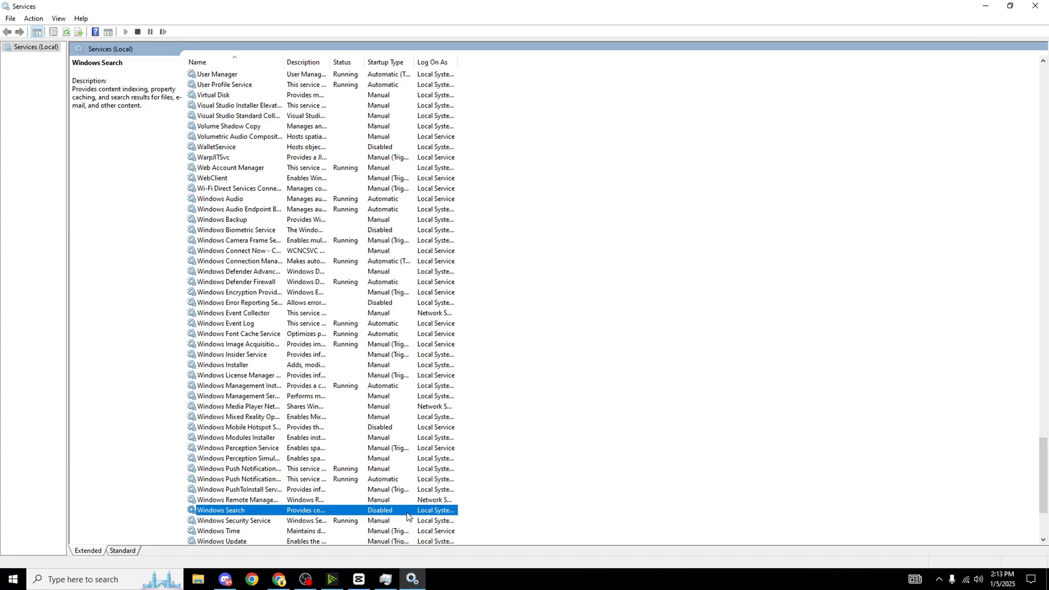
{"action": "mouse_move", "coordinate": [389, 503]}
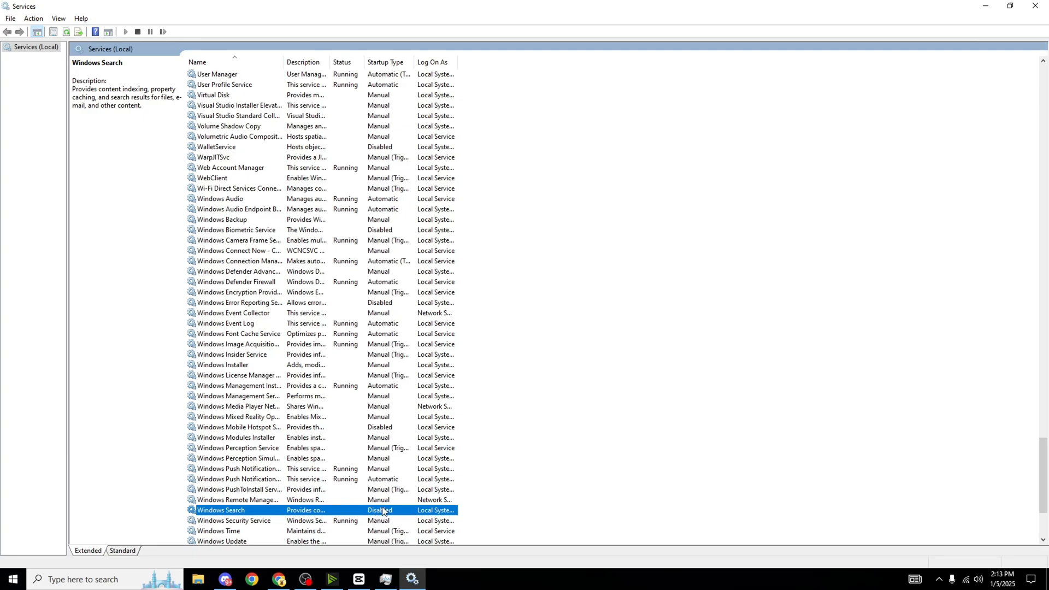
{"action": "mouse_move", "coordinate": [289, 510]}
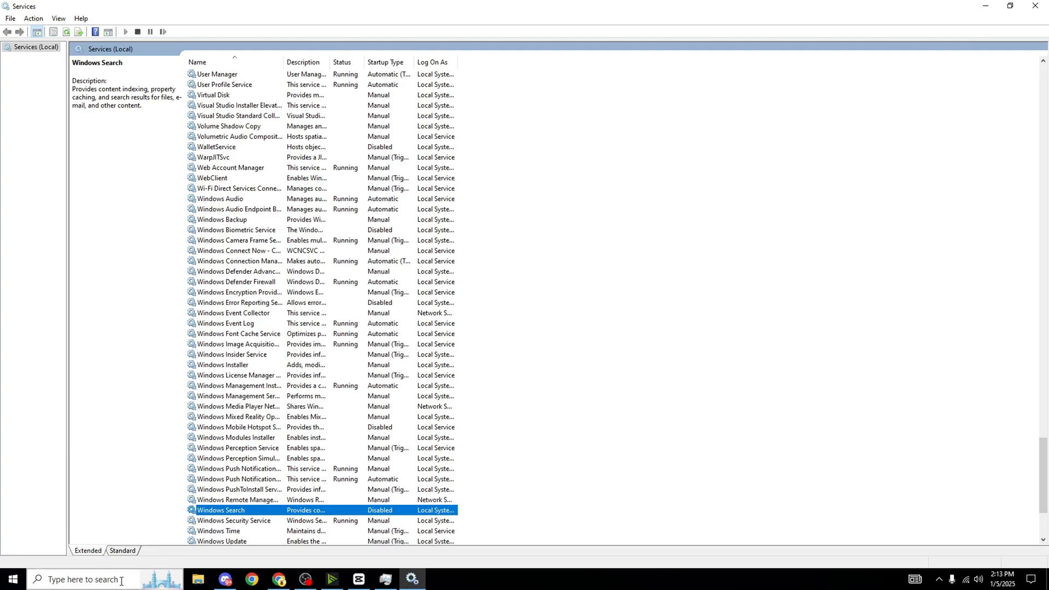
{"action": "mouse_move", "coordinate": [359, 513]}
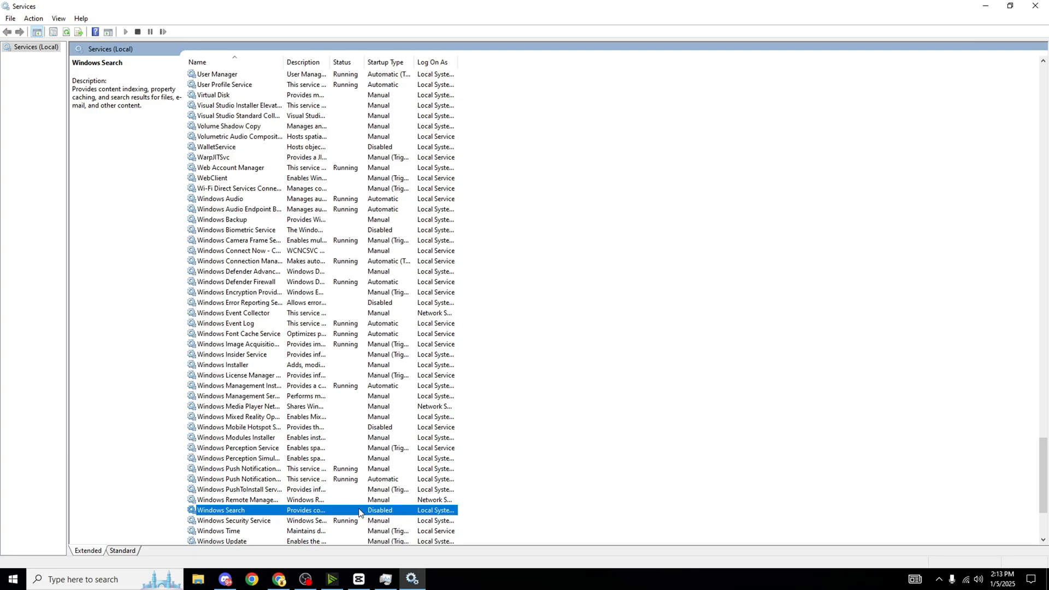
{"action": "mouse_move", "coordinate": [322, 496]}
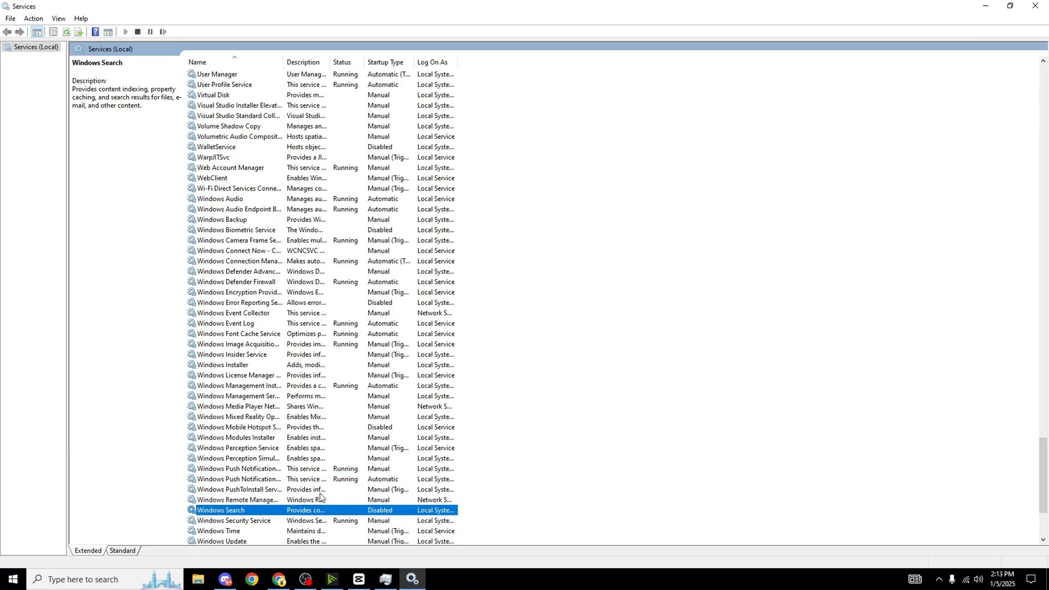
{"action": "scroll", "scroll_direction": "down", "scroll_amount": 3}
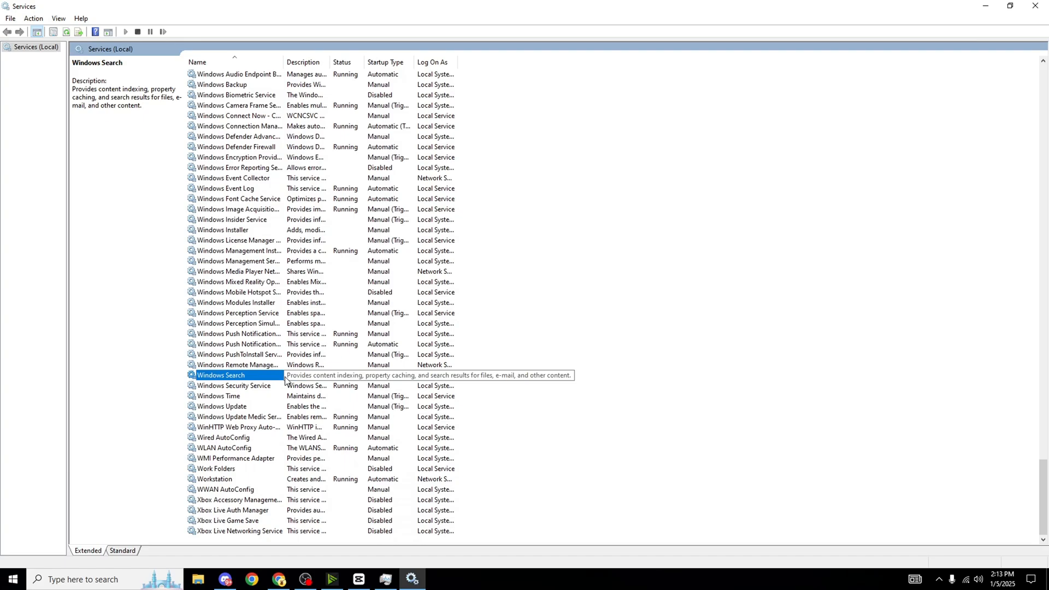
{"action": "left_click", "coordinate": [215, 468]}
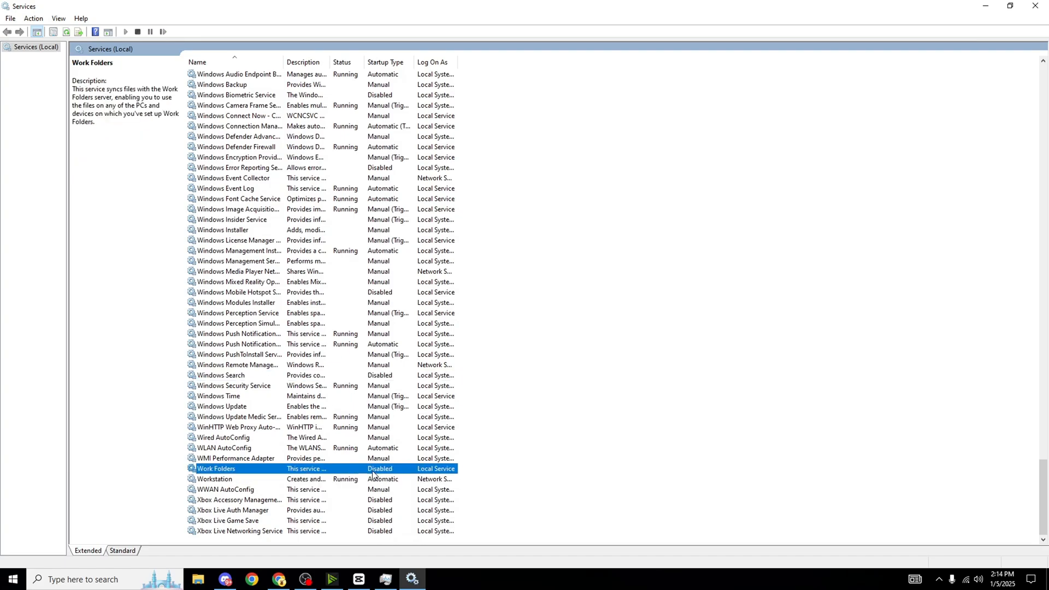
{"action": "left_click", "coordinate": [238, 500]}
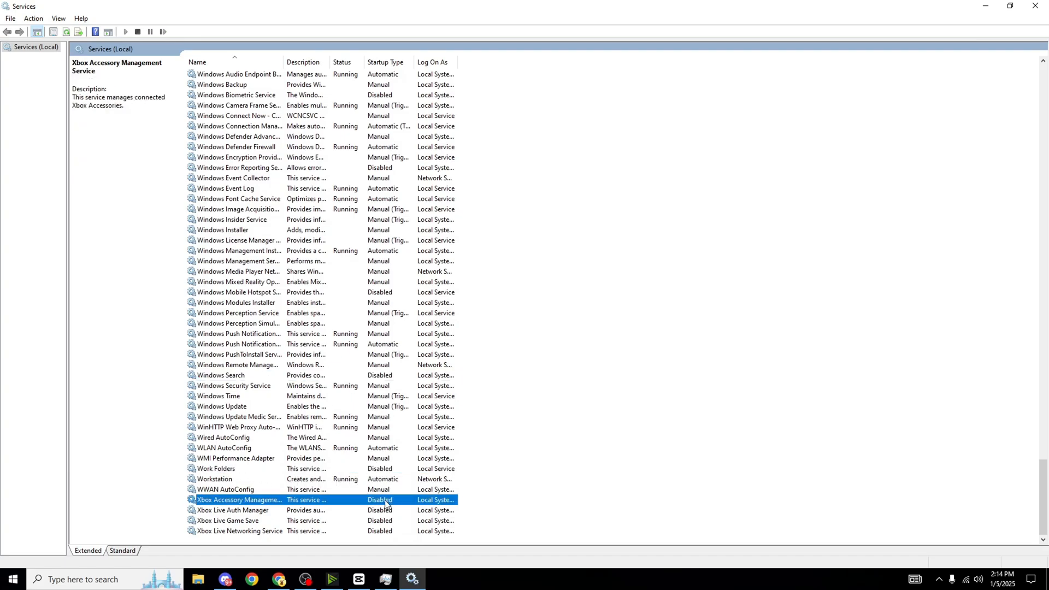
{"action": "left_click", "coordinate": [239, 530]}
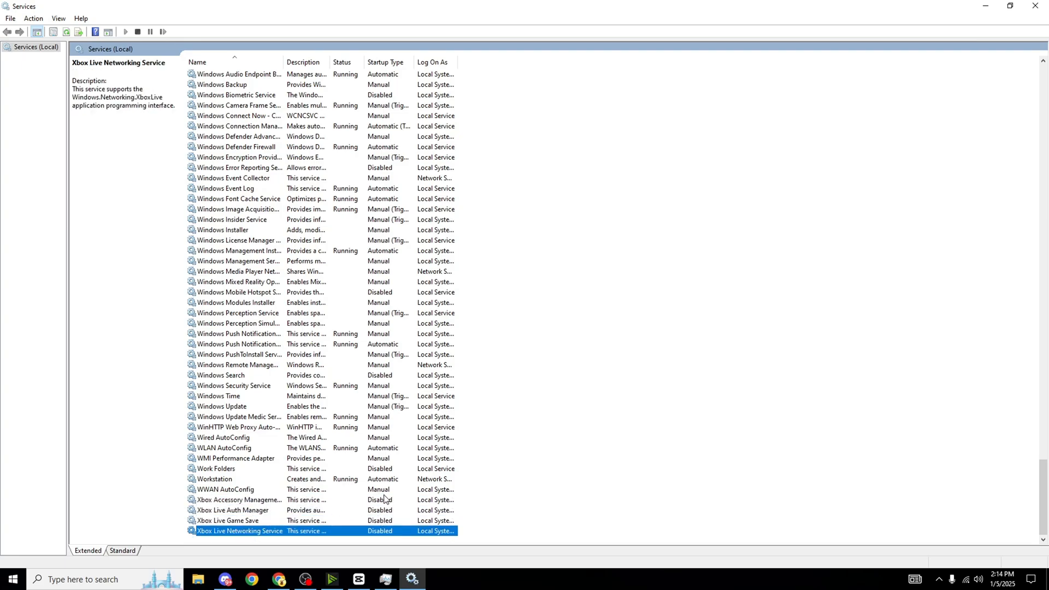
{"action": "mouse_move", "coordinate": [394, 503]}
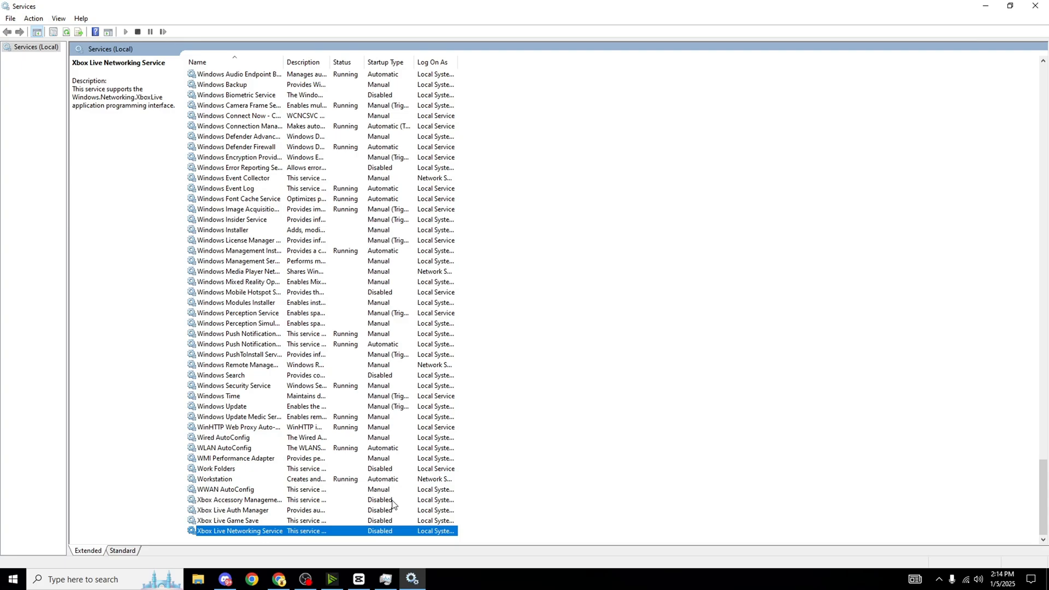
{"action": "mouse_move", "coordinate": [435, 503]}
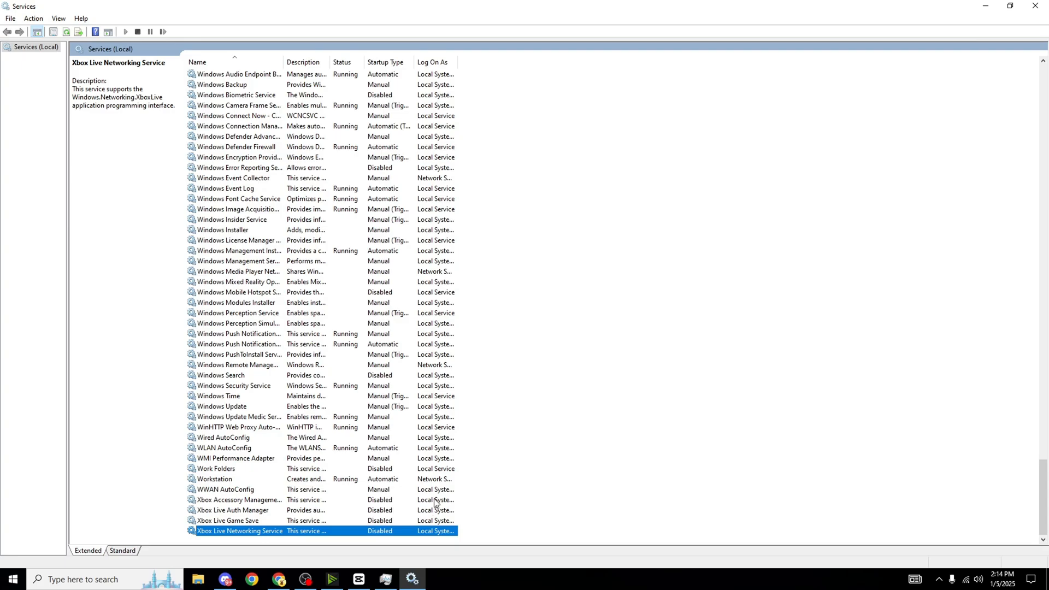
{"action": "scroll", "scroll_direction": "up", "scroll_amount": 3}
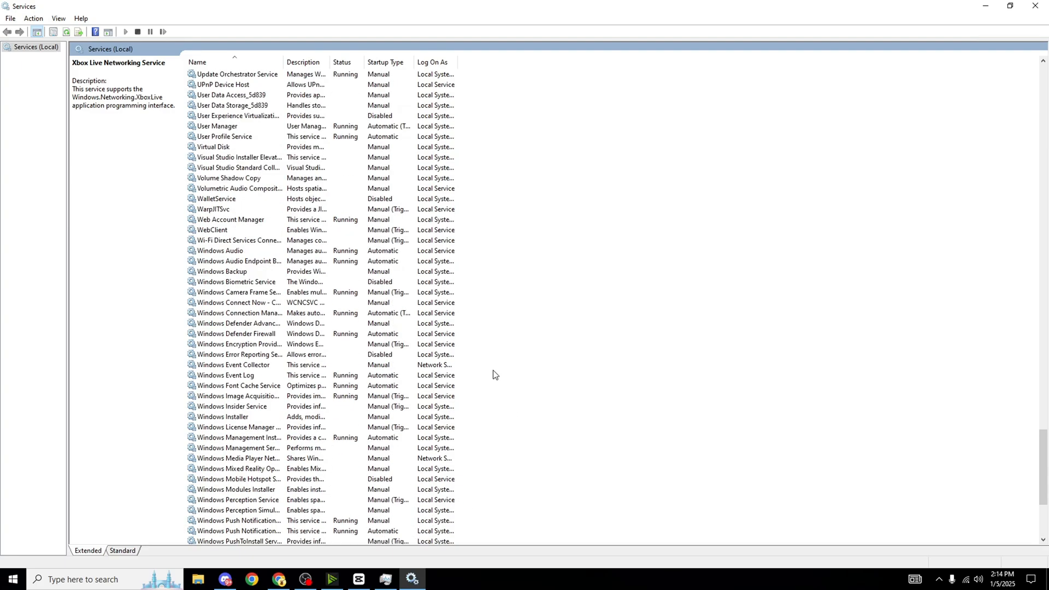
{"action": "scroll", "scroll_direction": "up", "scroll_amount": 3}
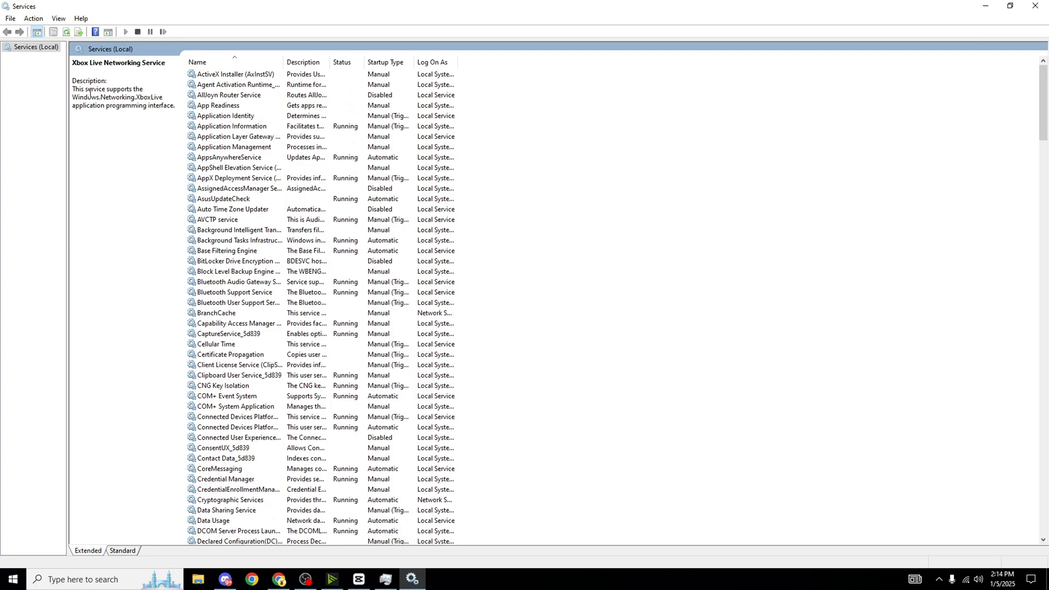
{"action": "mouse_move", "coordinate": [341, 498]}
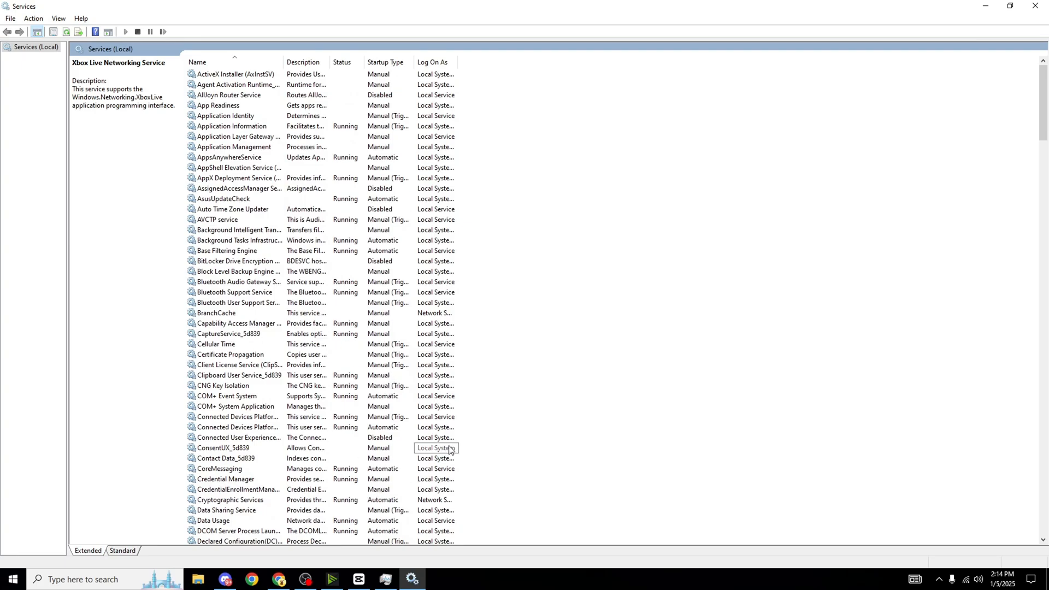
{"action": "mouse_move", "coordinate": [501, 348]}
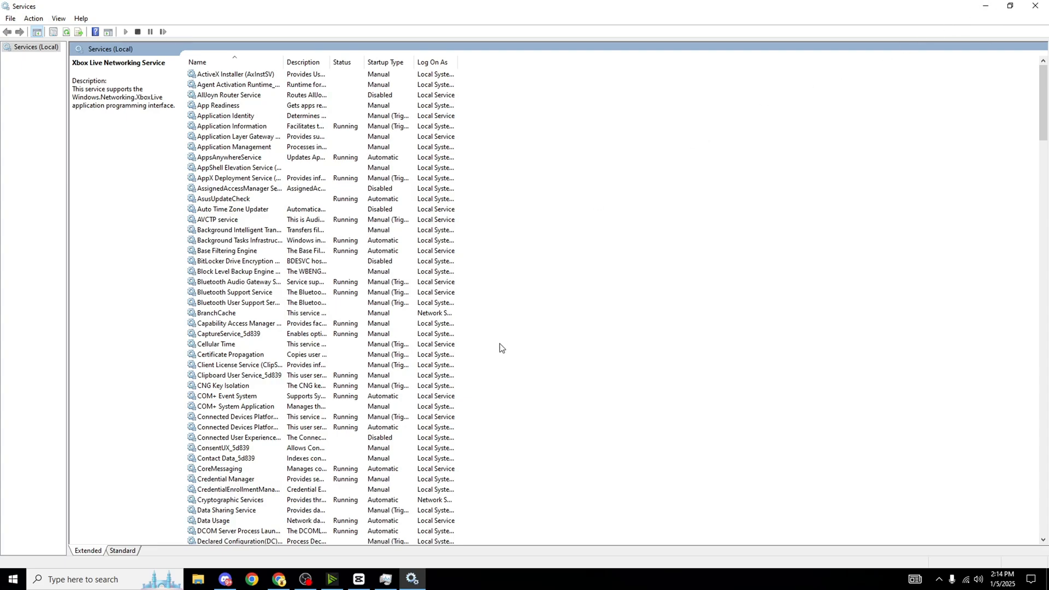
{"action": "mouse_move", "coordinate": [355, 210]}
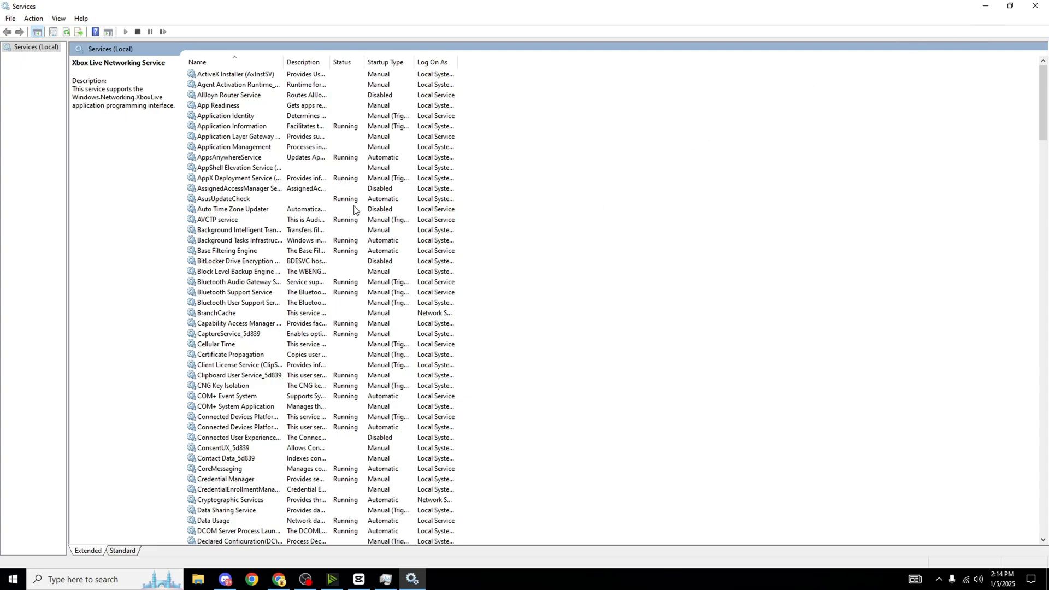
Close the Services console and bring up System Configuration on Selective startup
{"action": "left_click", "coordinate": [58, 18]}
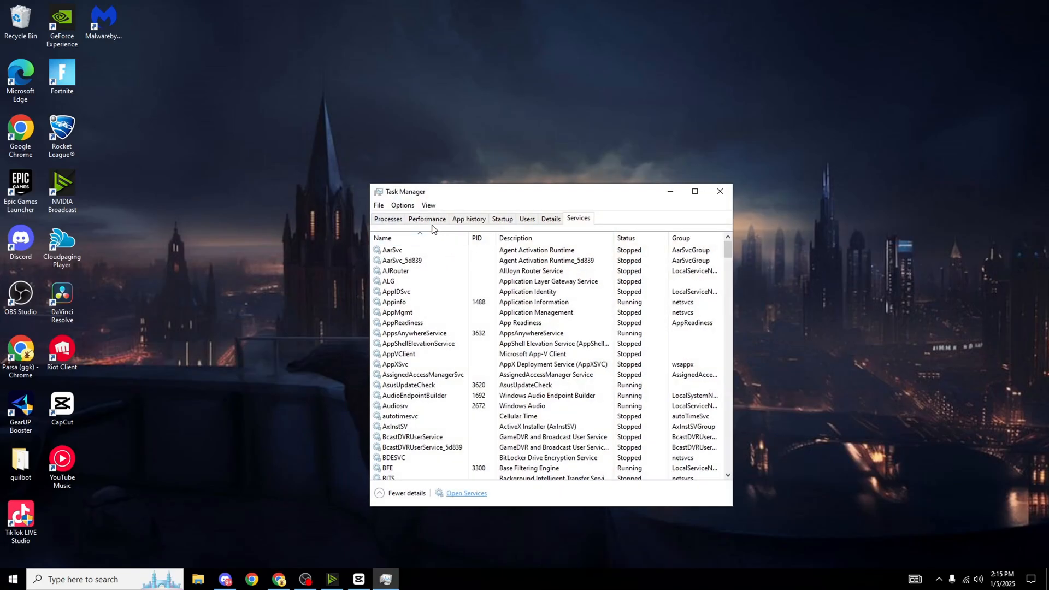
{"action": "left_click", "coordinate": [426, 219]}
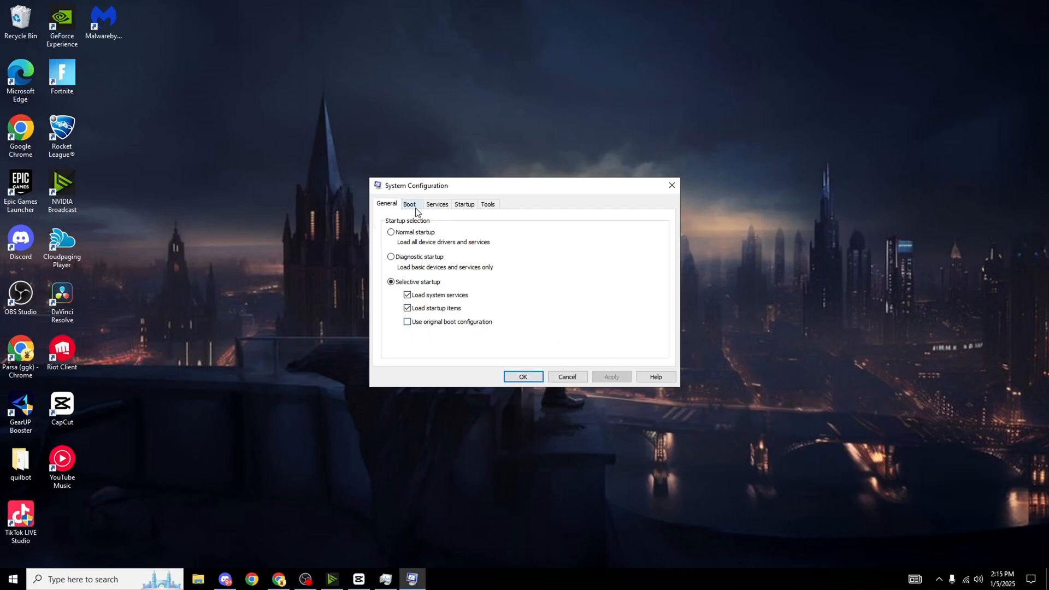
On msconfig's Boot tab, replace the Timeout value with 3 seconds
{"action": "left_click", "coordinate": [409, 203]}
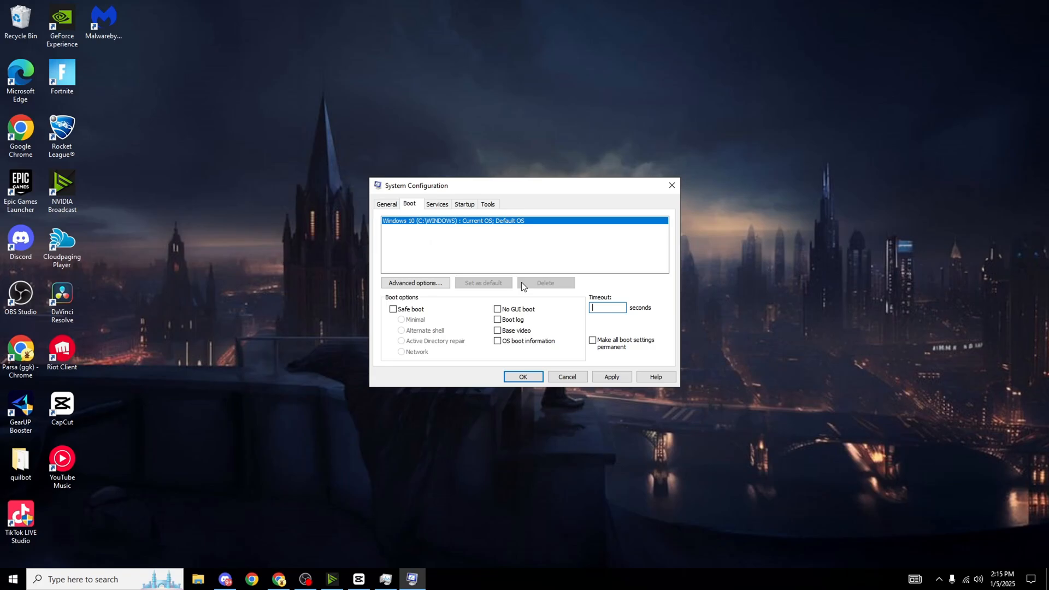
{"action": "type", "text": "0"}
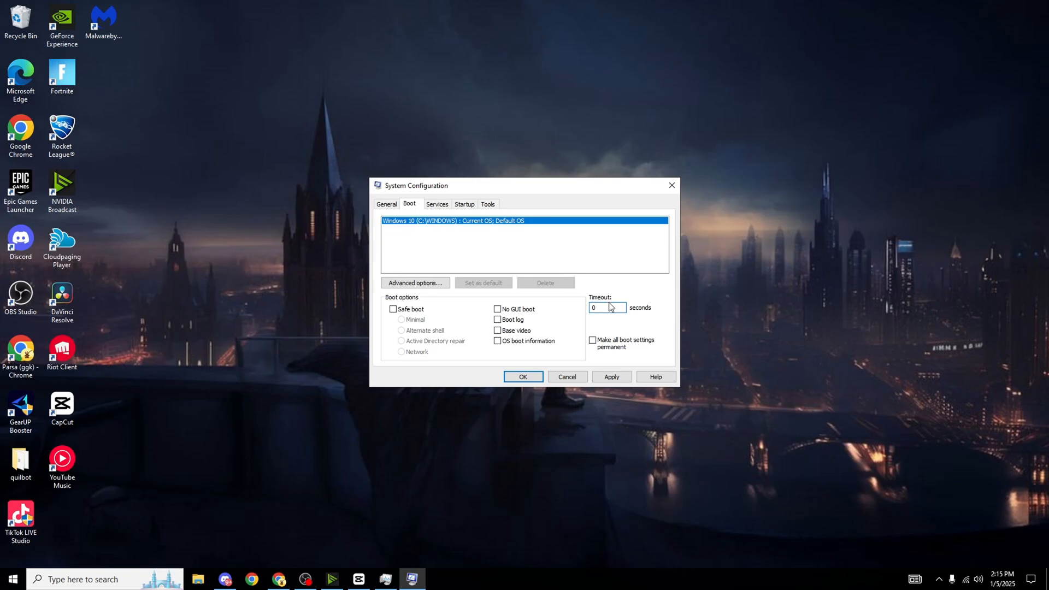
{"action": "left_click", "coordinate": [605, 307]}
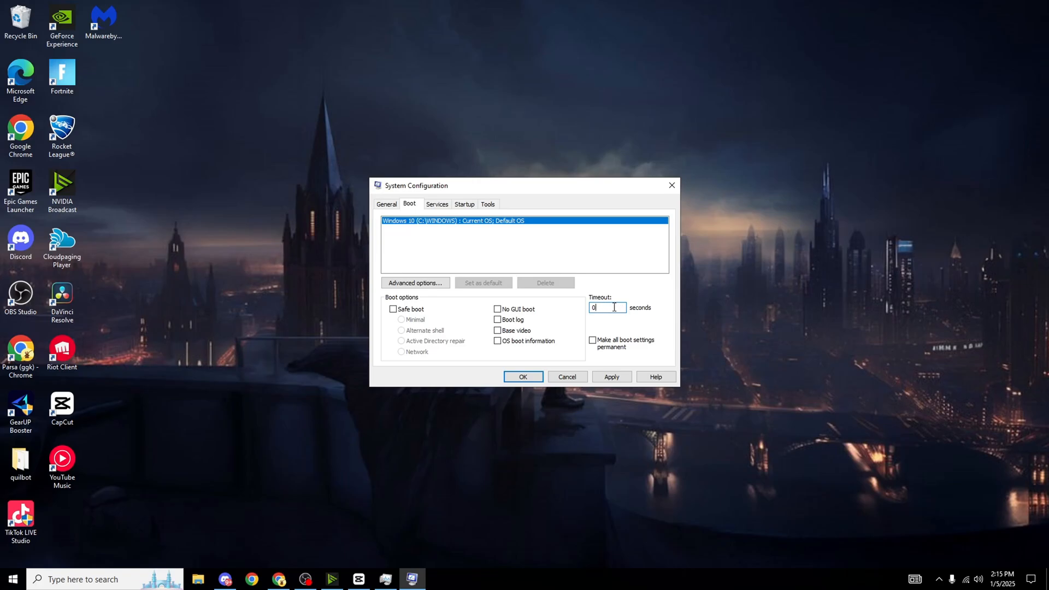
{"action": "key", "text": "Backspace"}
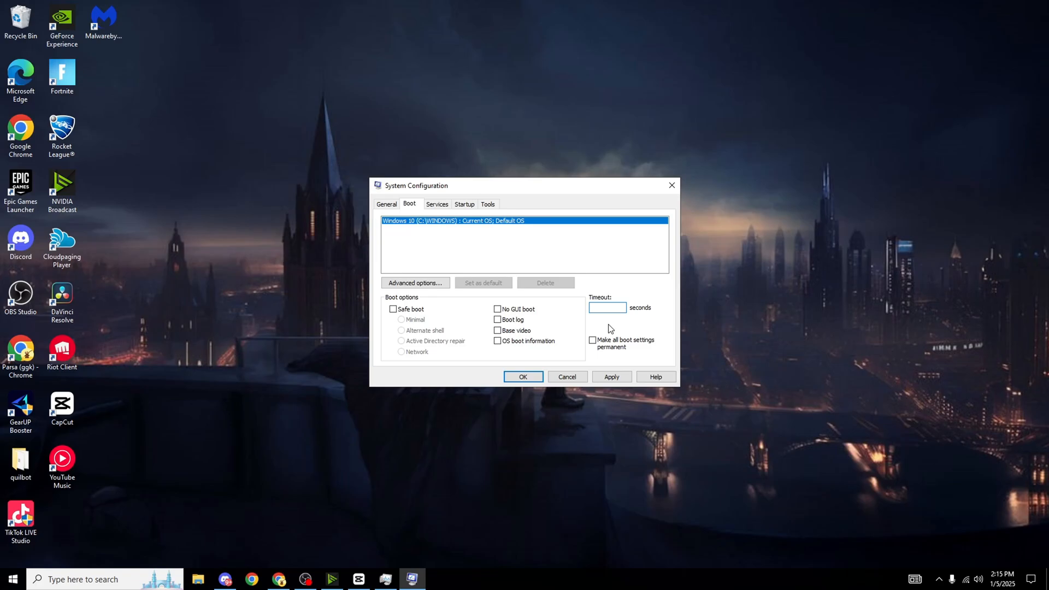
{"action": "mouse_move", "coordinate": [601, 338]}
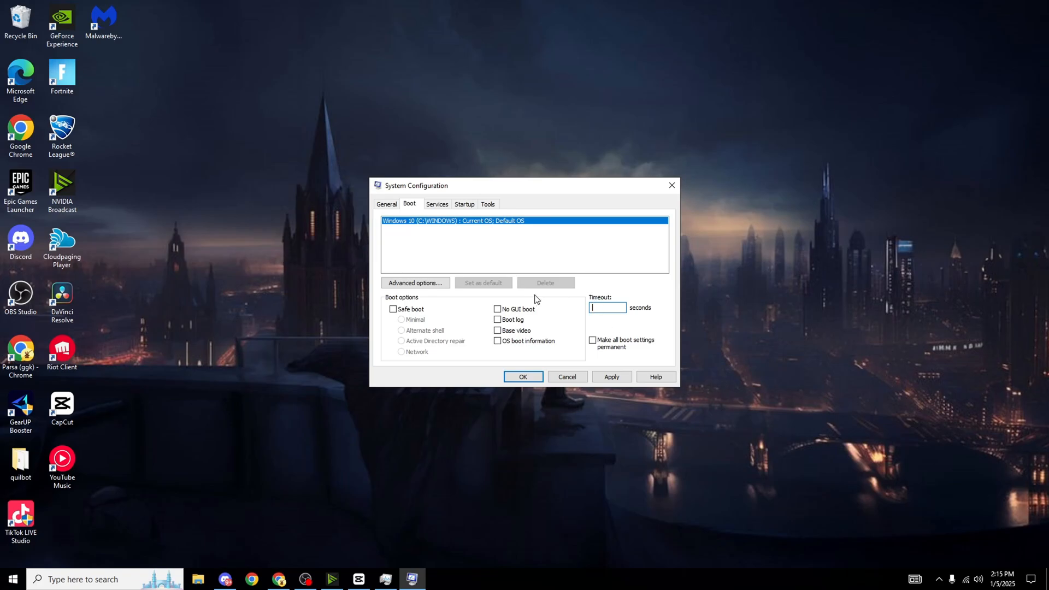
{"action": "type", "text": "3"}
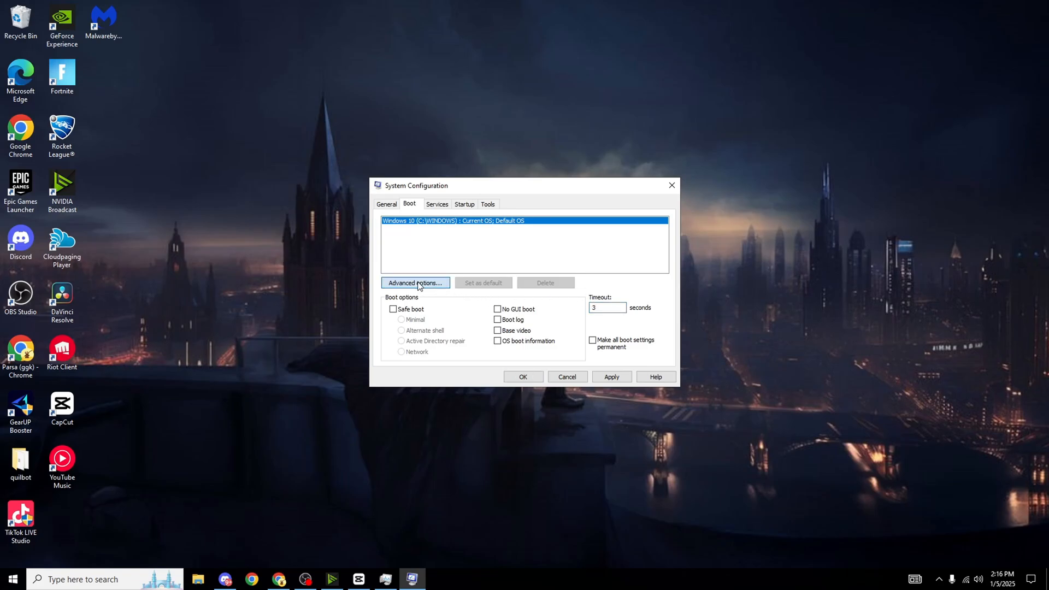
Enable Number of processors at 16 in Advanced boot options and confirm with OK
{"action": "left_click", "coordinate": [415, 282]}
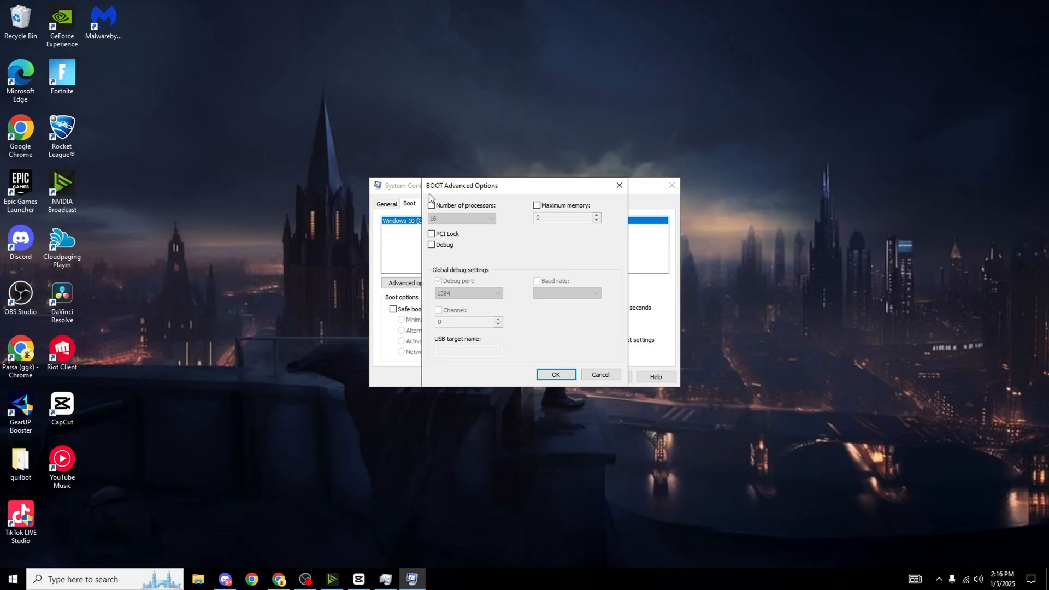
{"action": "left_click", "coordinate": [431, 206]}
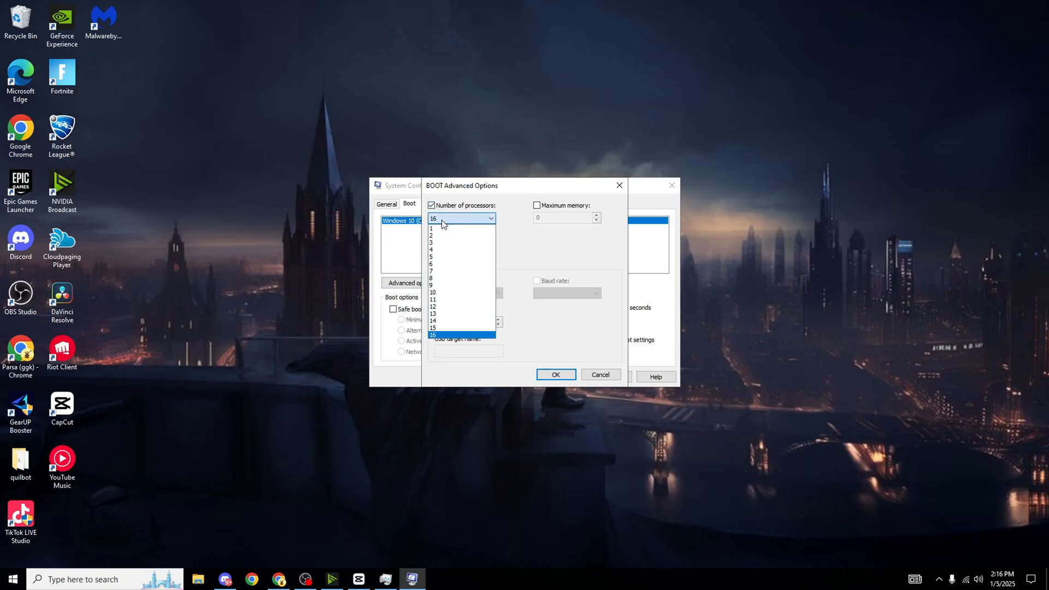
{"action": "mouse_move", "coordinate": [455, 335]}
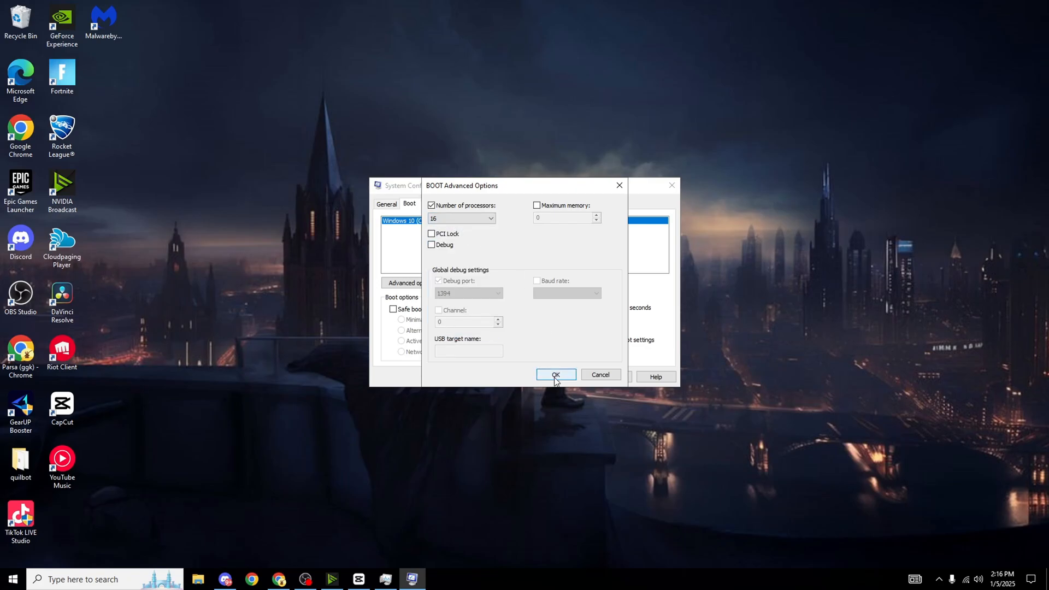
{"action": "left_click", "coordinate": [555, 375]}
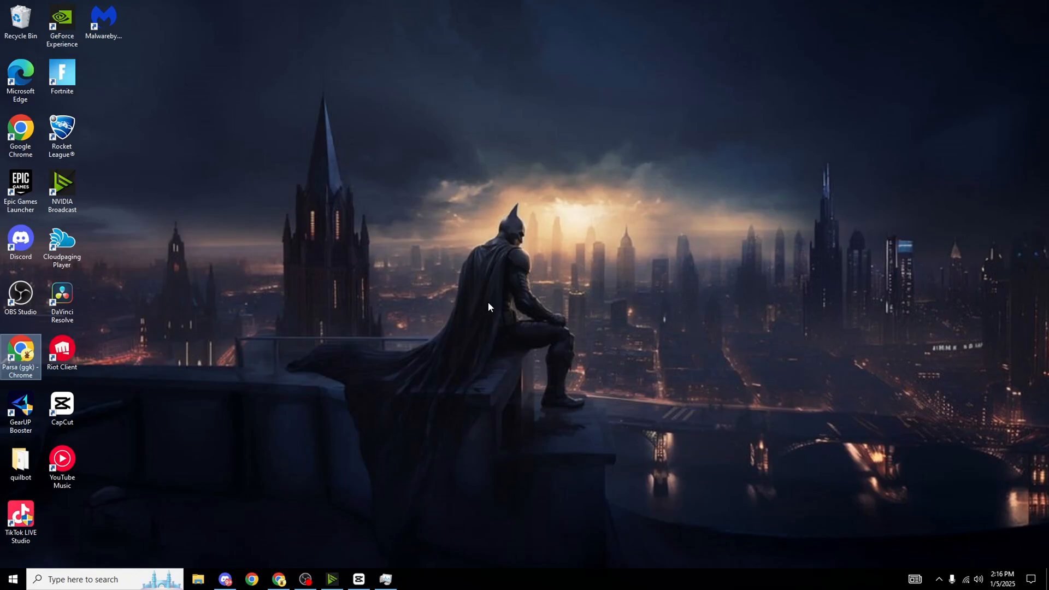
{"action": "mouse_move", "coordinate": [337, 289]}
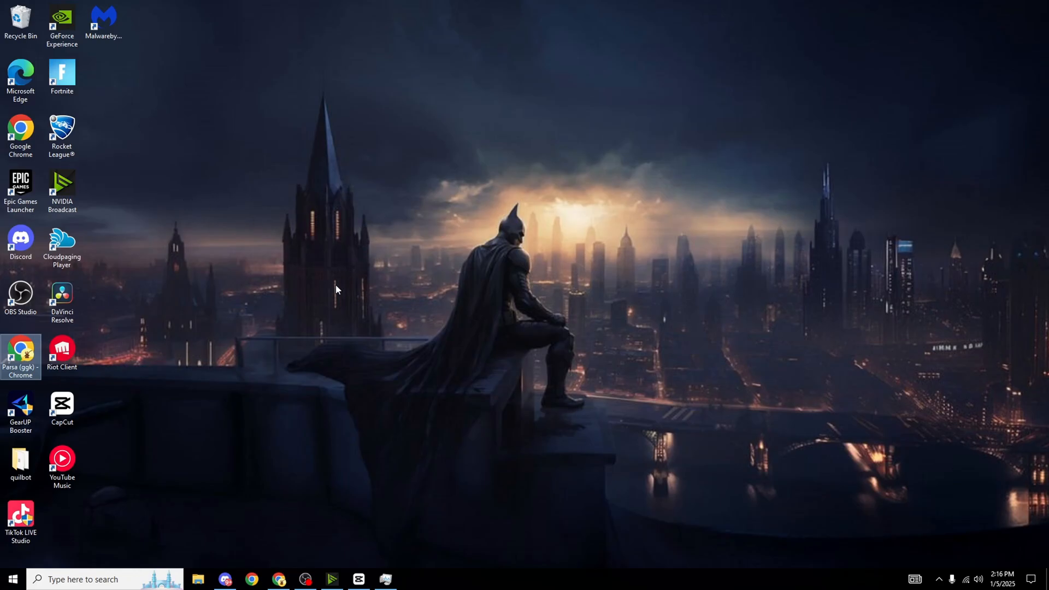
{"action": "mouse_move", "coordinate": [390, 330]}
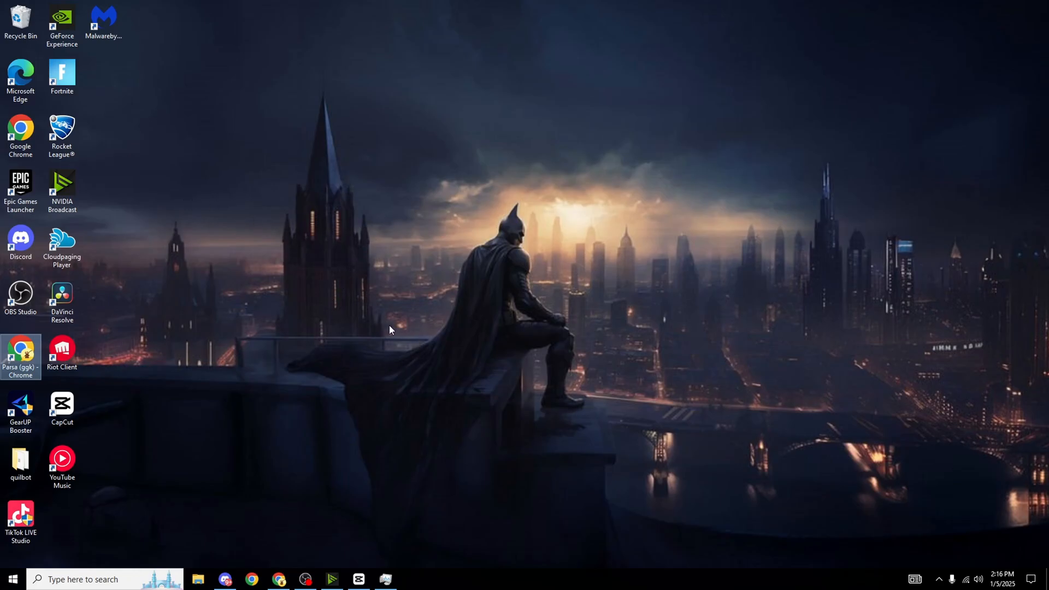
{"action": "mouse_move", "coordinate": [455, 467]}
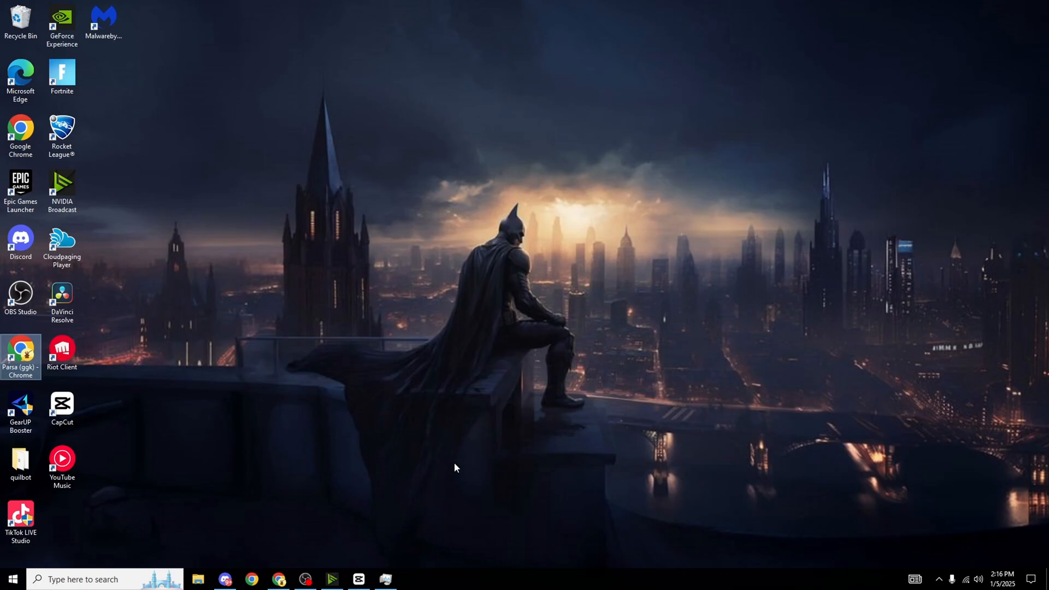
{"action": "mouse_move", "coordinate": [283, 245]}
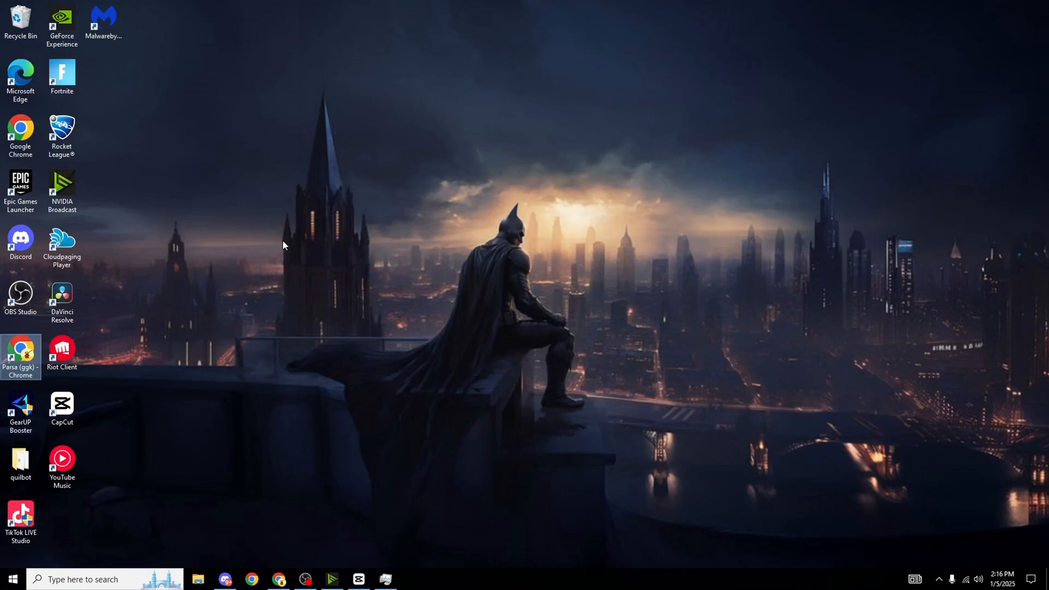
{"action": "mouse_move", "coordinate": [208, 286]}
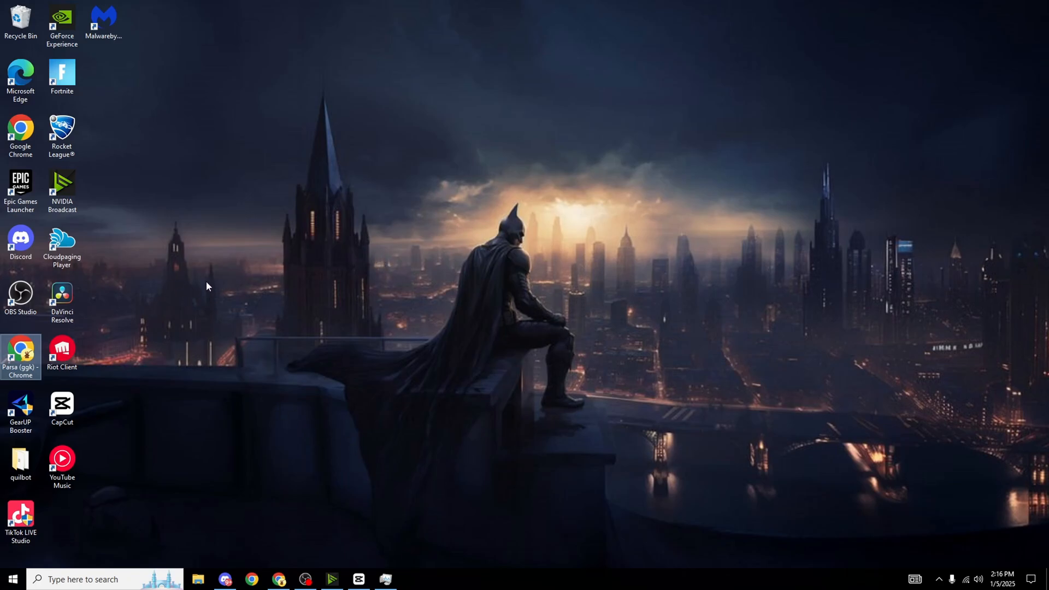
{"action": "mouse_move", "coordinate": [247, 326]}
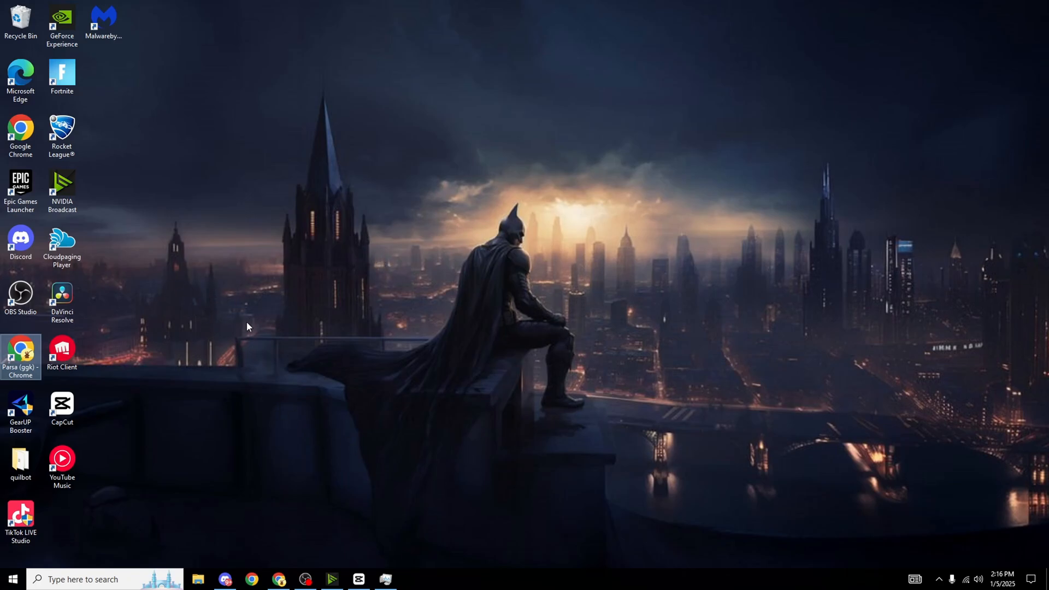